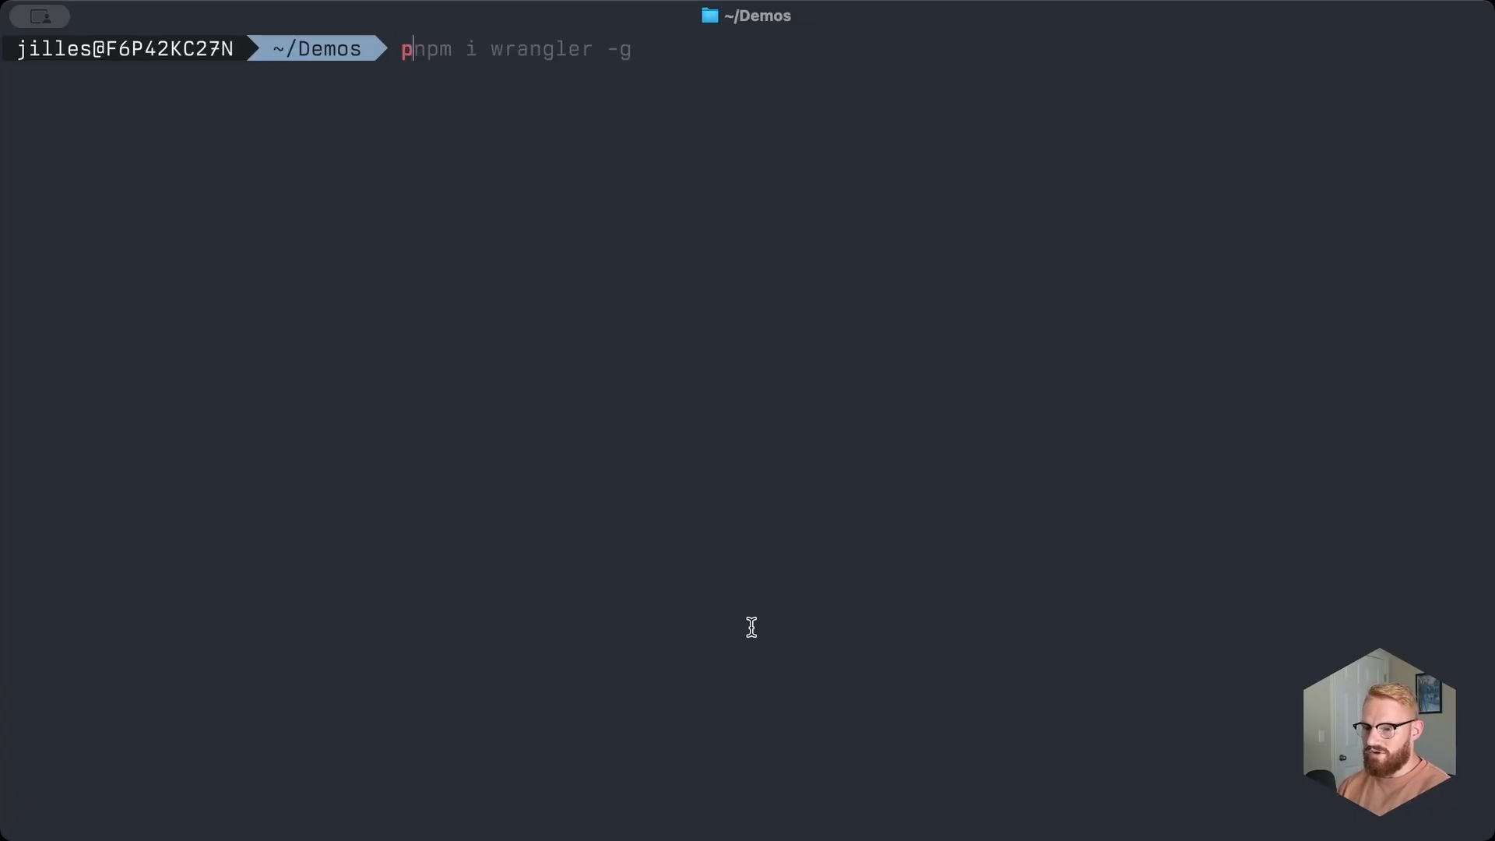
Run pnpm create cloudflare@latest super-private-worker and deploy the Worker to workers.dev.
text(pnpm create cloudflare@latest super-private-worker)
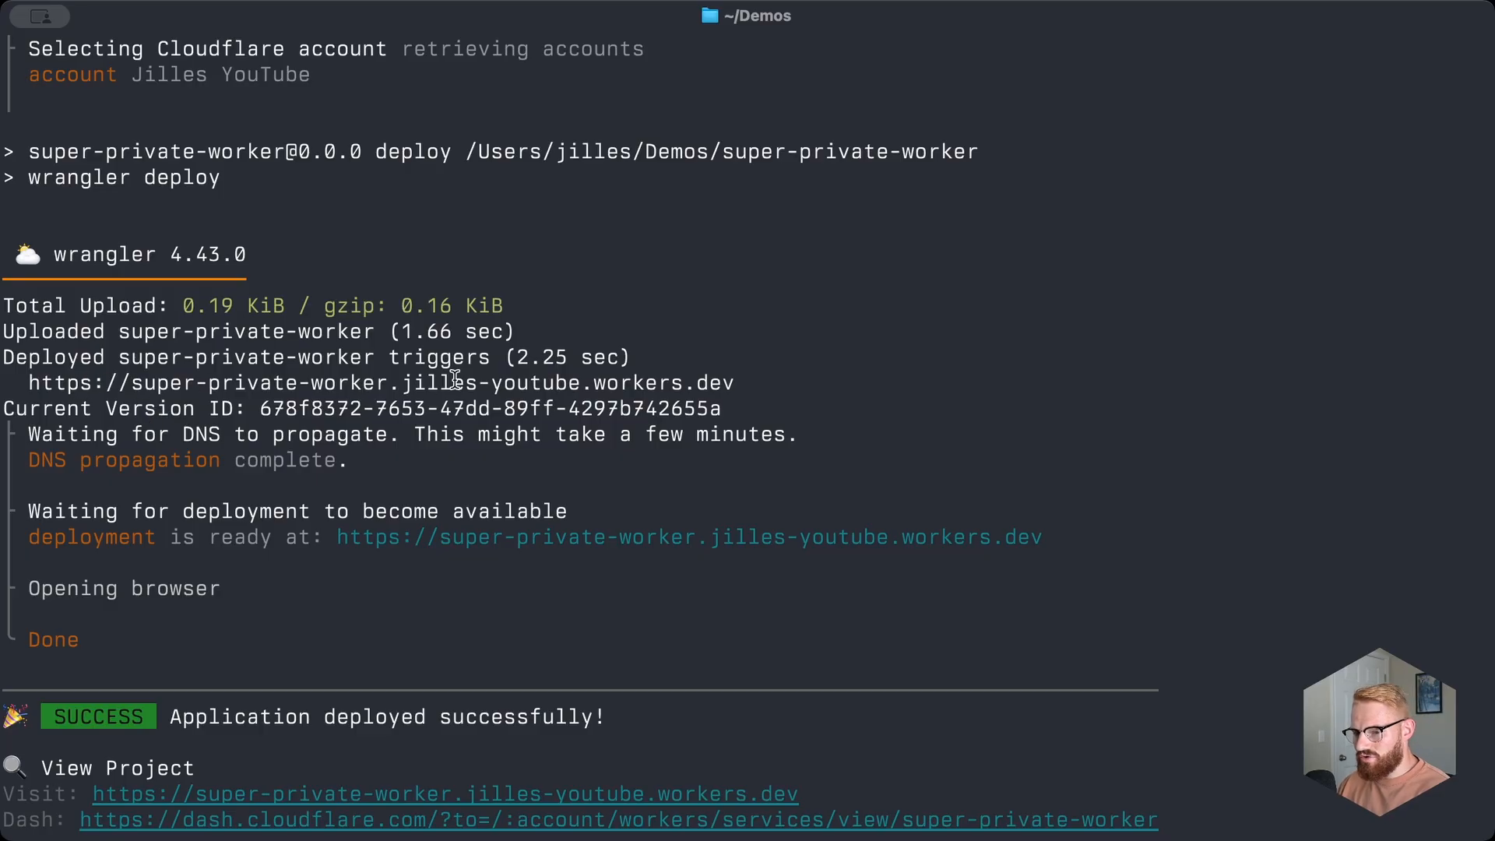
mouse_move(1067, 8)
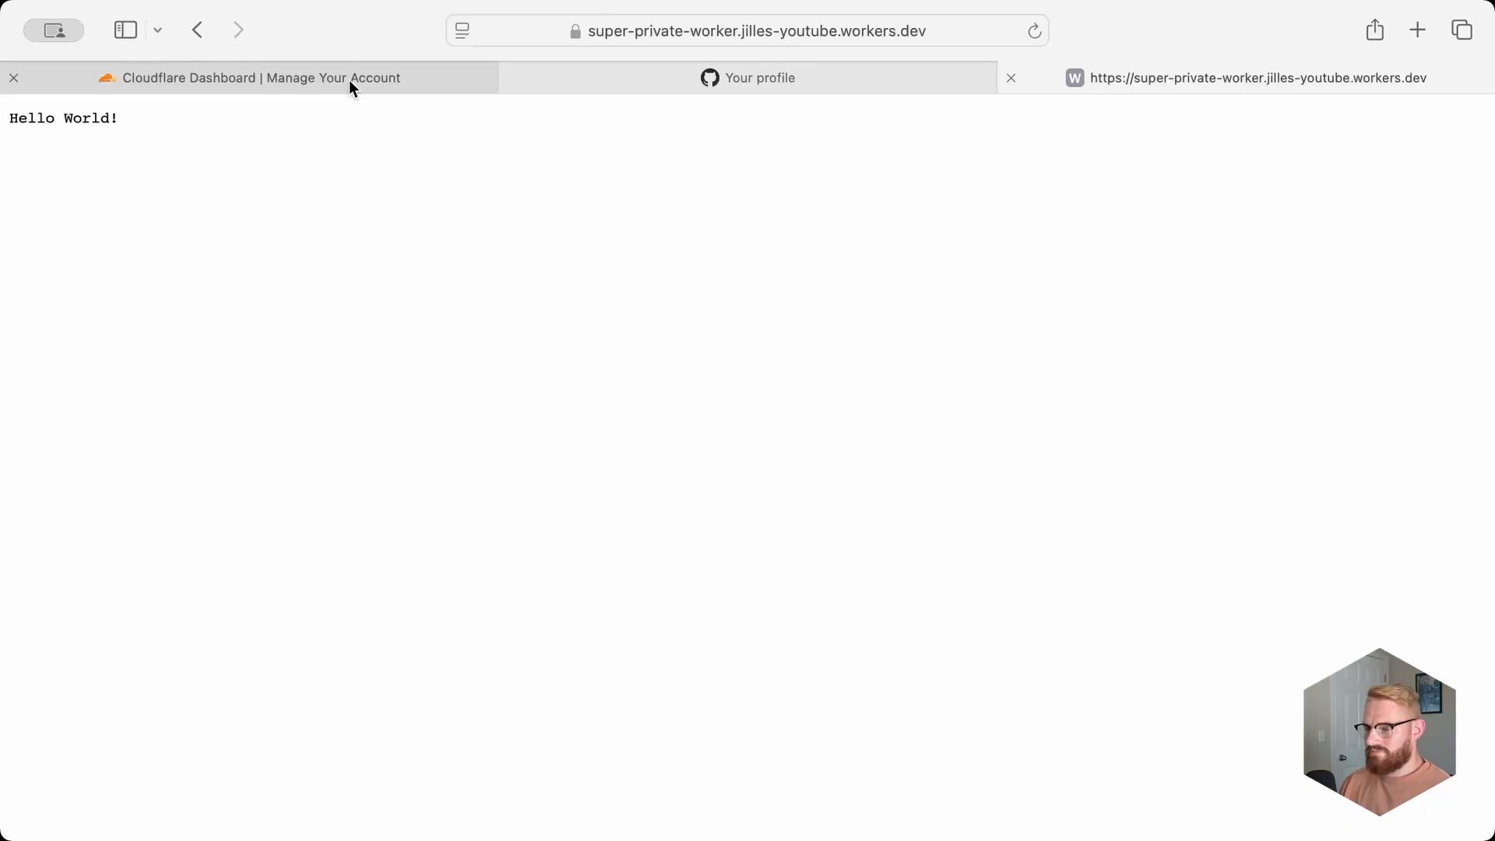
Go to the super-private-worker project's Settings under Workers & Pages.
click(251, 77)
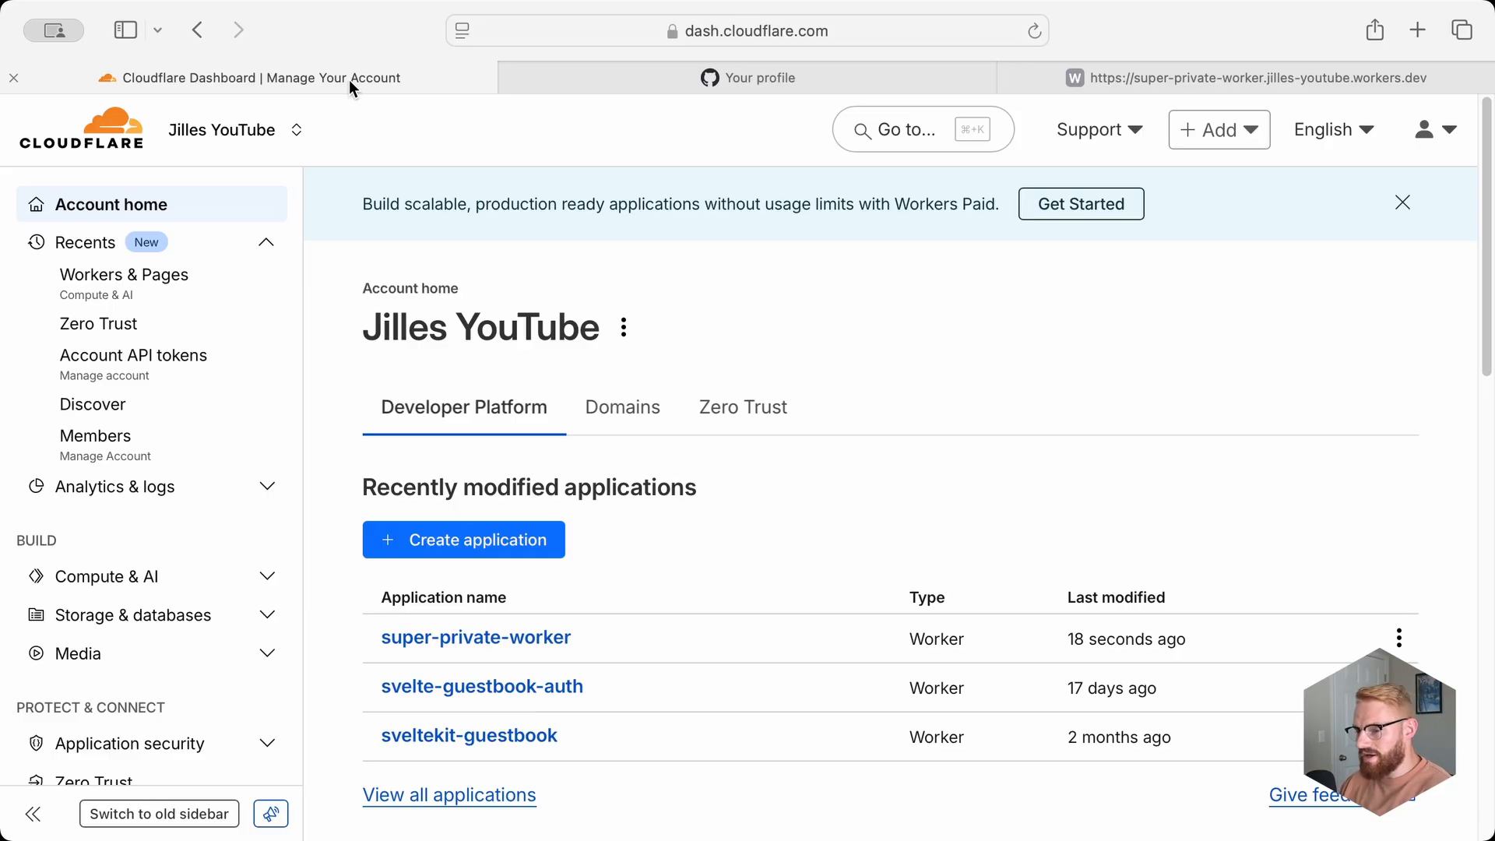
mouse_move(119, 577)
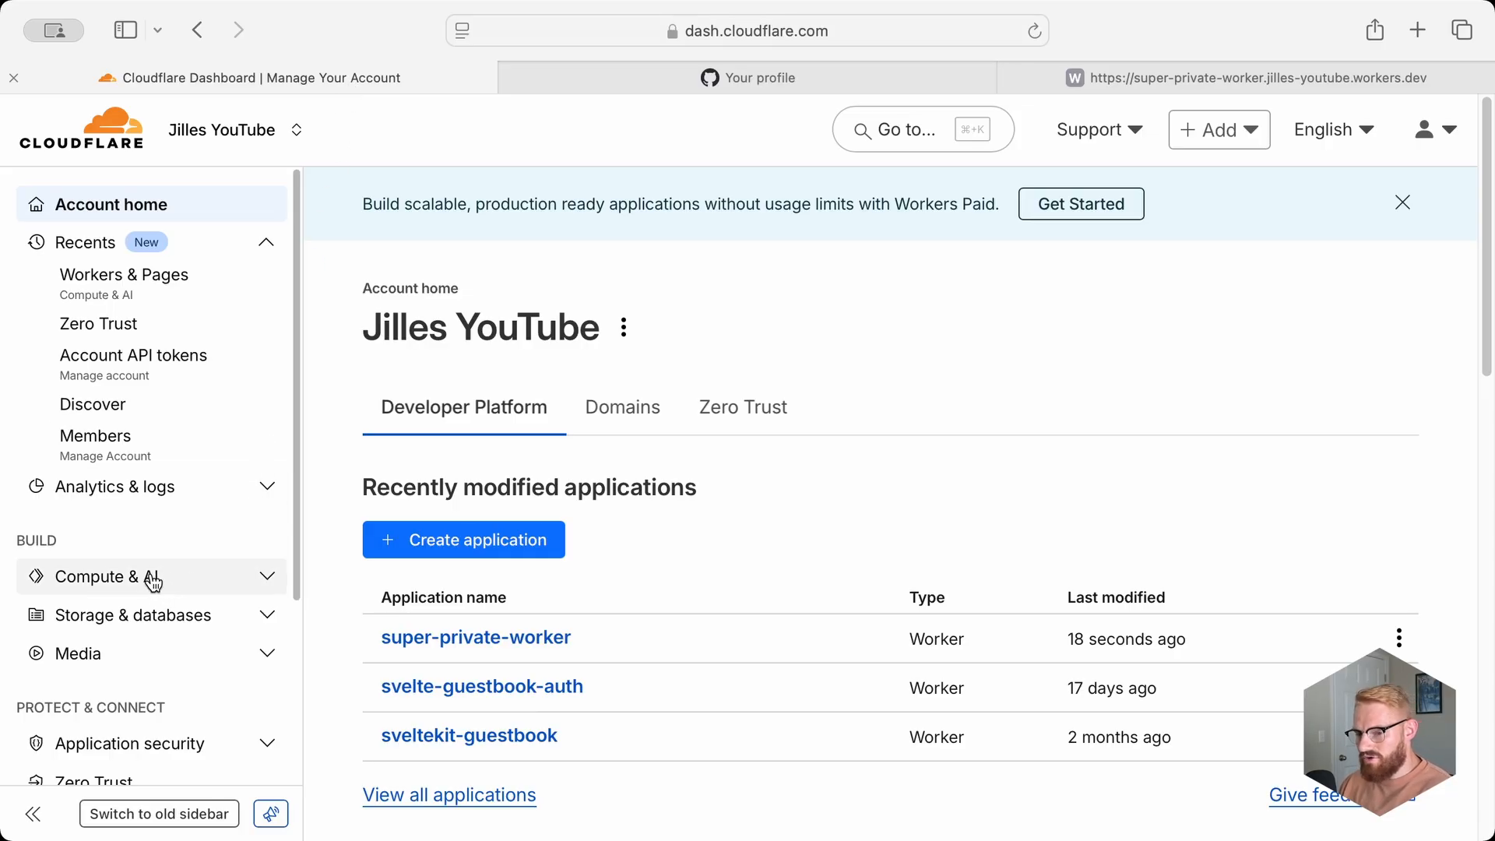
click(123, 275)
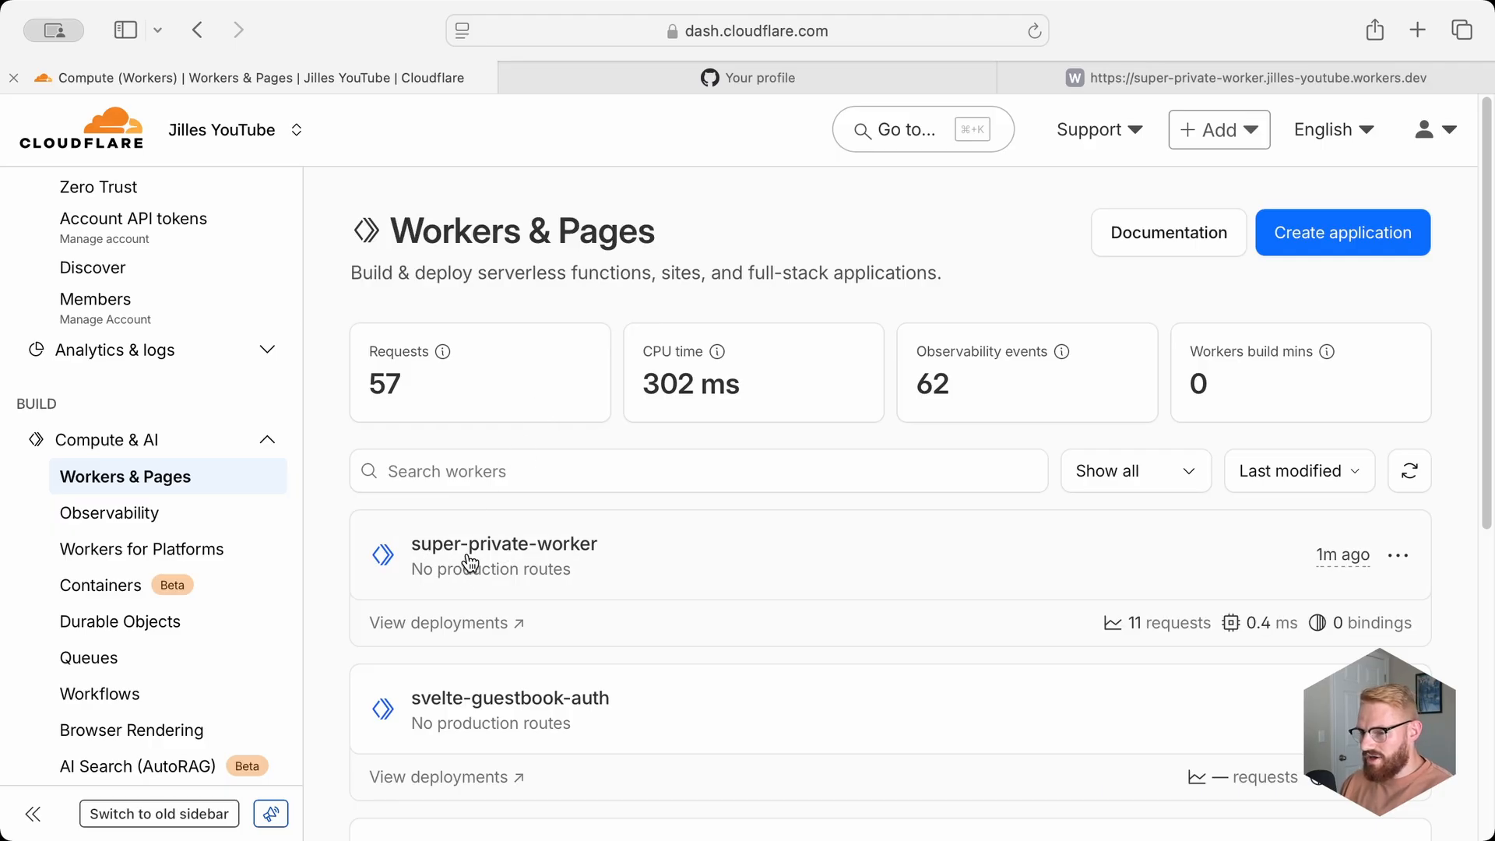
click(504, 544)
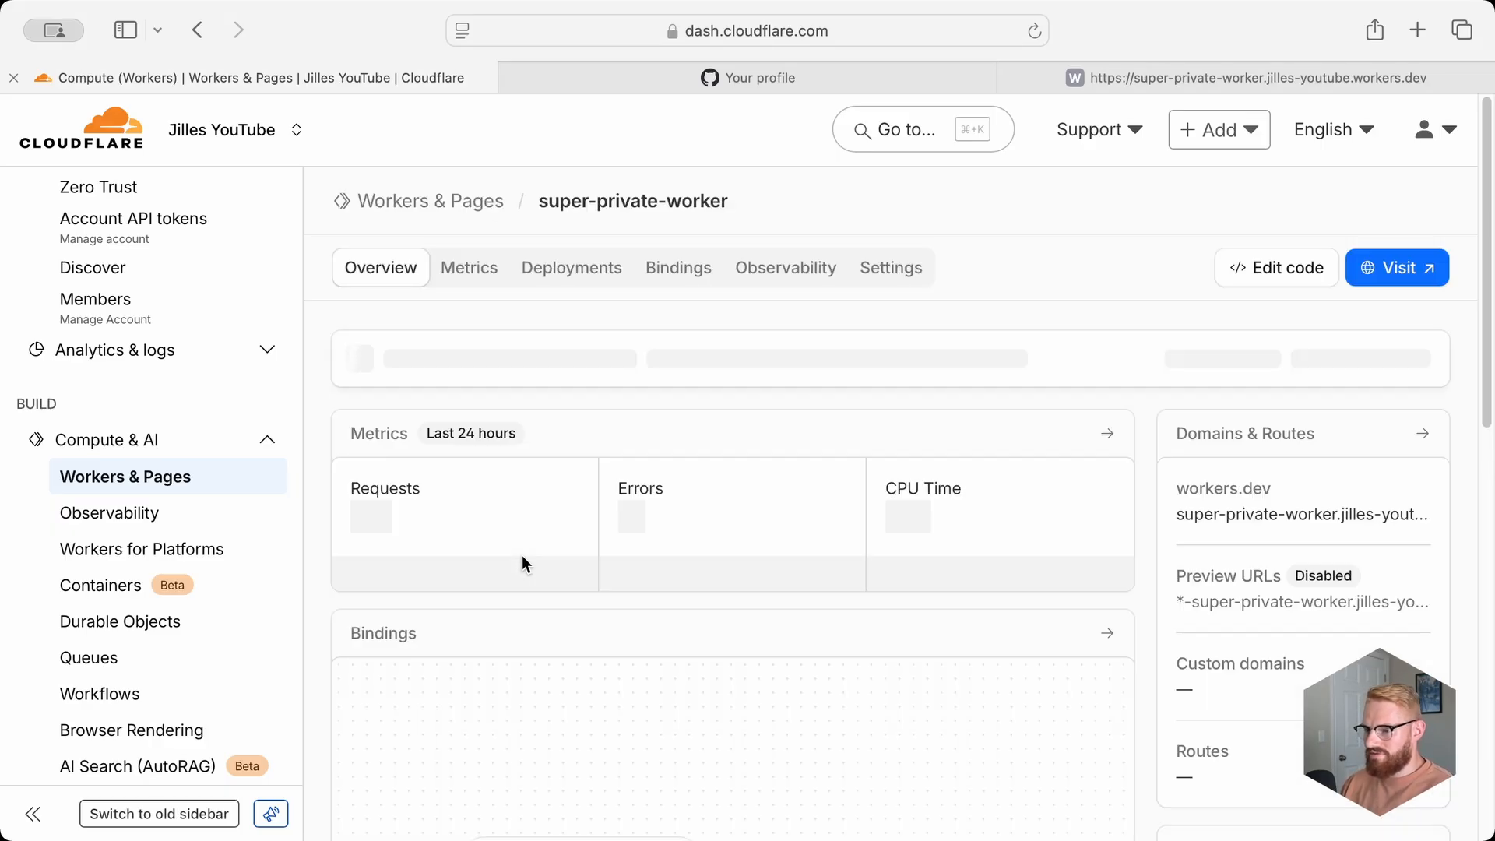
click(890, 267)
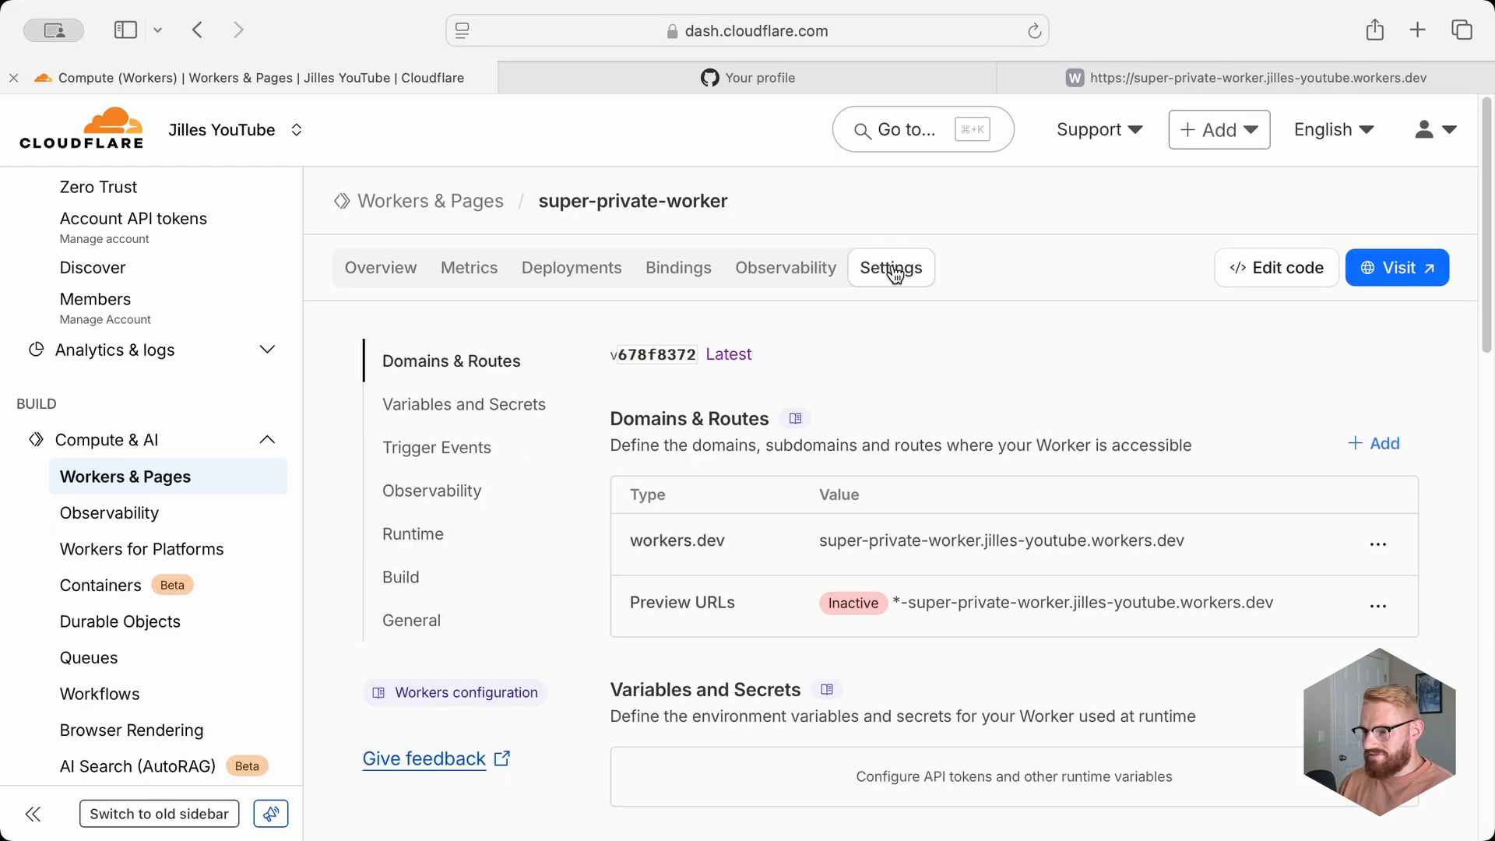
Enable Cloudflare Access on the worker's workers.dev address via its ⋯ options.
click(1376, 543)
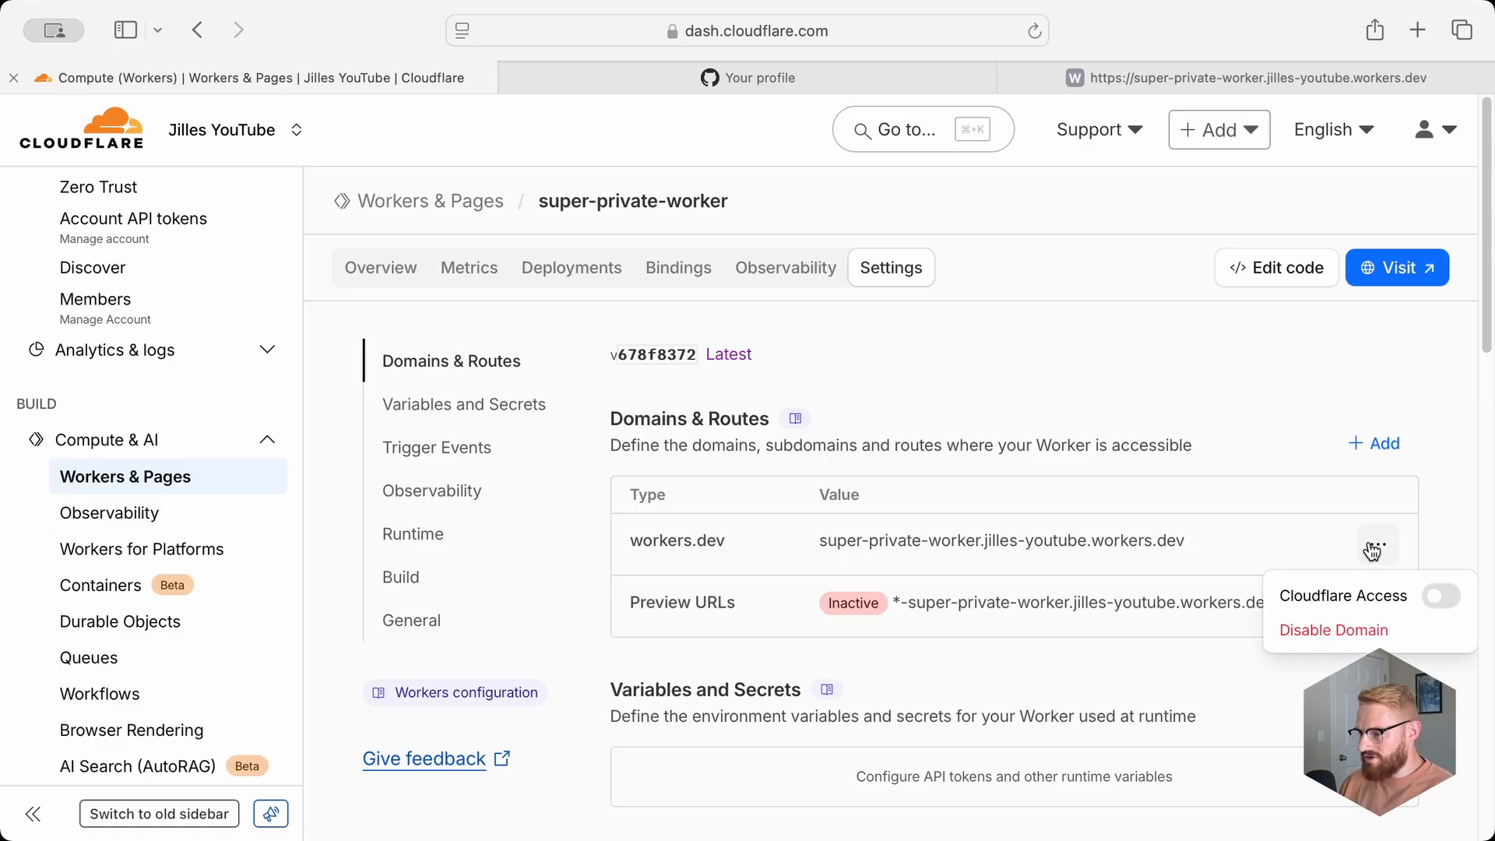
click(1441, 594)
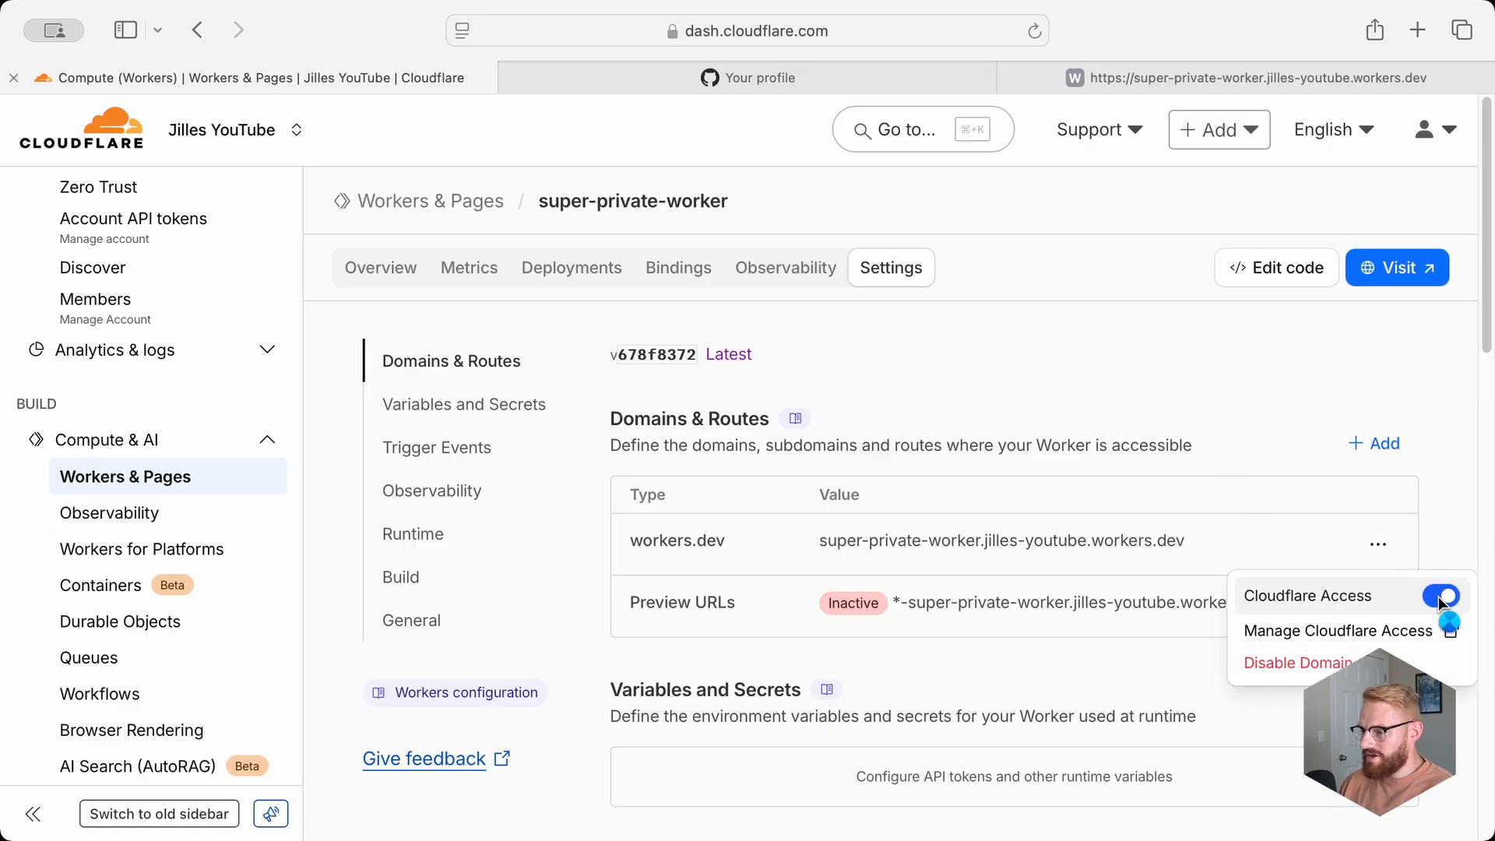
click(1441, 595)
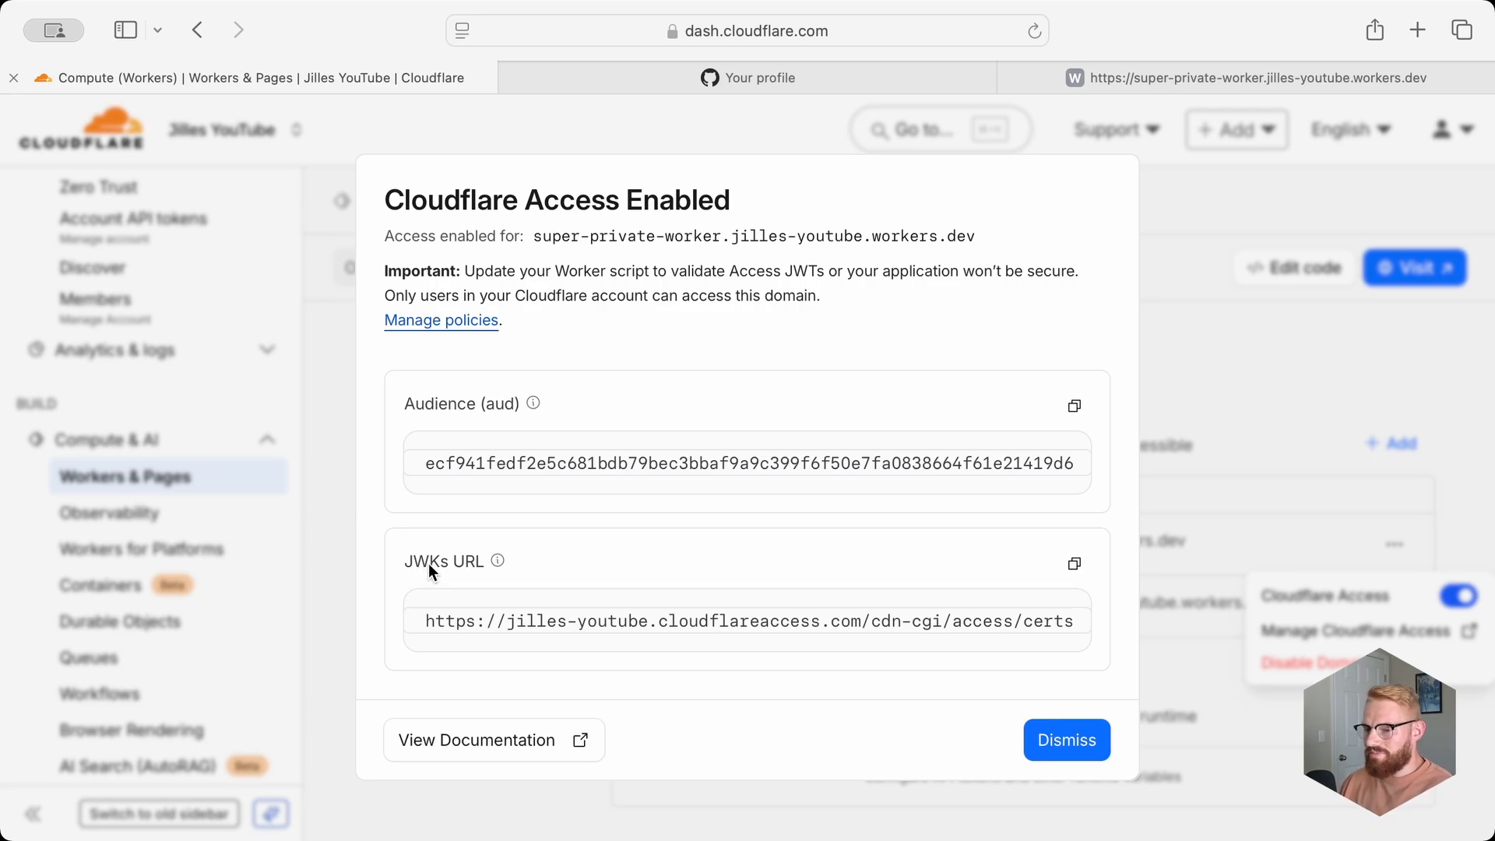
mouse_move(692, 582)
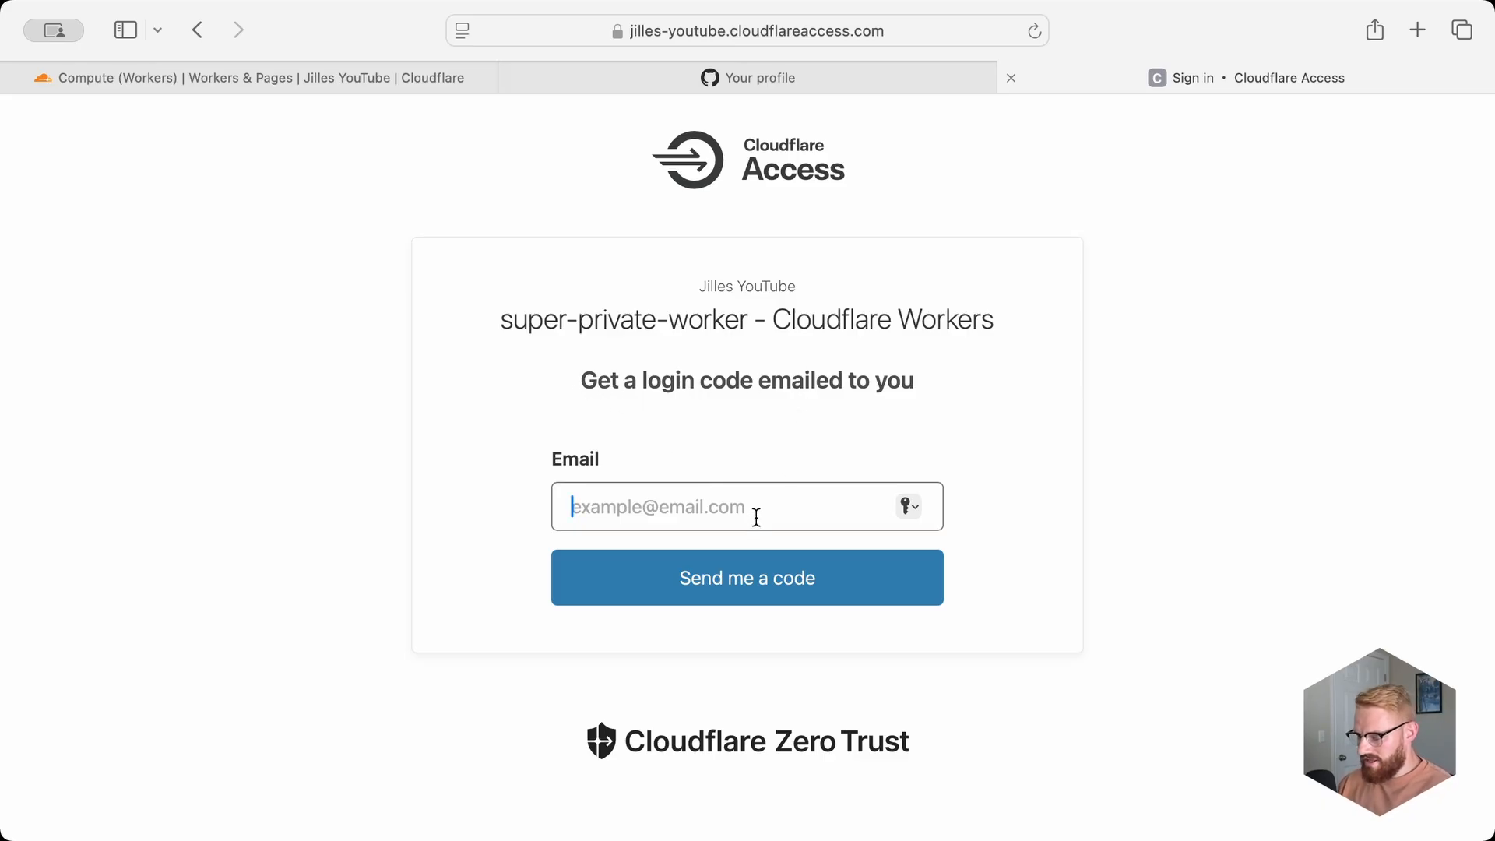
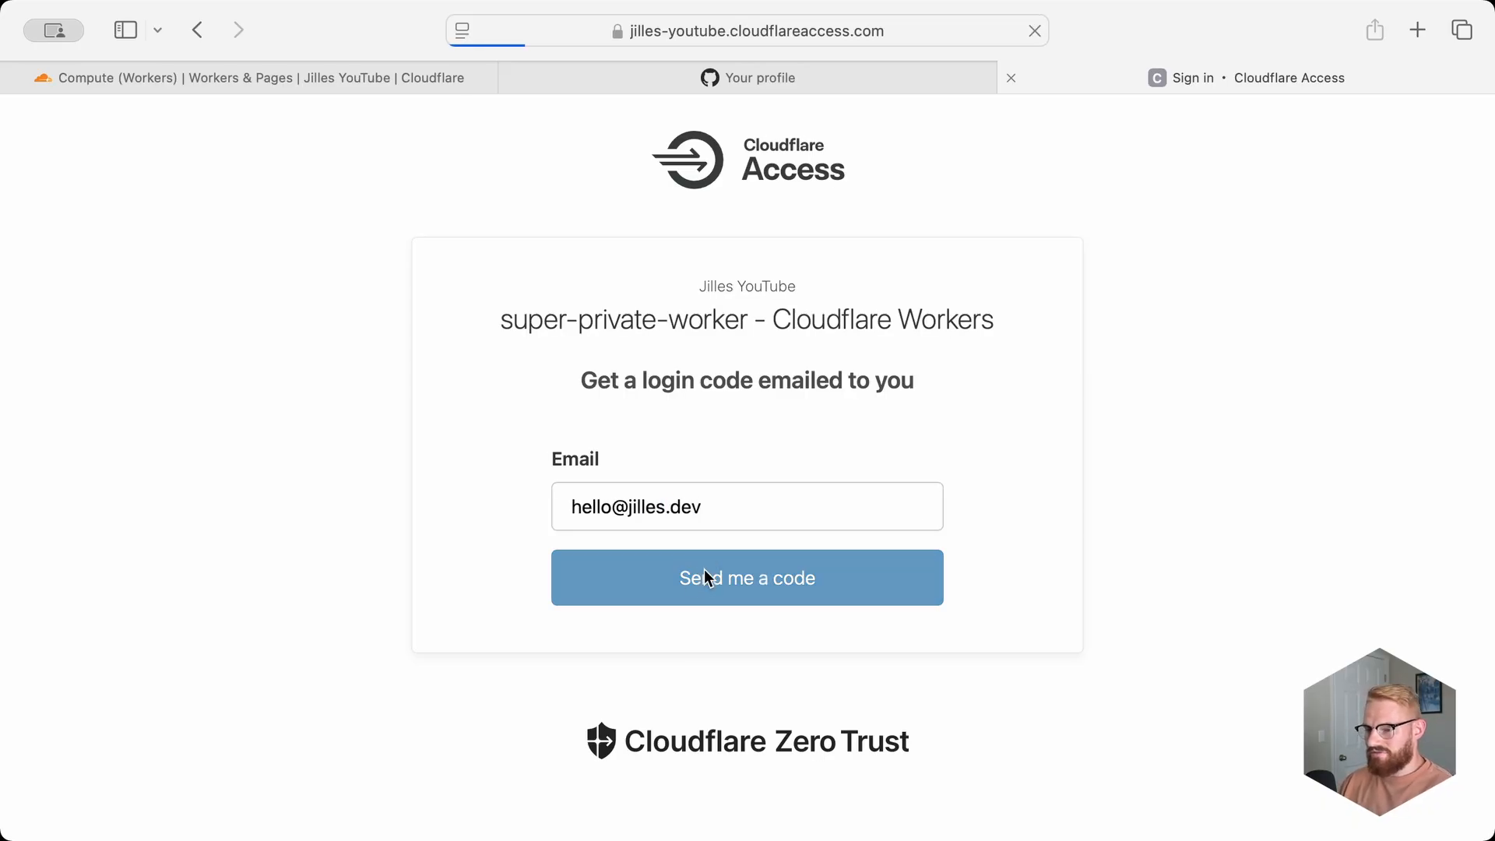
click(748, 577)
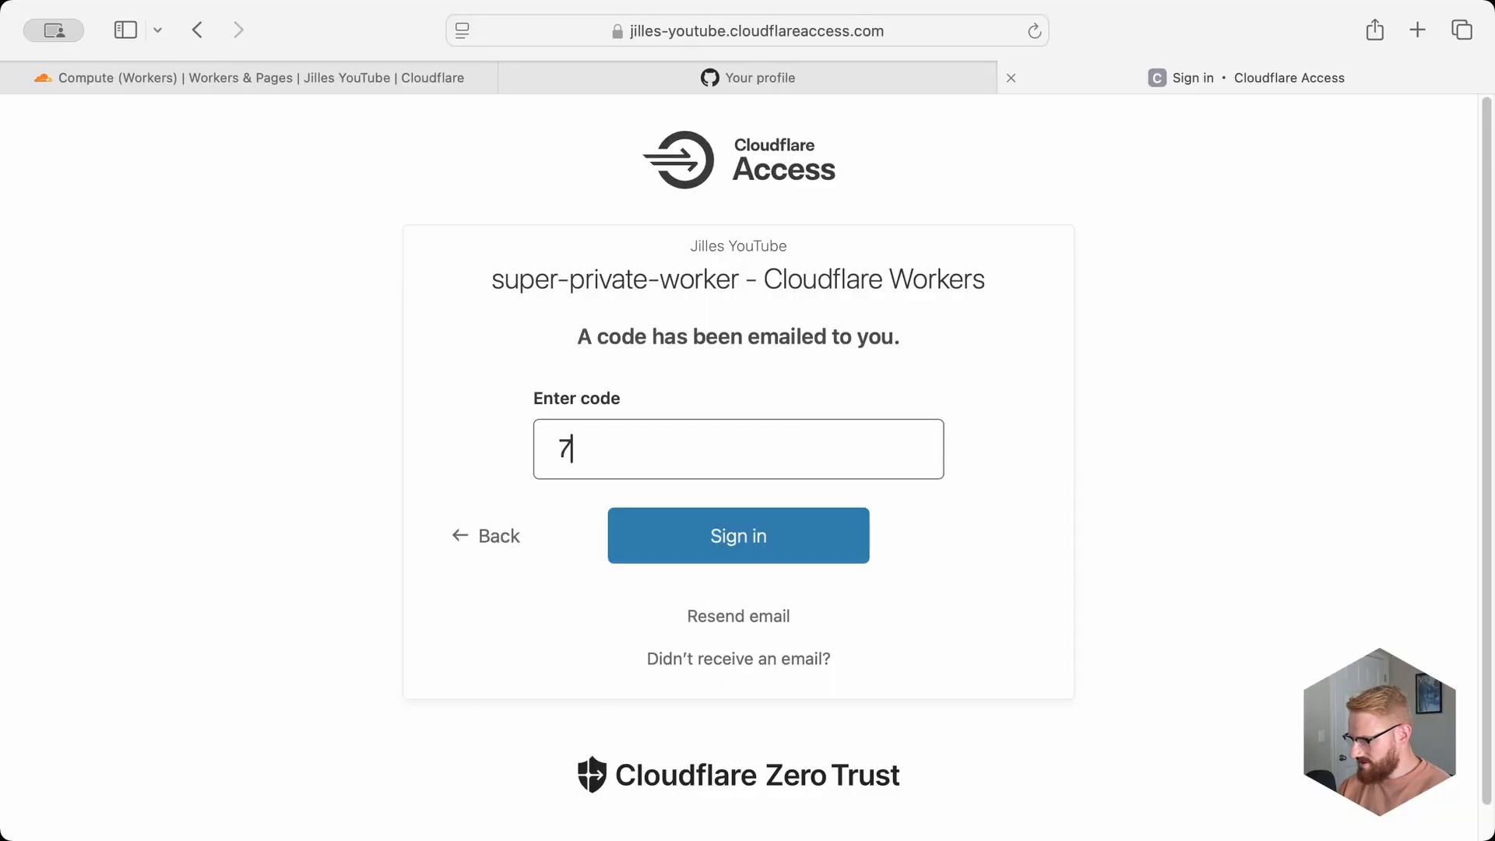
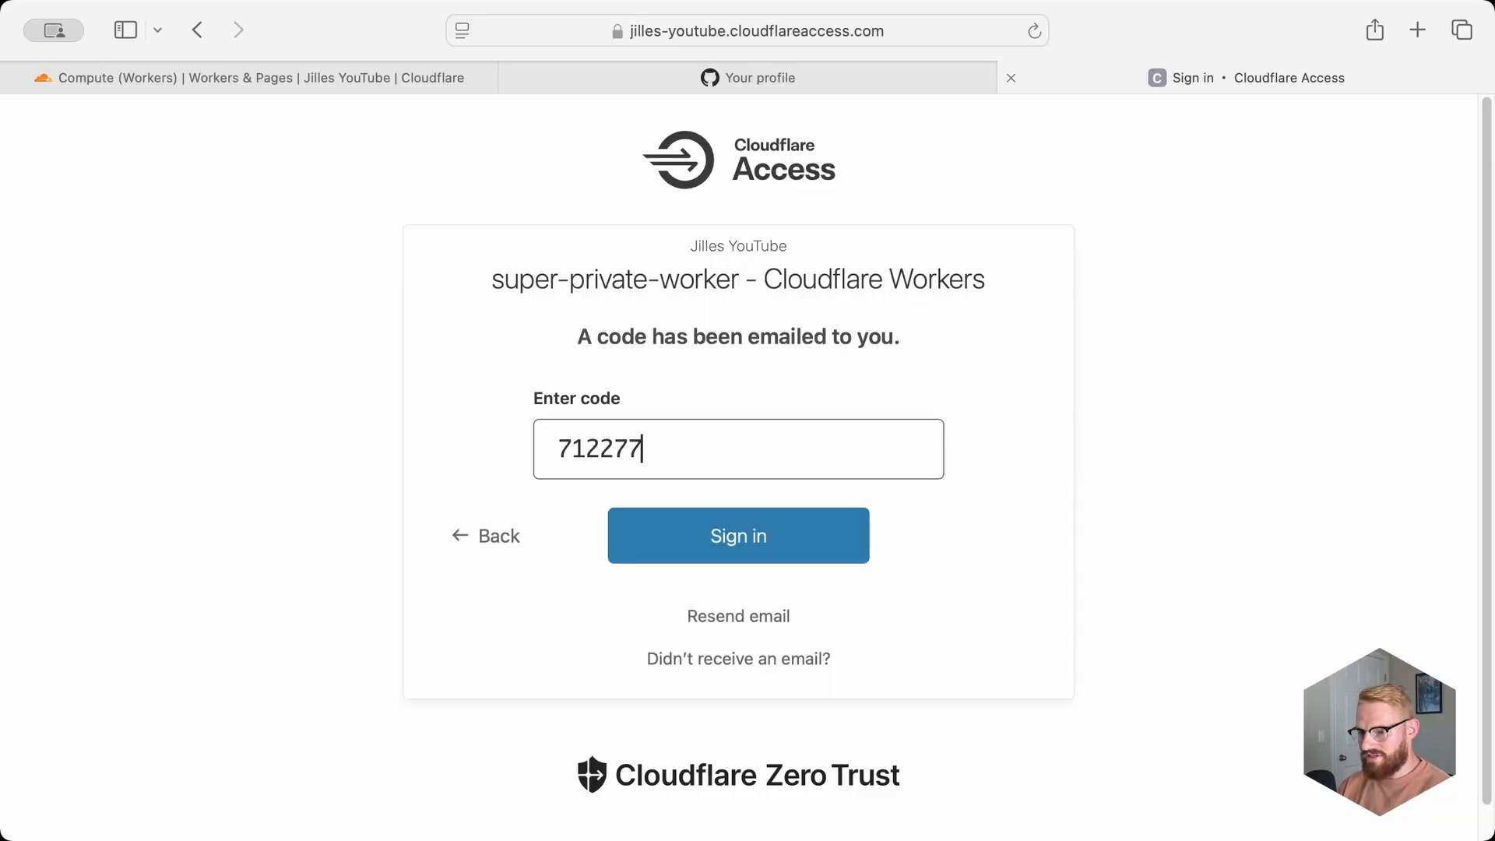
click(738, 535)
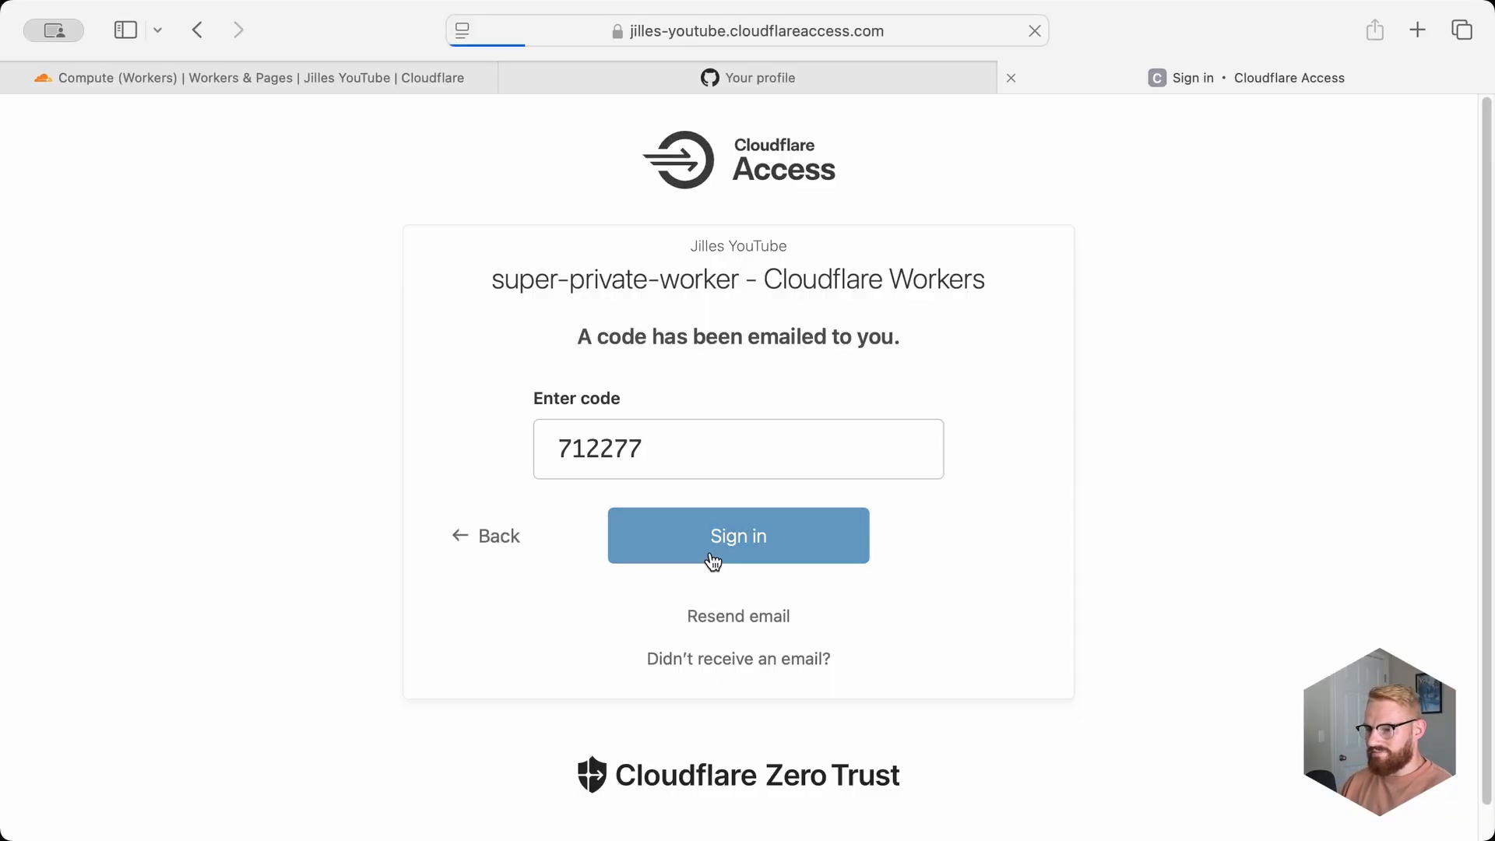
click(738, 535)
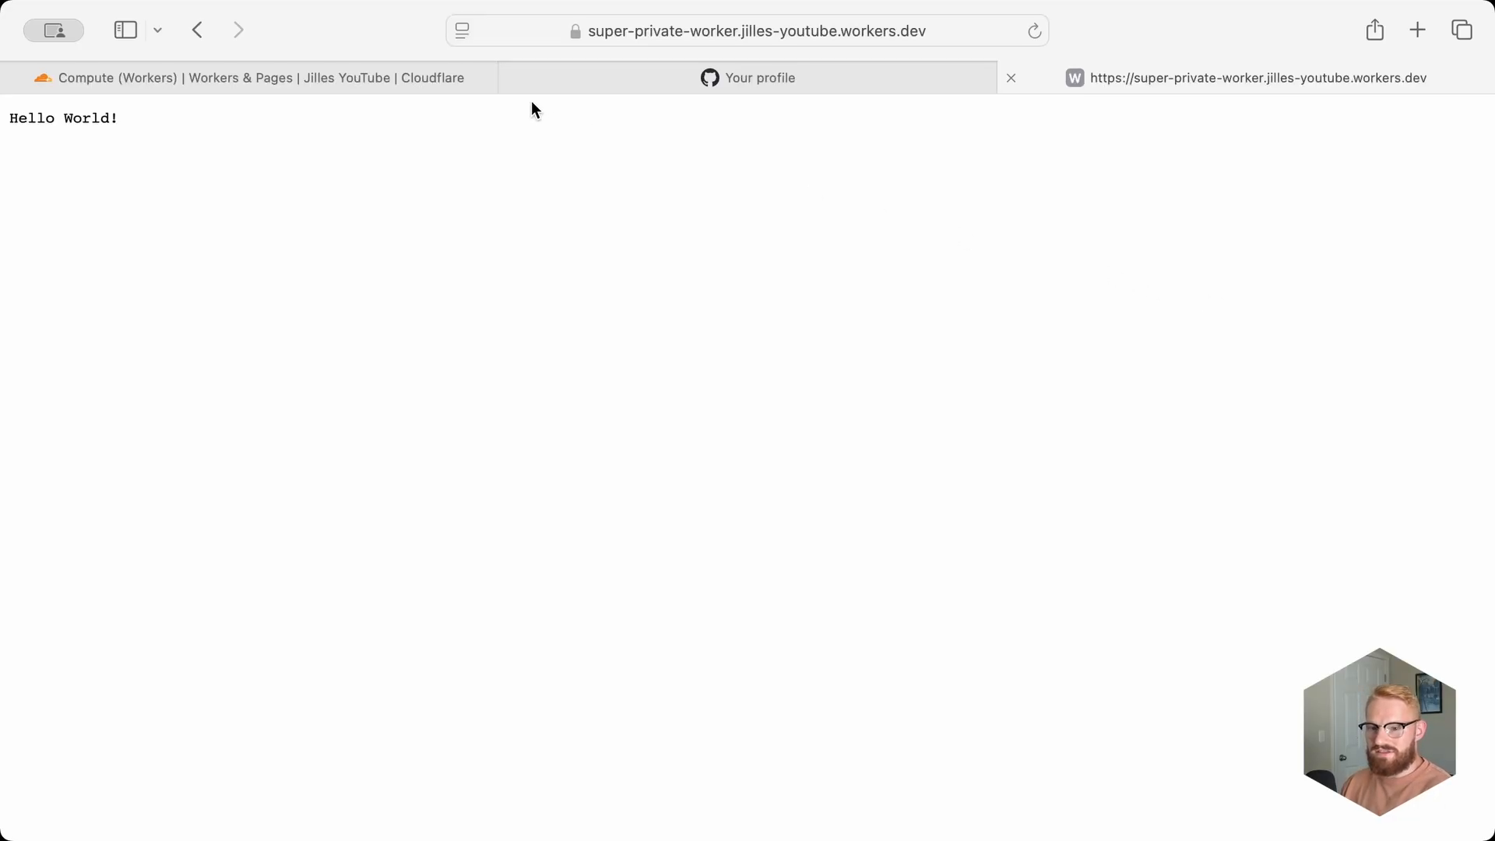
View the Zero Trust Access authentication logs showing the granted login to super-private-worker.
click(246, 77)
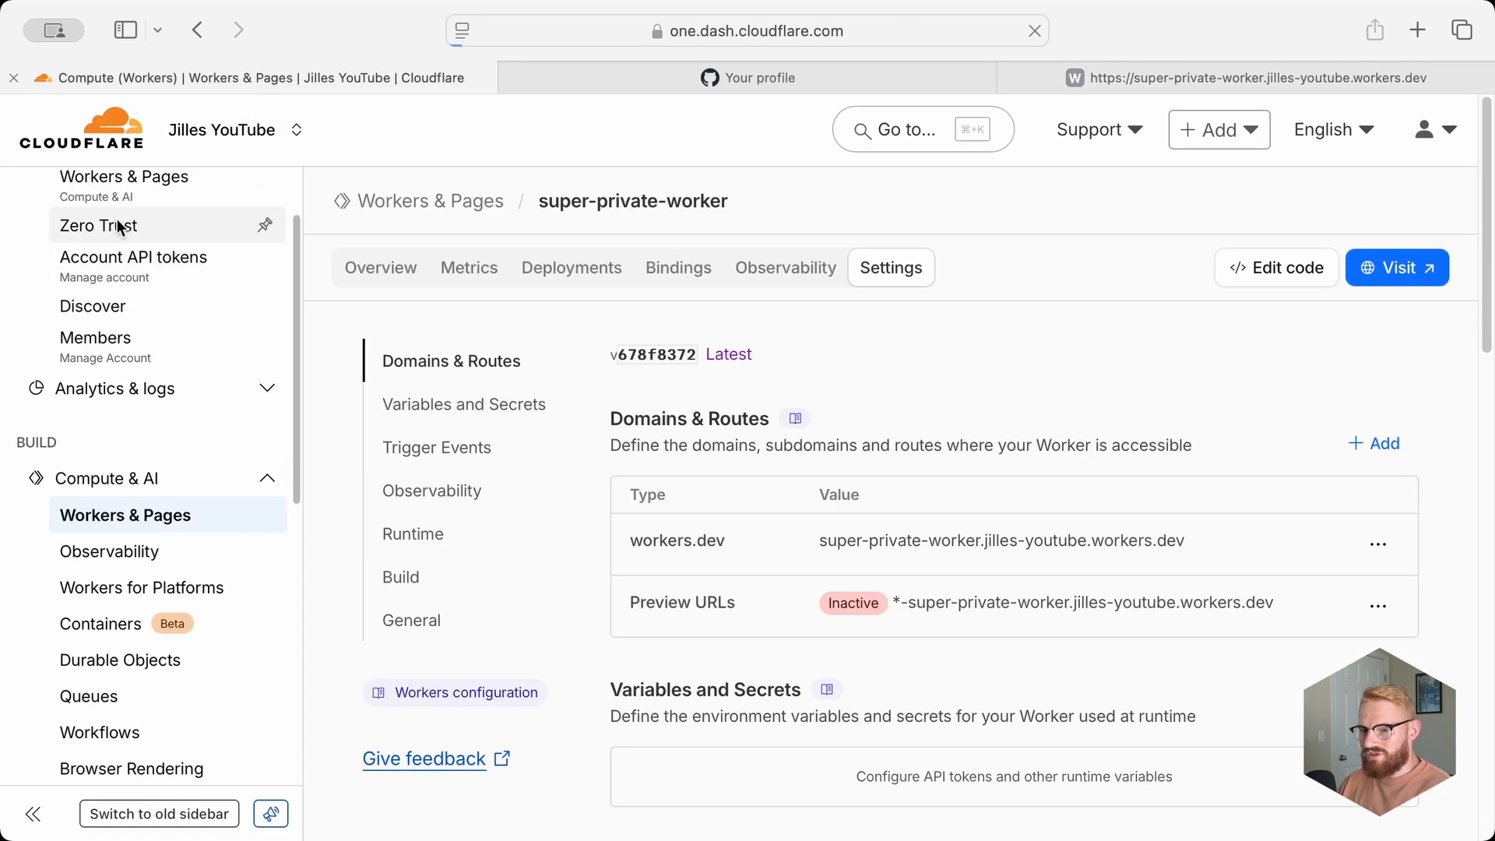
click(98, 225)
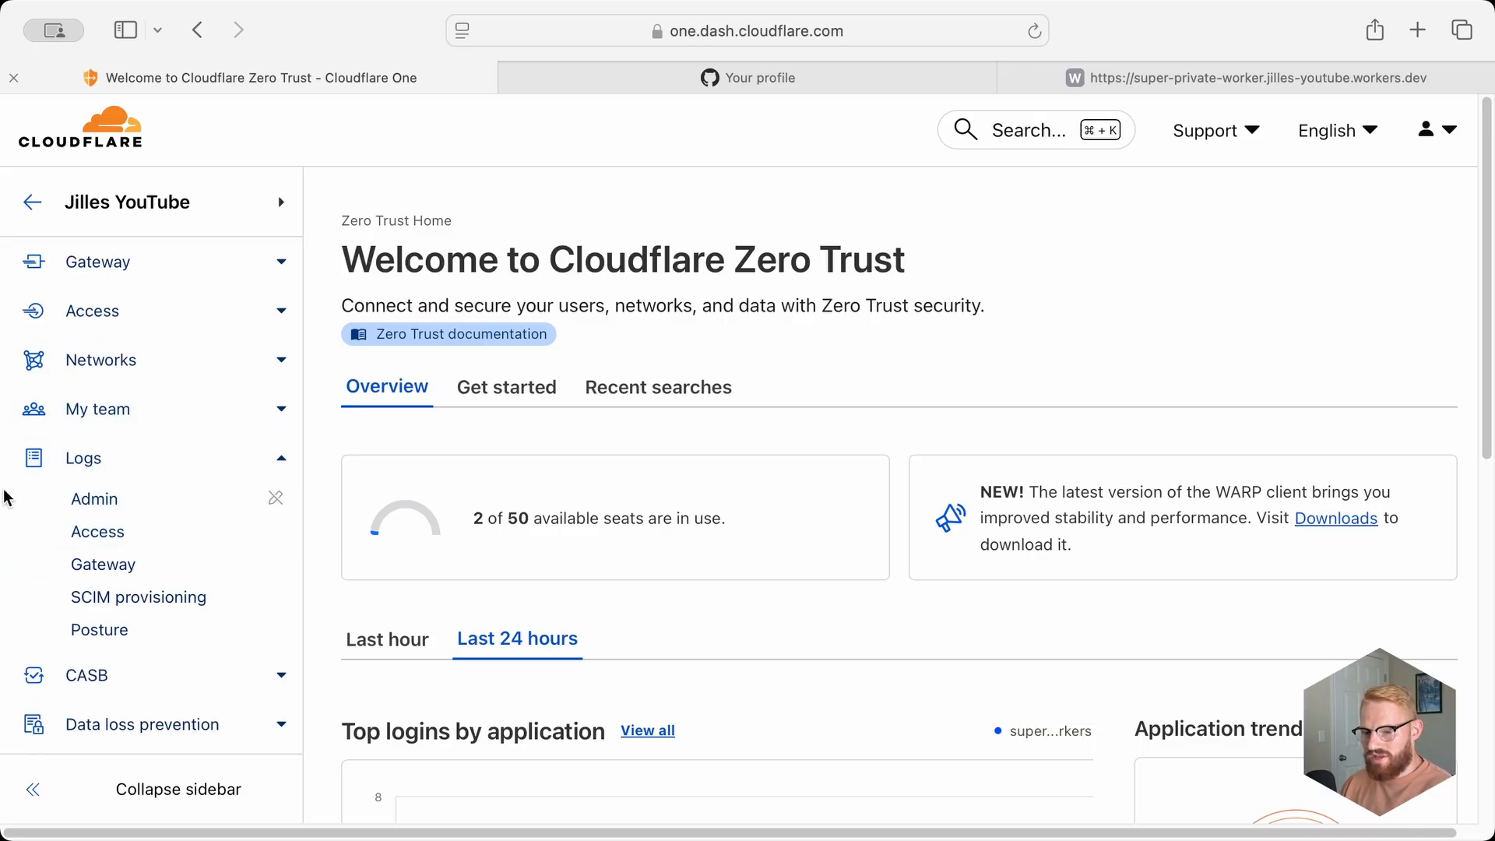
click(98, 531)
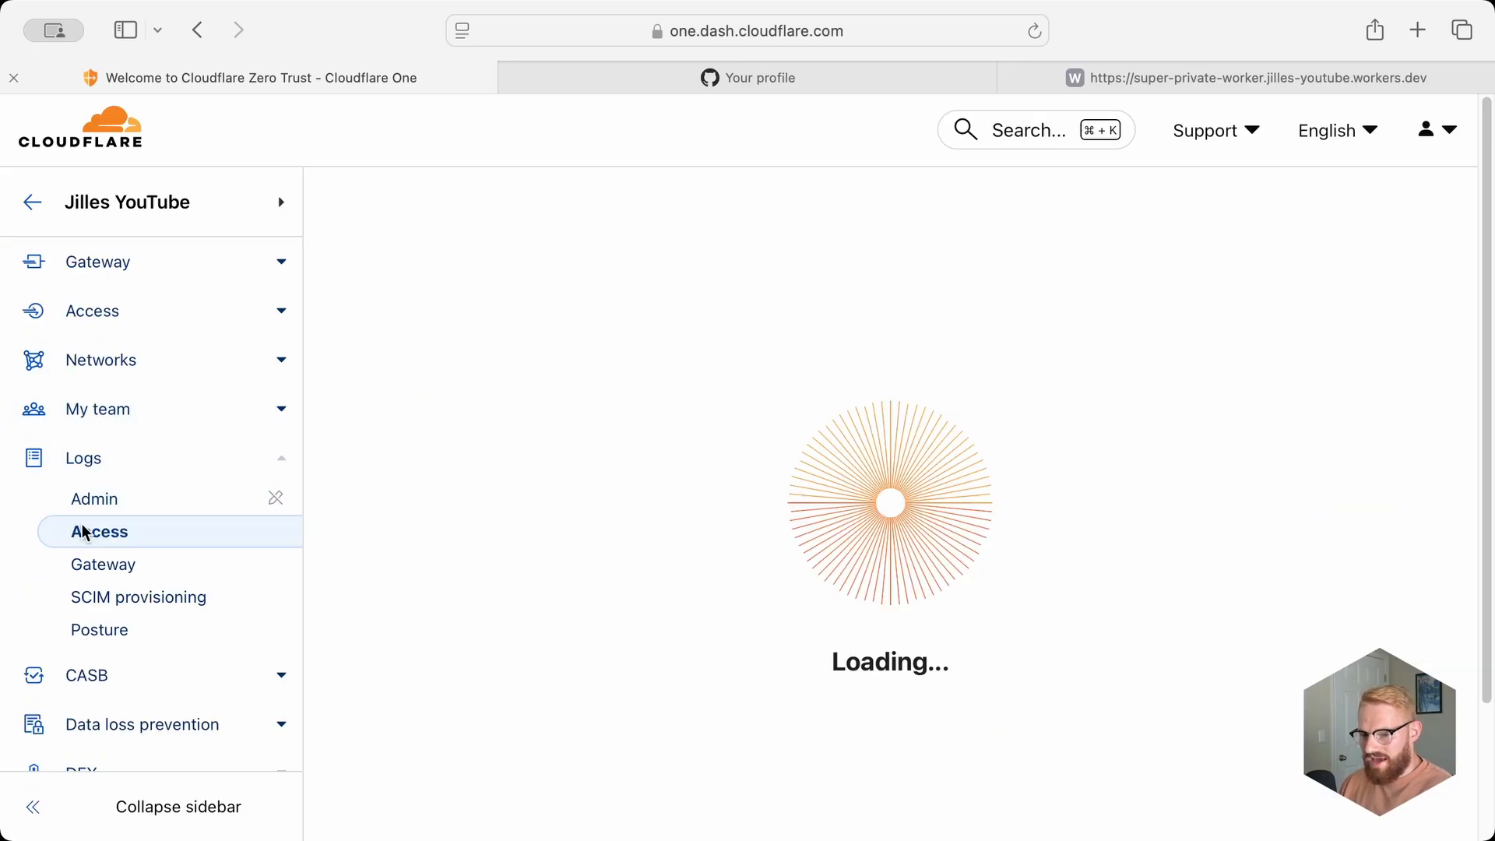
click(99, 531)
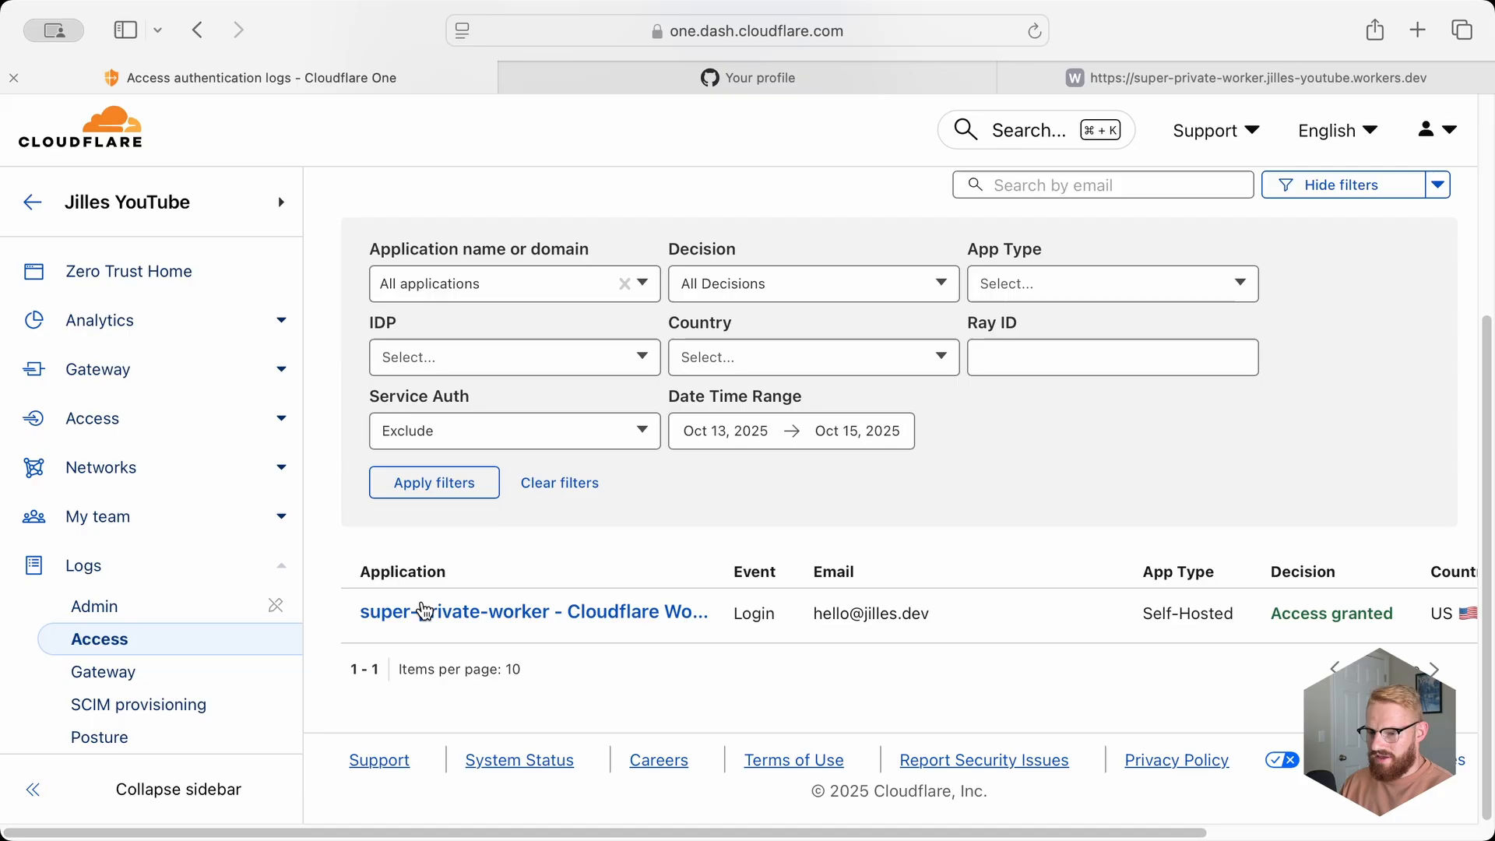
mouse_move(781, 623)
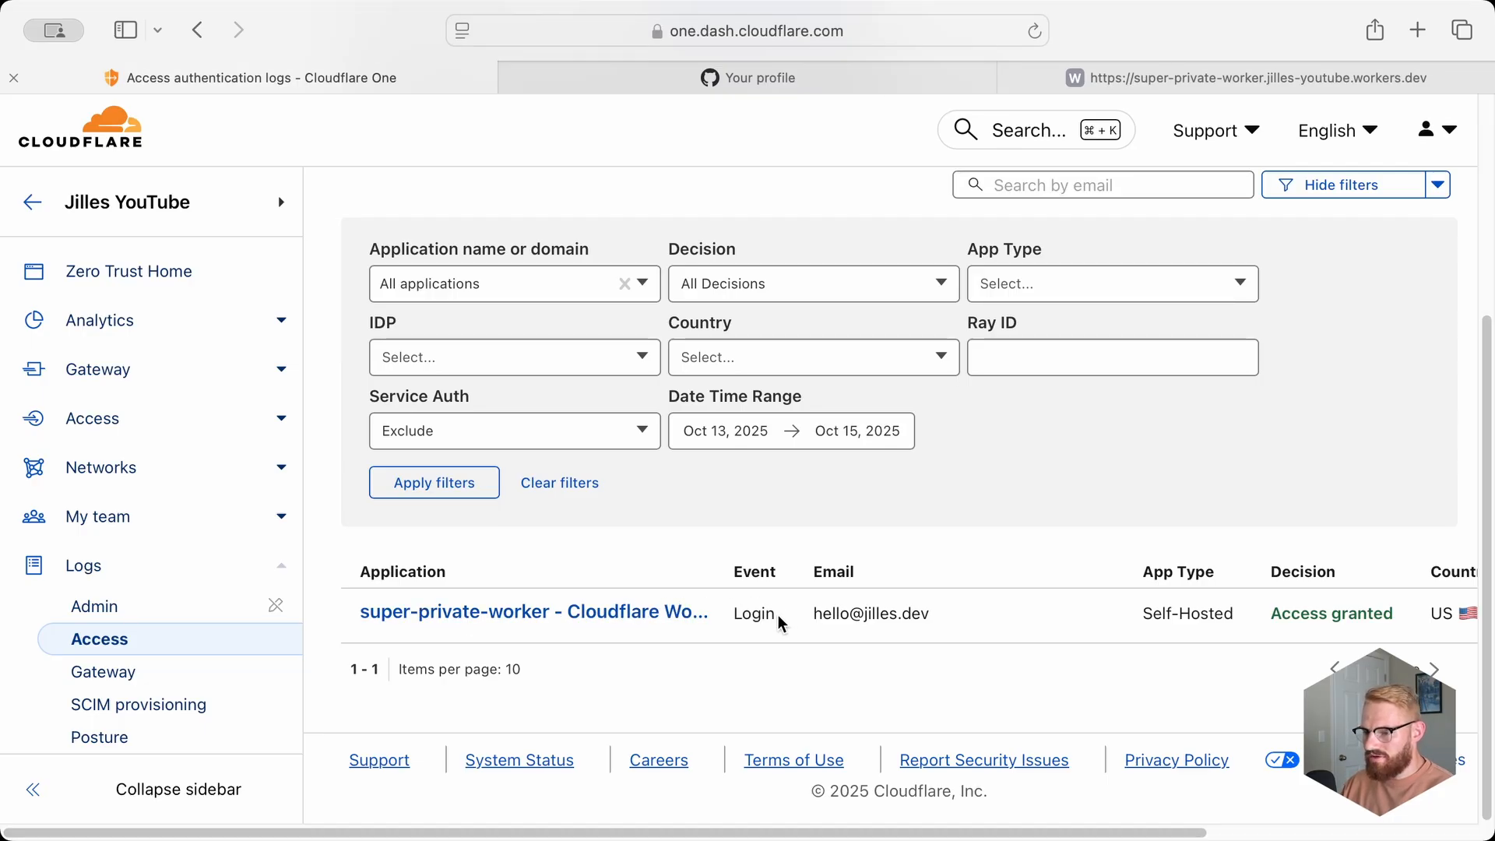
mouse_move(1448, 601)
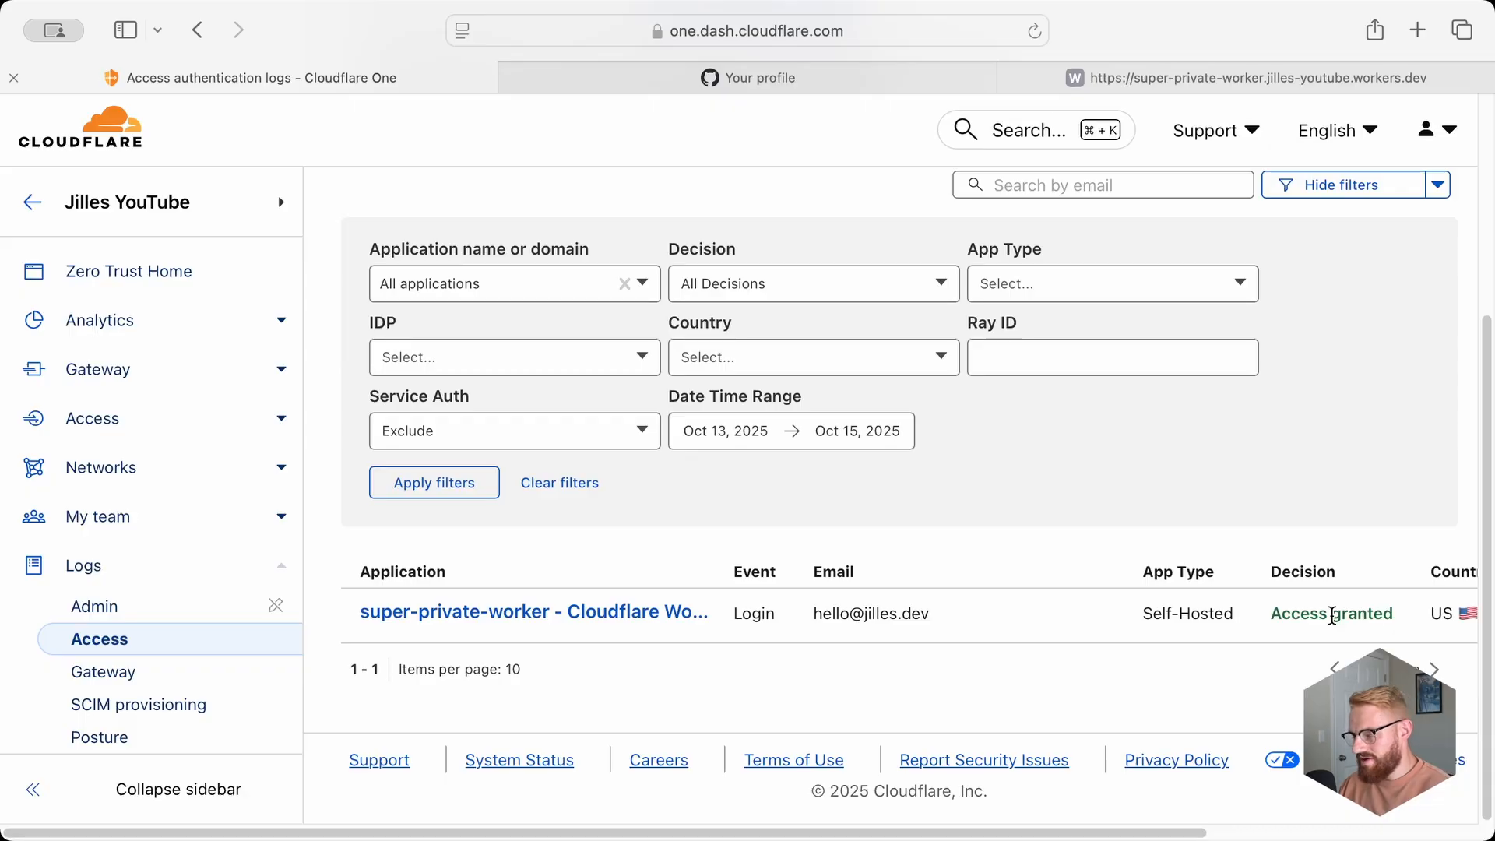
mouse_move(194, 515)
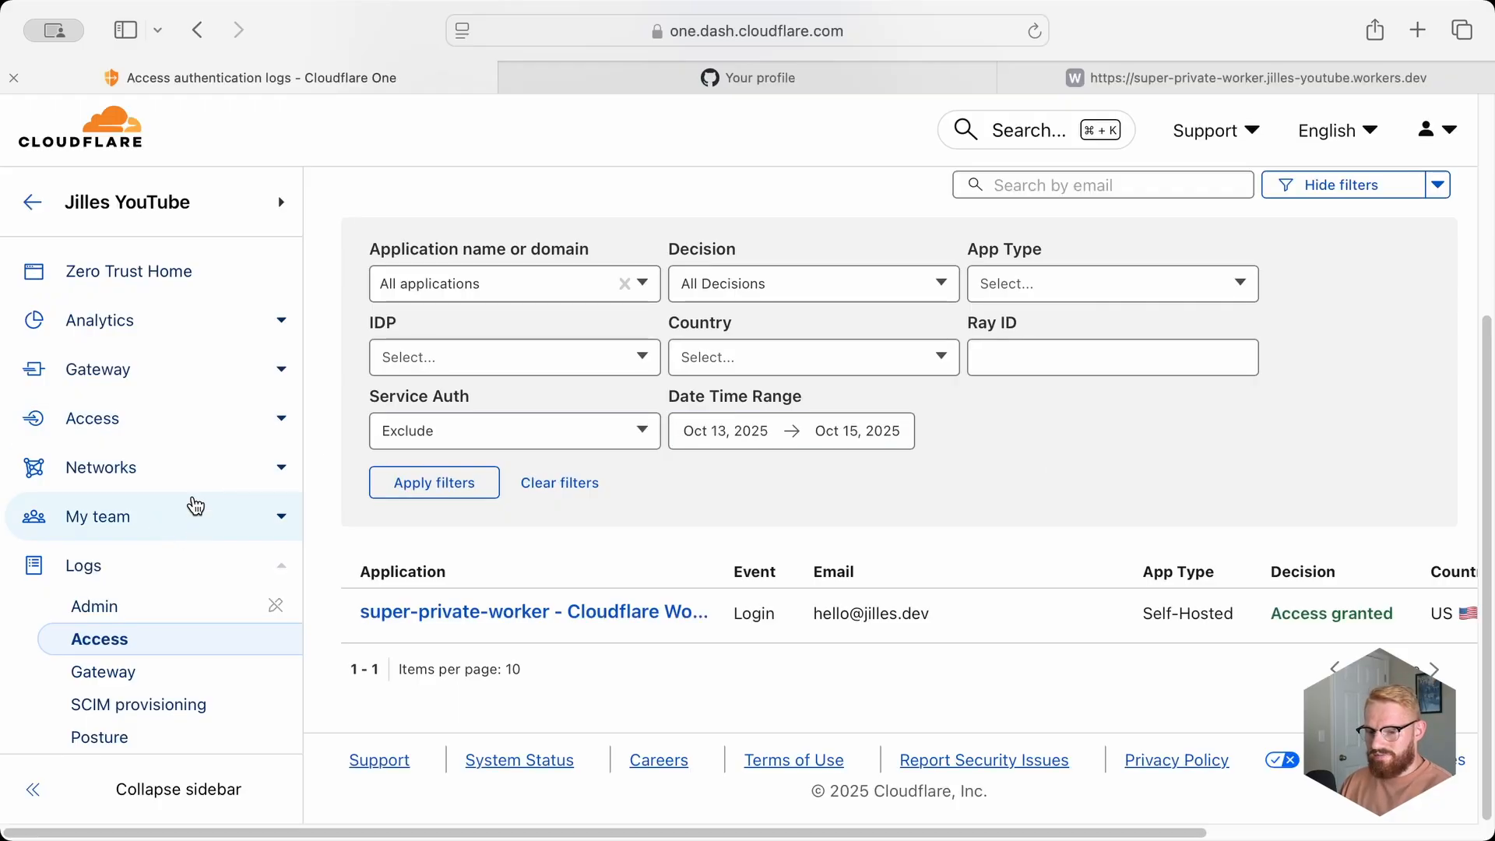
Copy the team domain name from Settings and go to the Authentication settings.
click(99, 655)
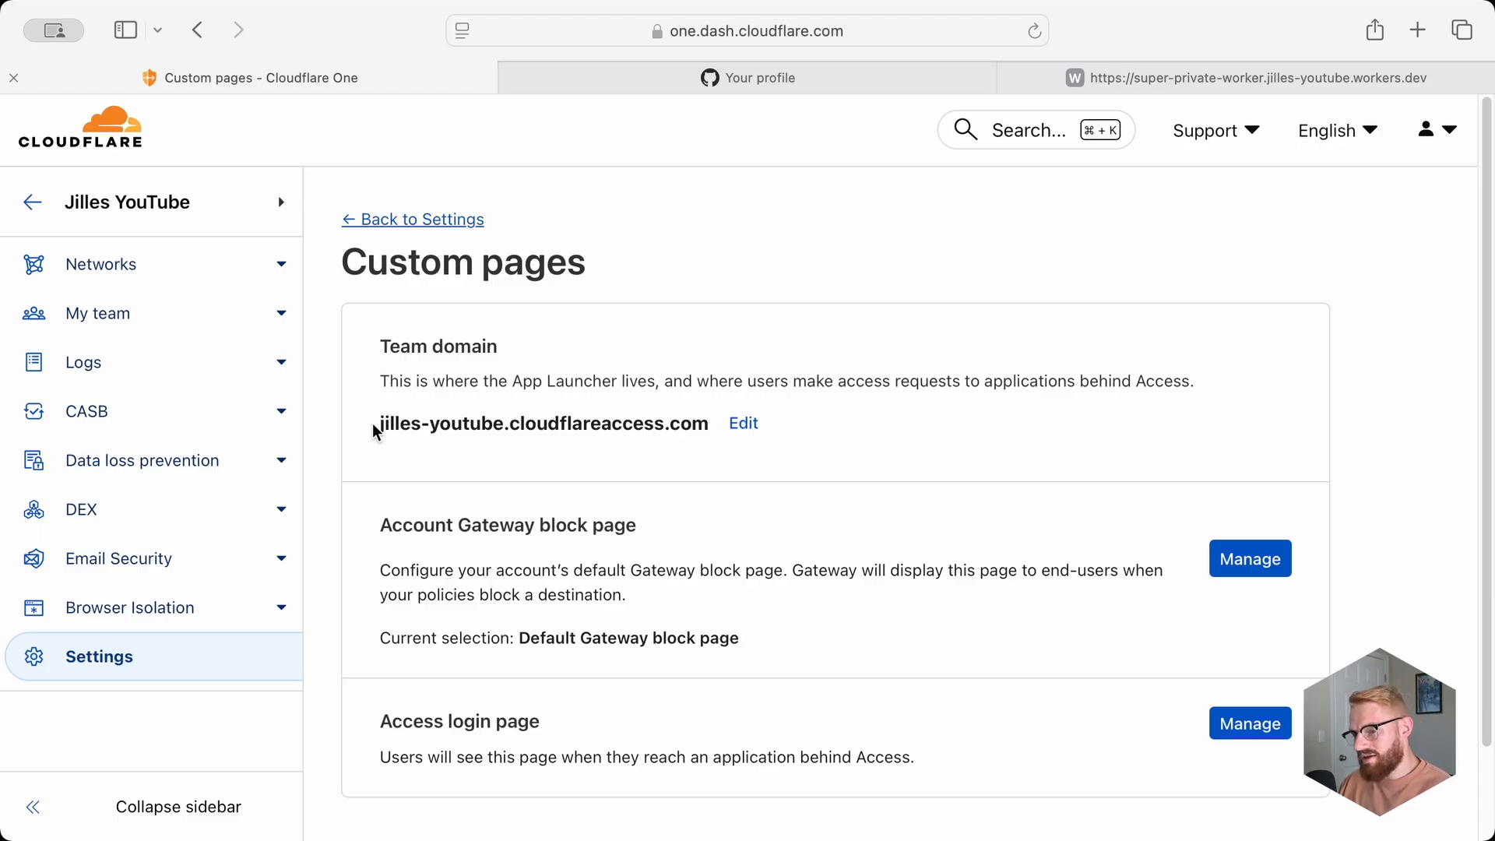
double_click(443, 424)
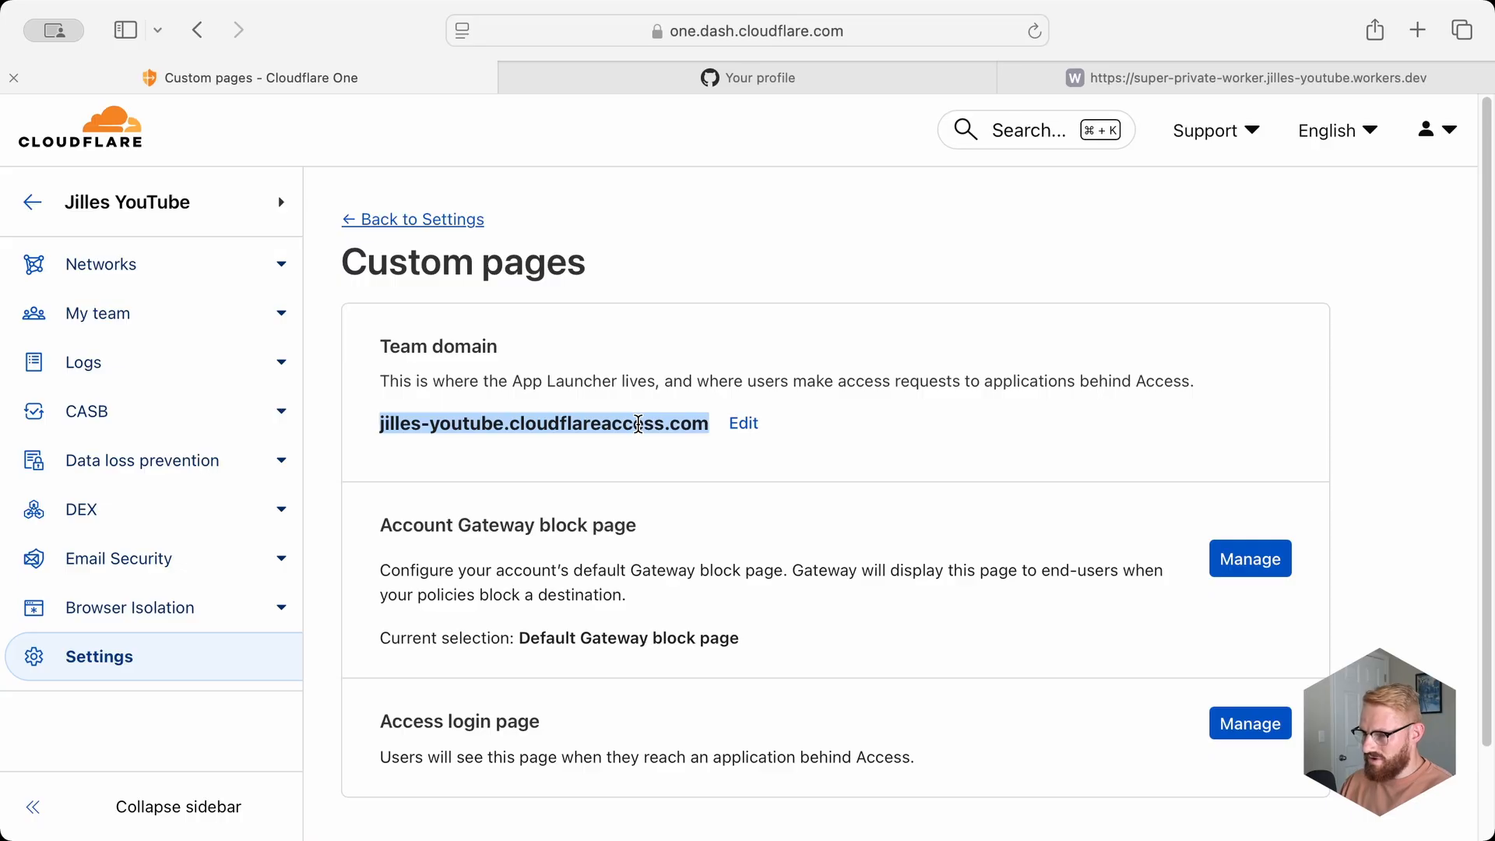
click(421, 220)
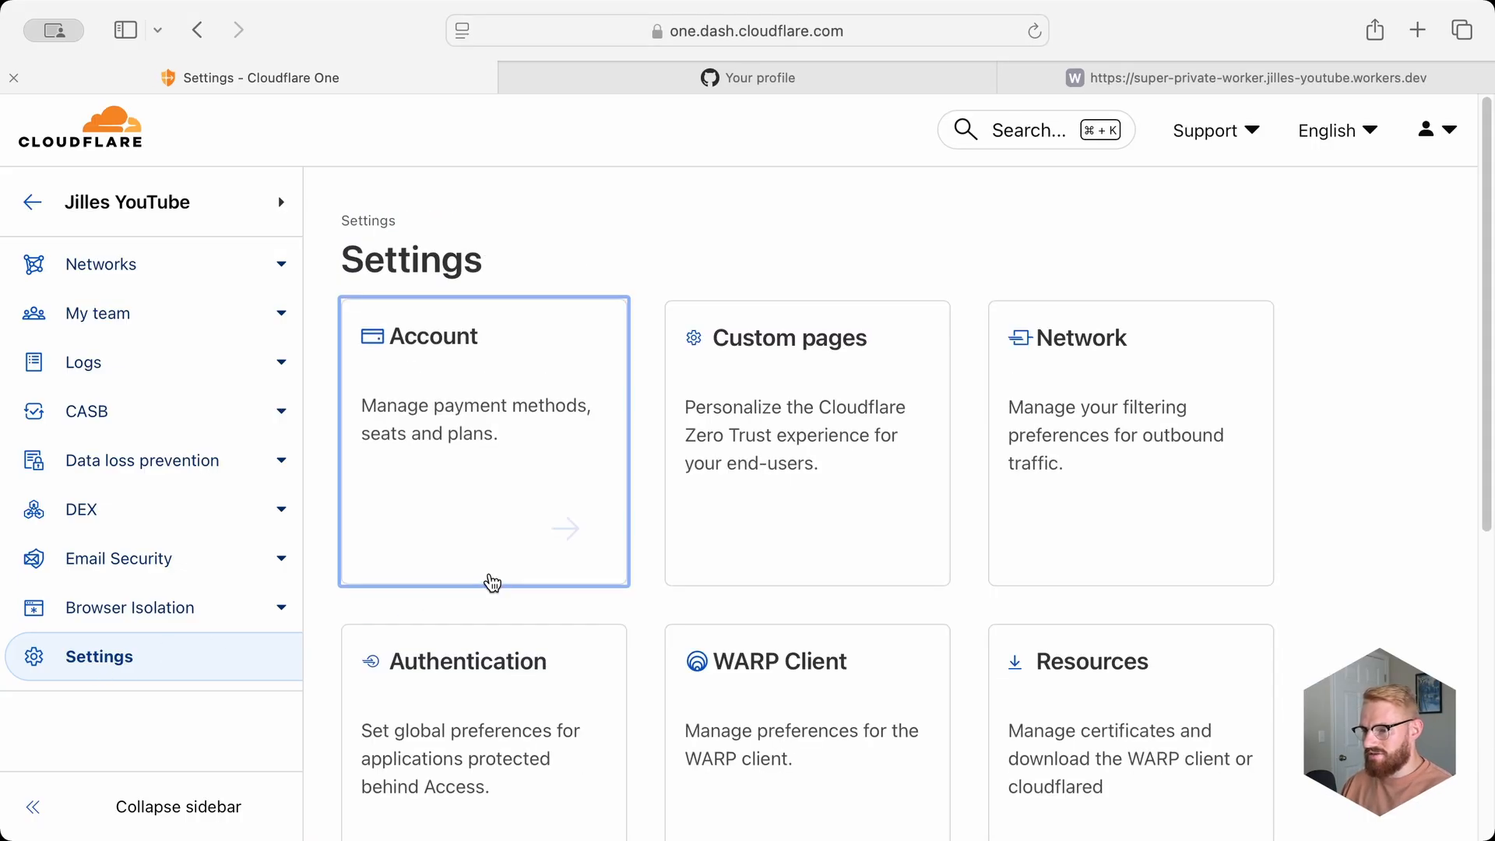
click(467, 662)
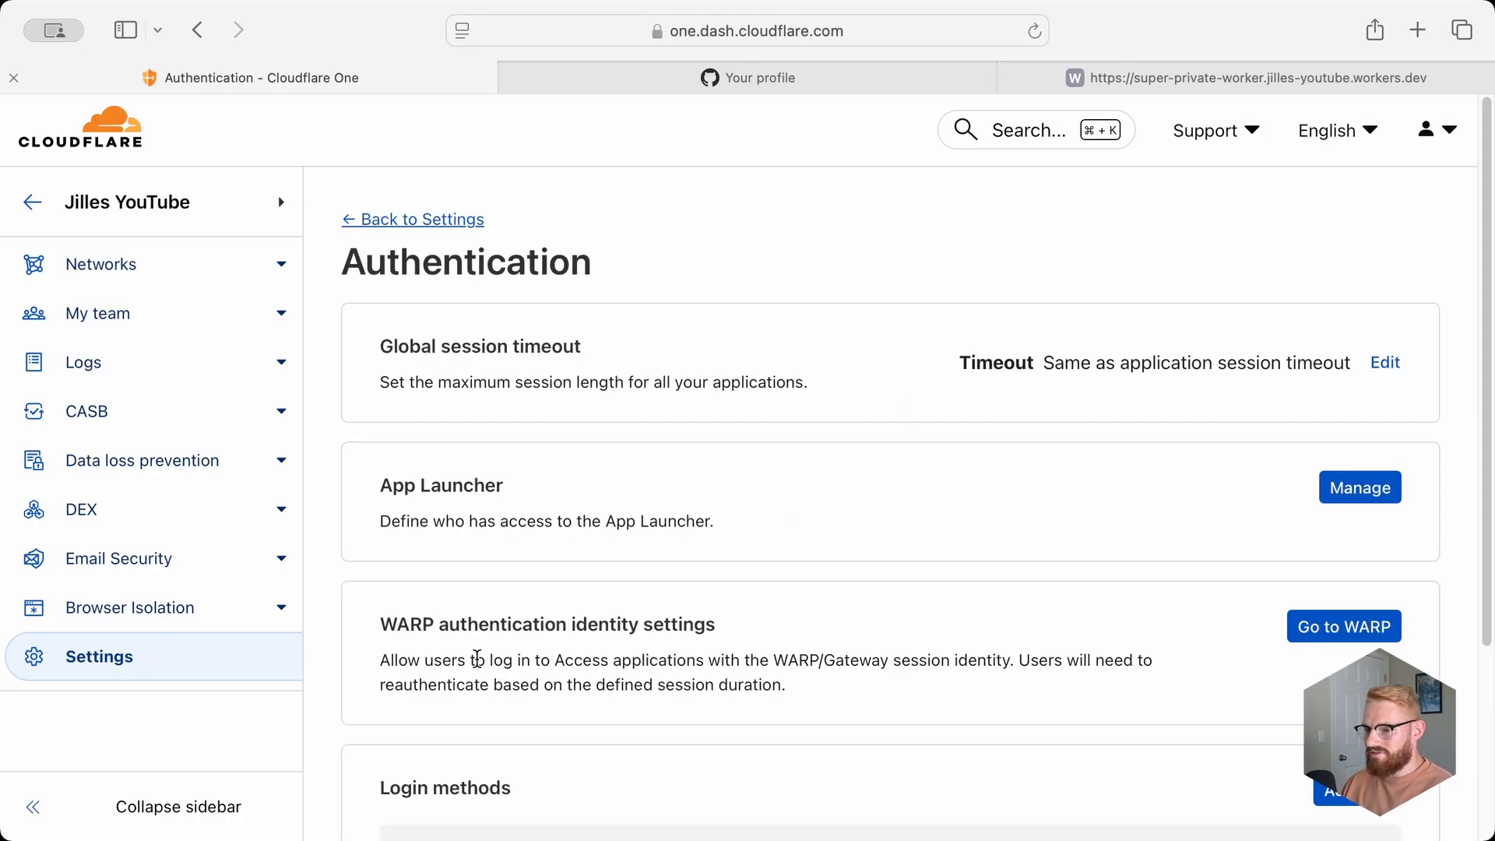
Add a new login method and choose GitHub as the identity provider.
scroll(down, 3)
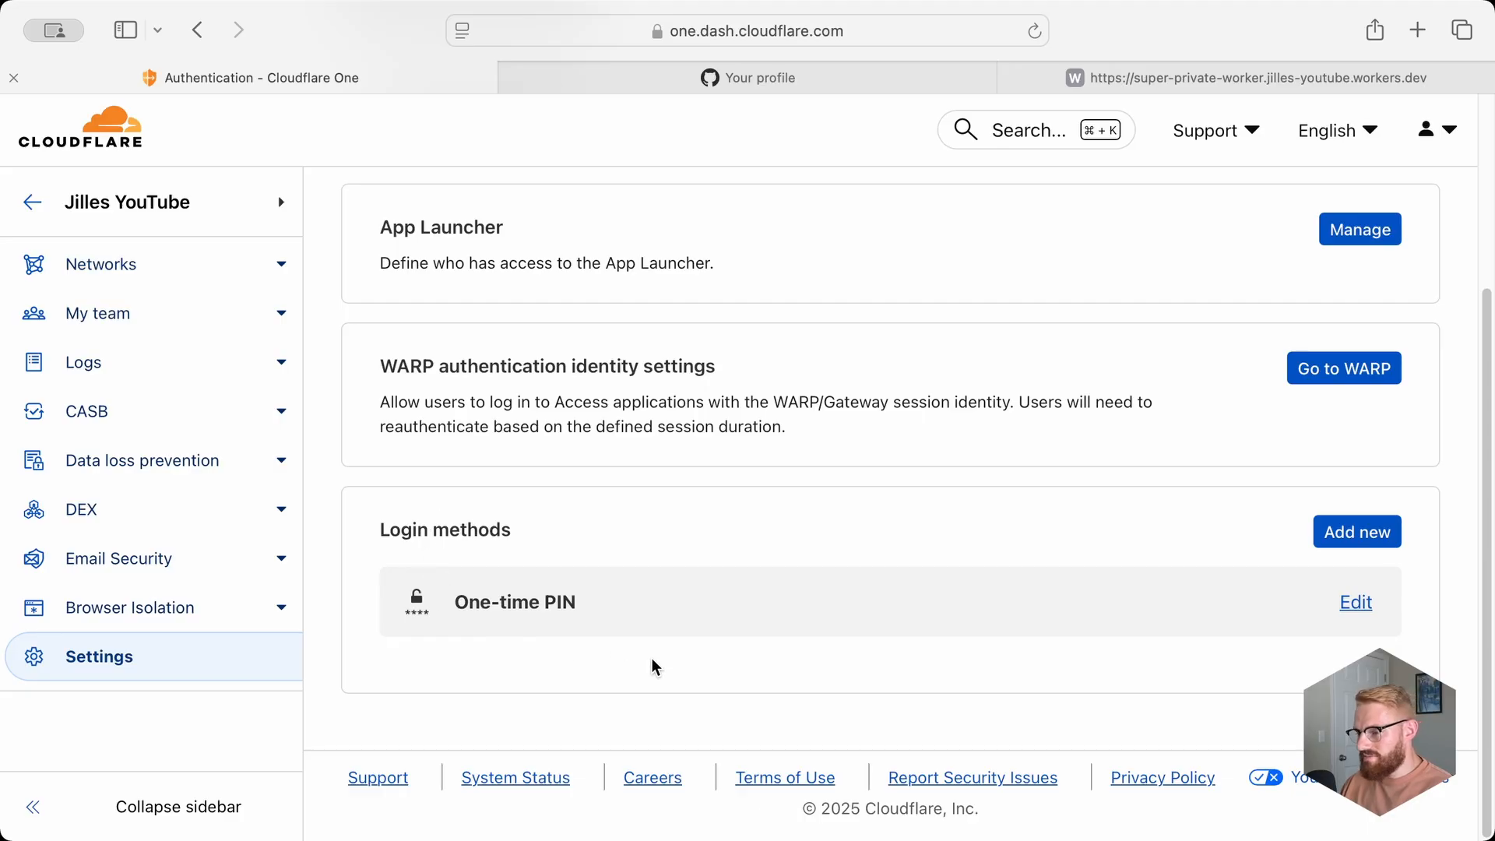
click(1356, 531)
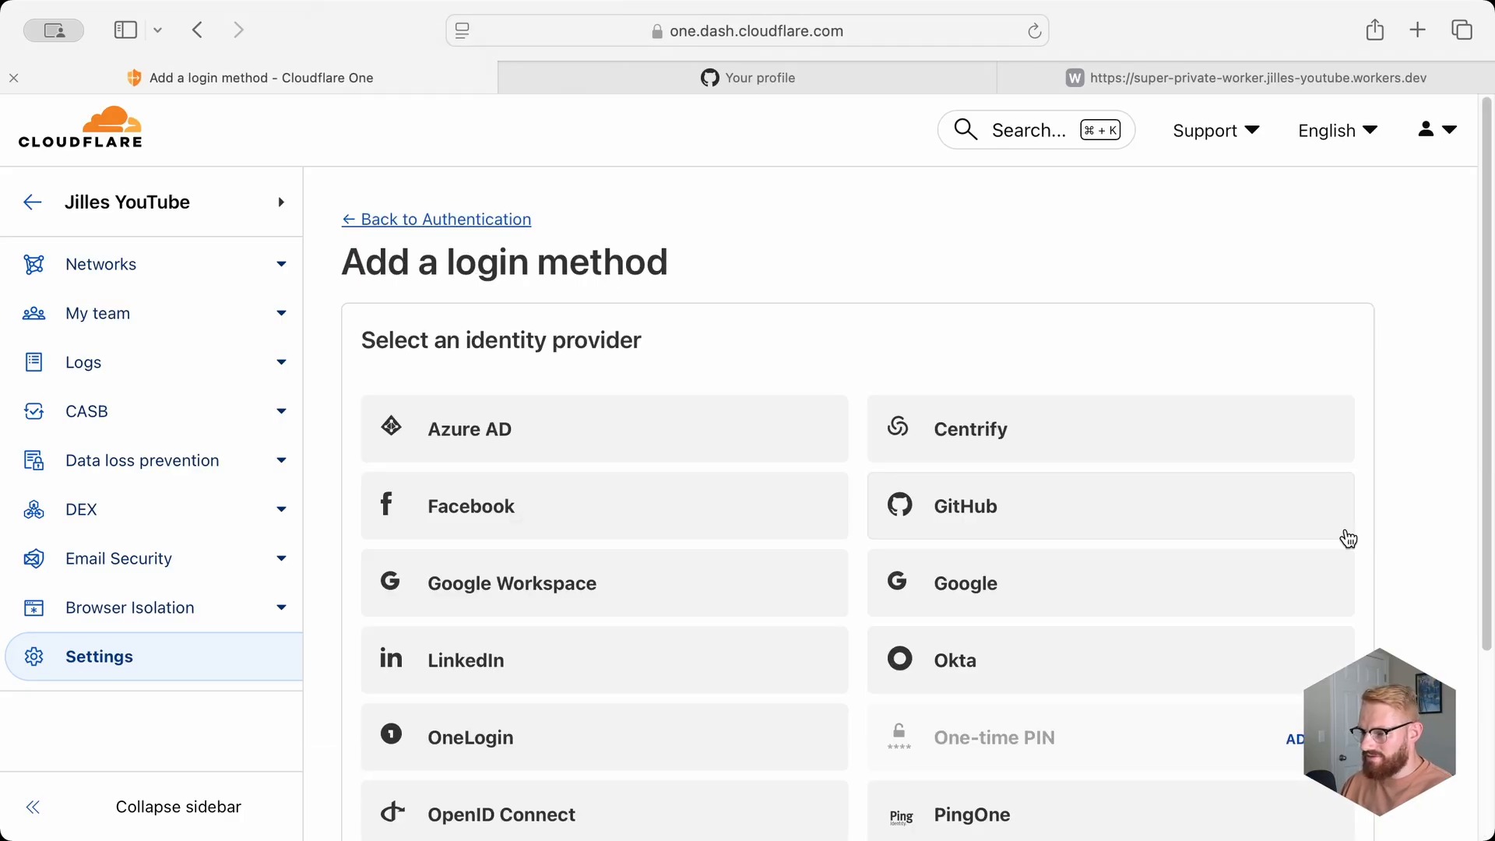
click(963, 506)
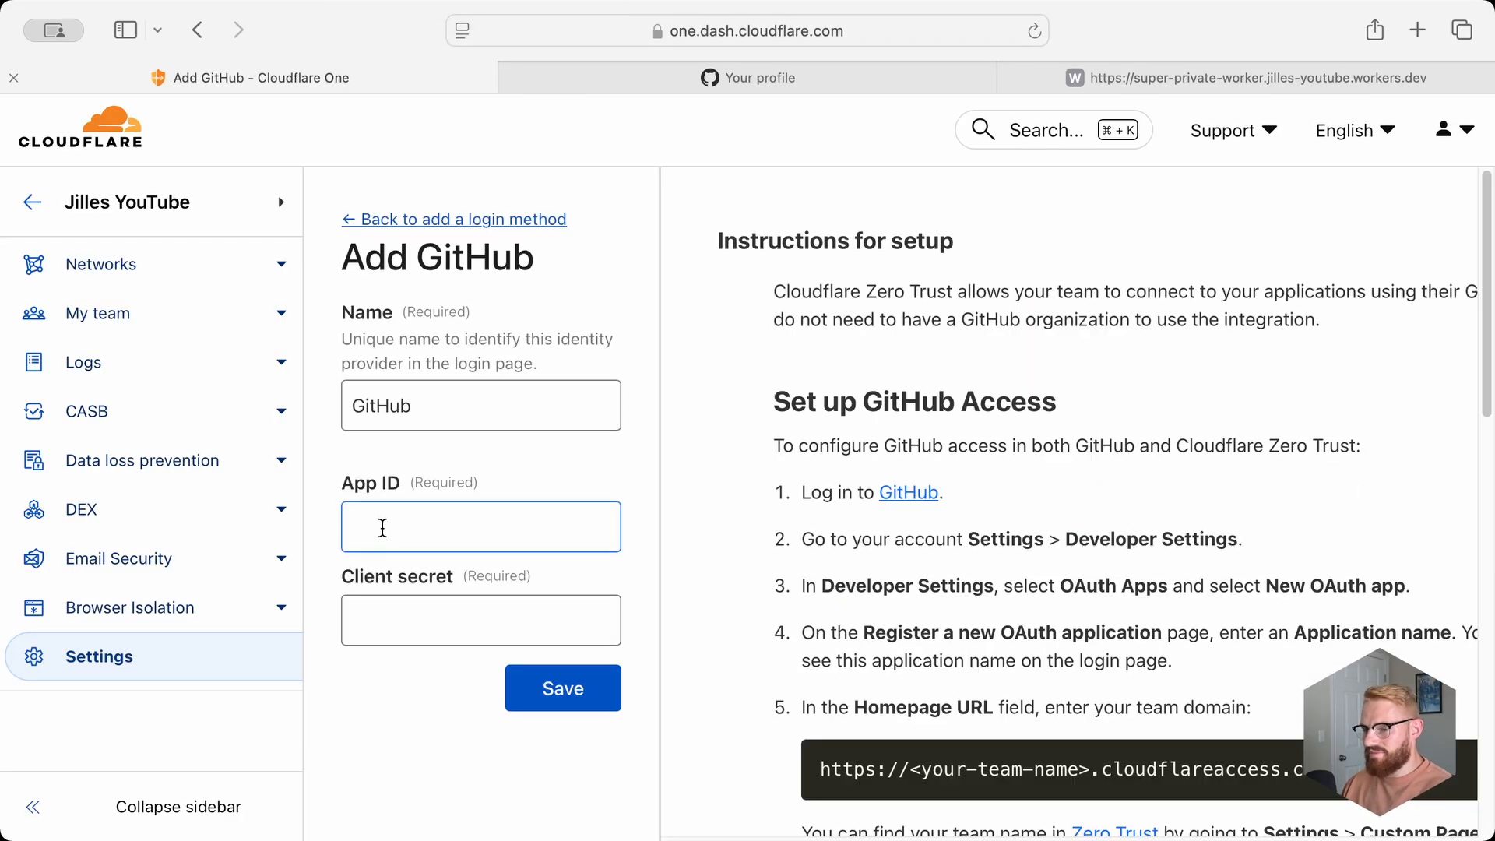
click(480, 620)
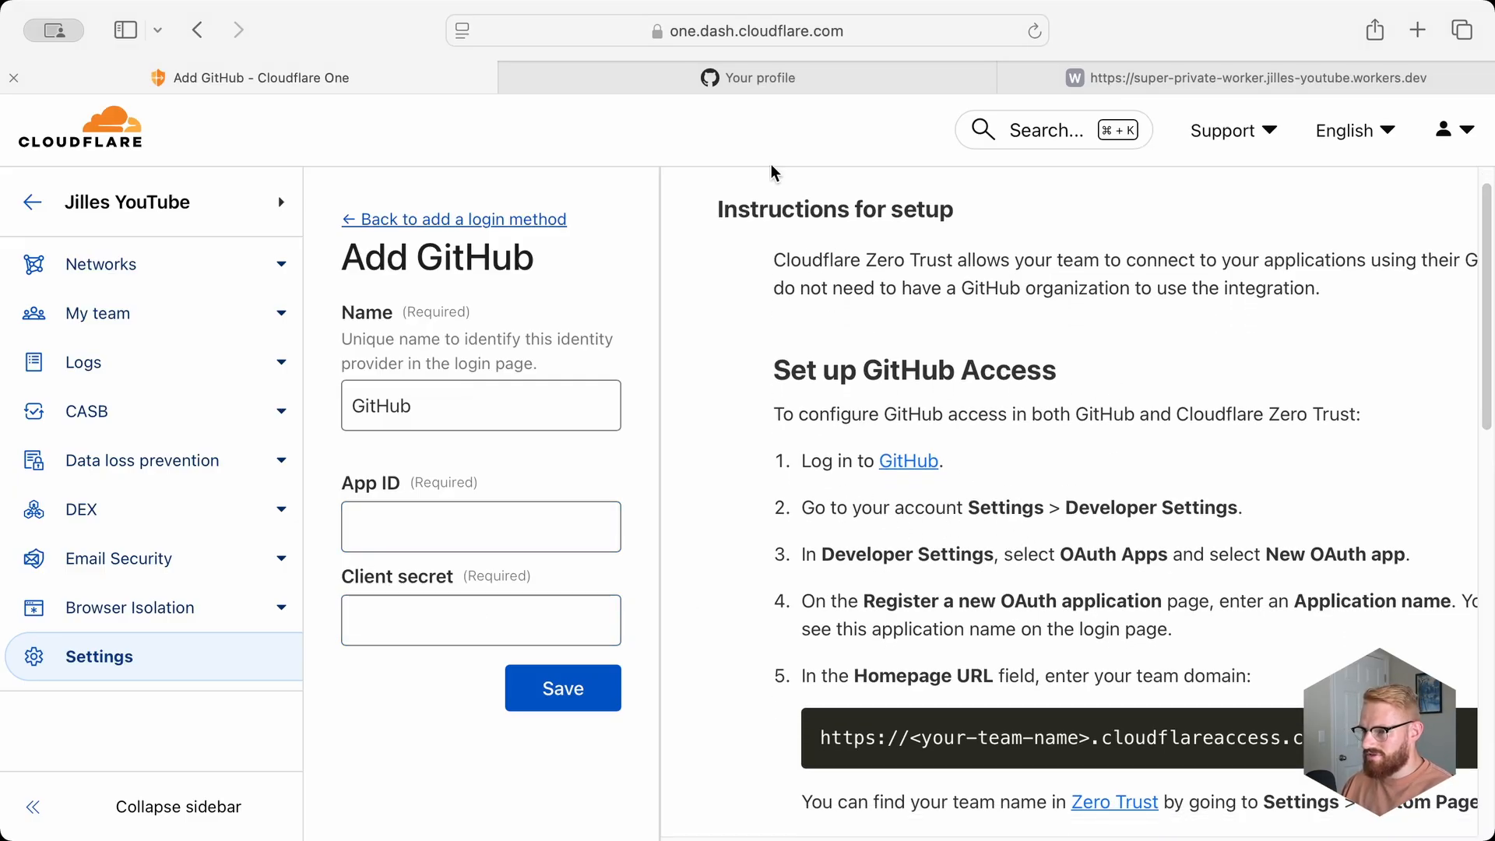
Navigate to GitHub Settings > Developer settings > OAuth Apps.
click(749, 77)
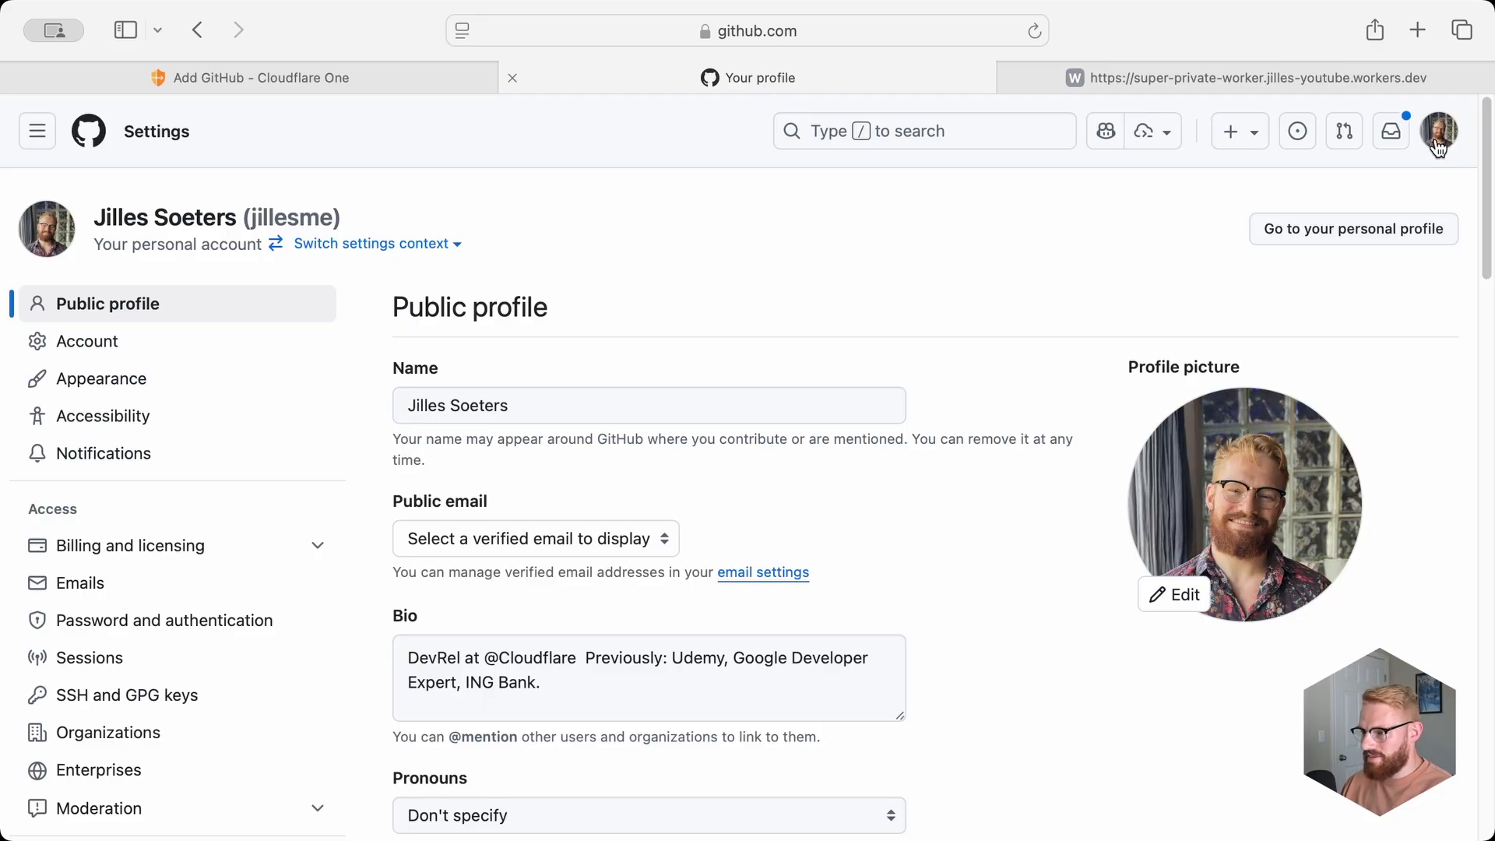
click(1438, 130)
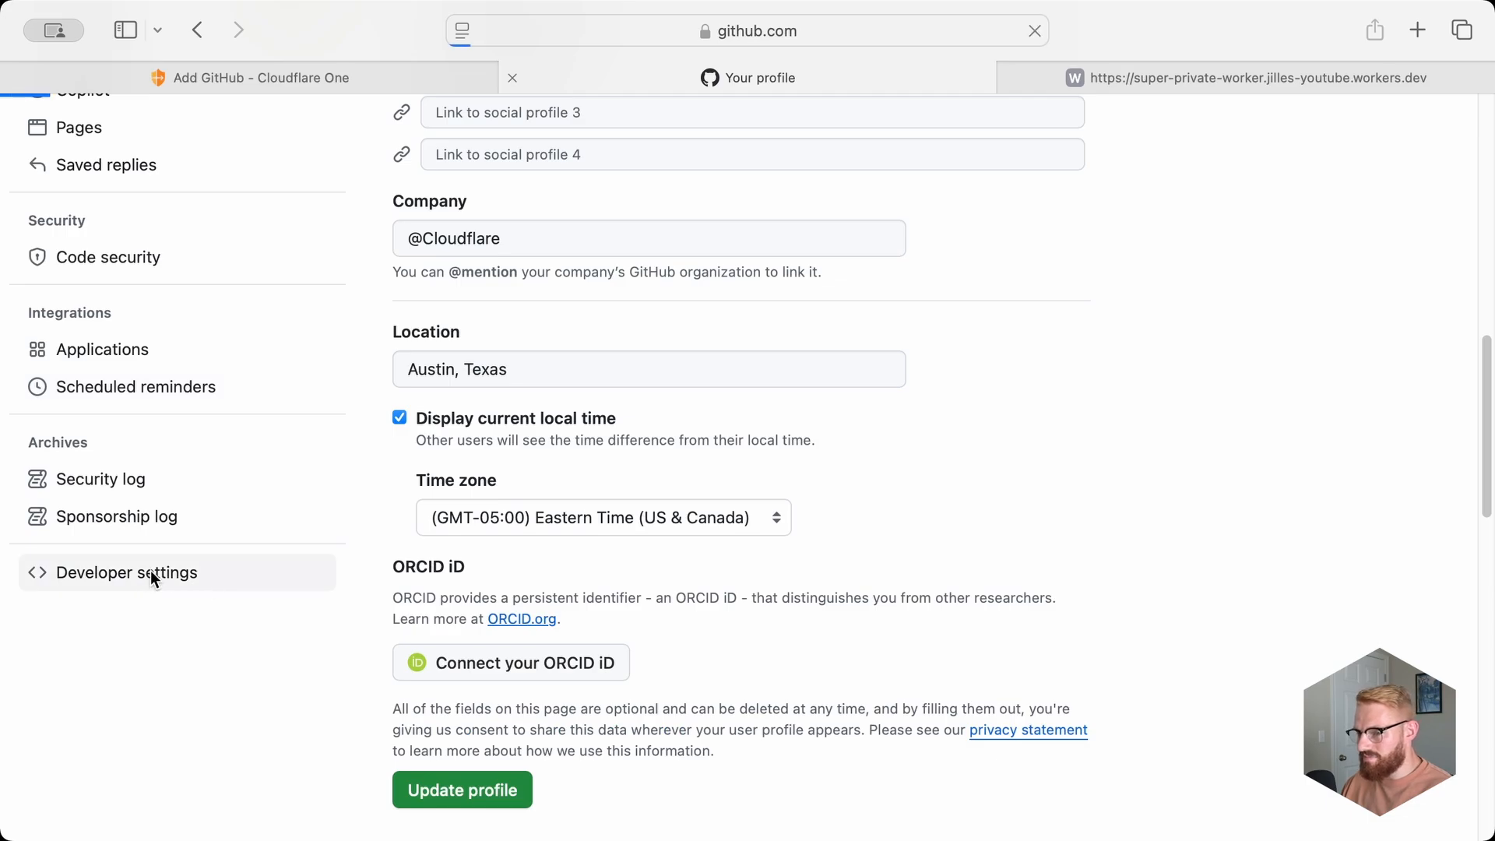
click(127, 572)
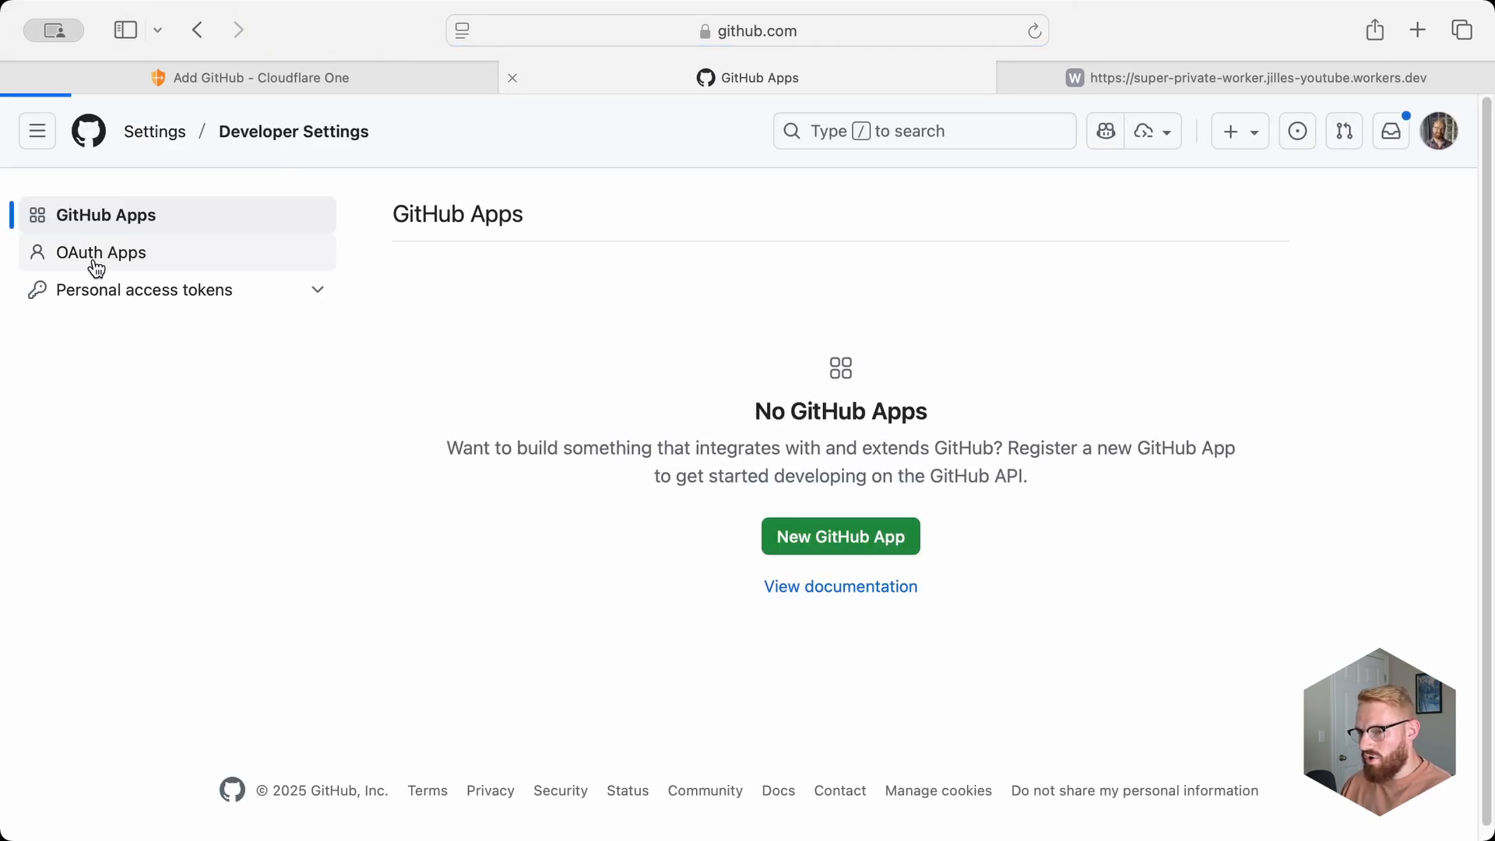
click(100, 251)
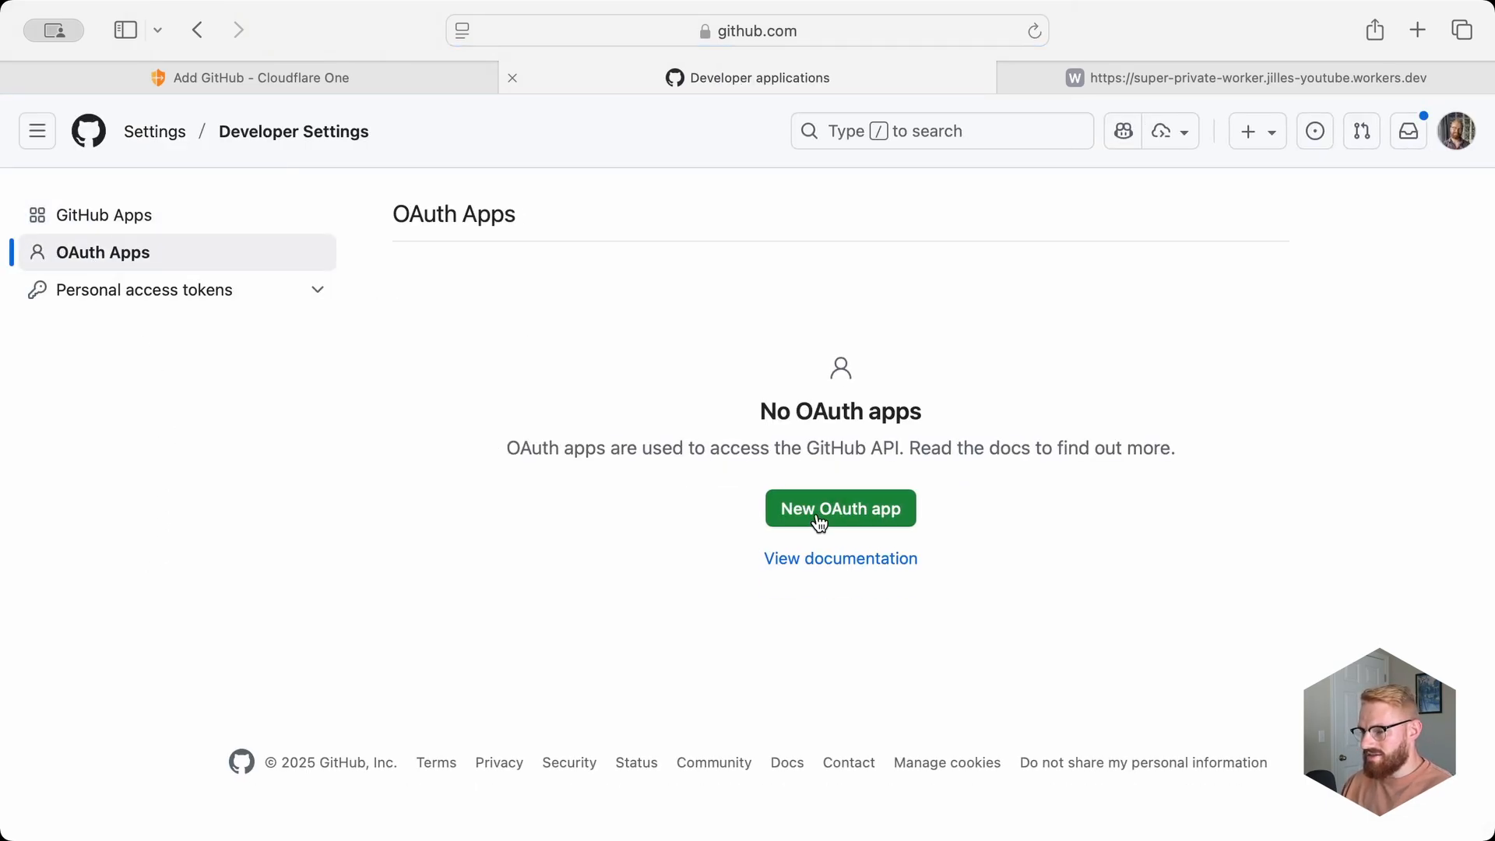
Start a new OAuth app named Super Secret App and check the Cloudflare setup instructions.
click(840, 508)
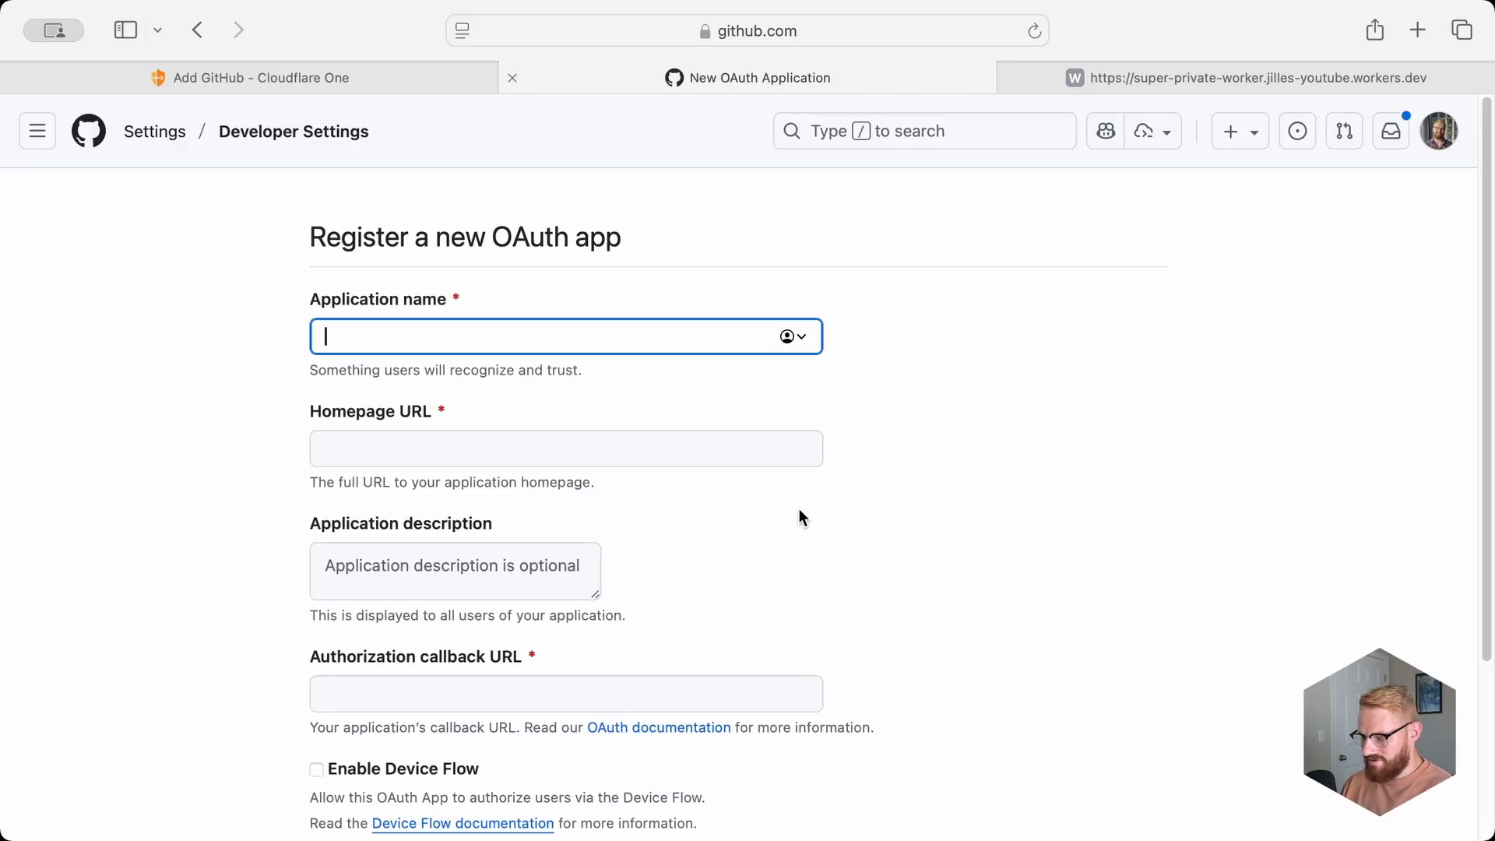
text(Super Secret App)
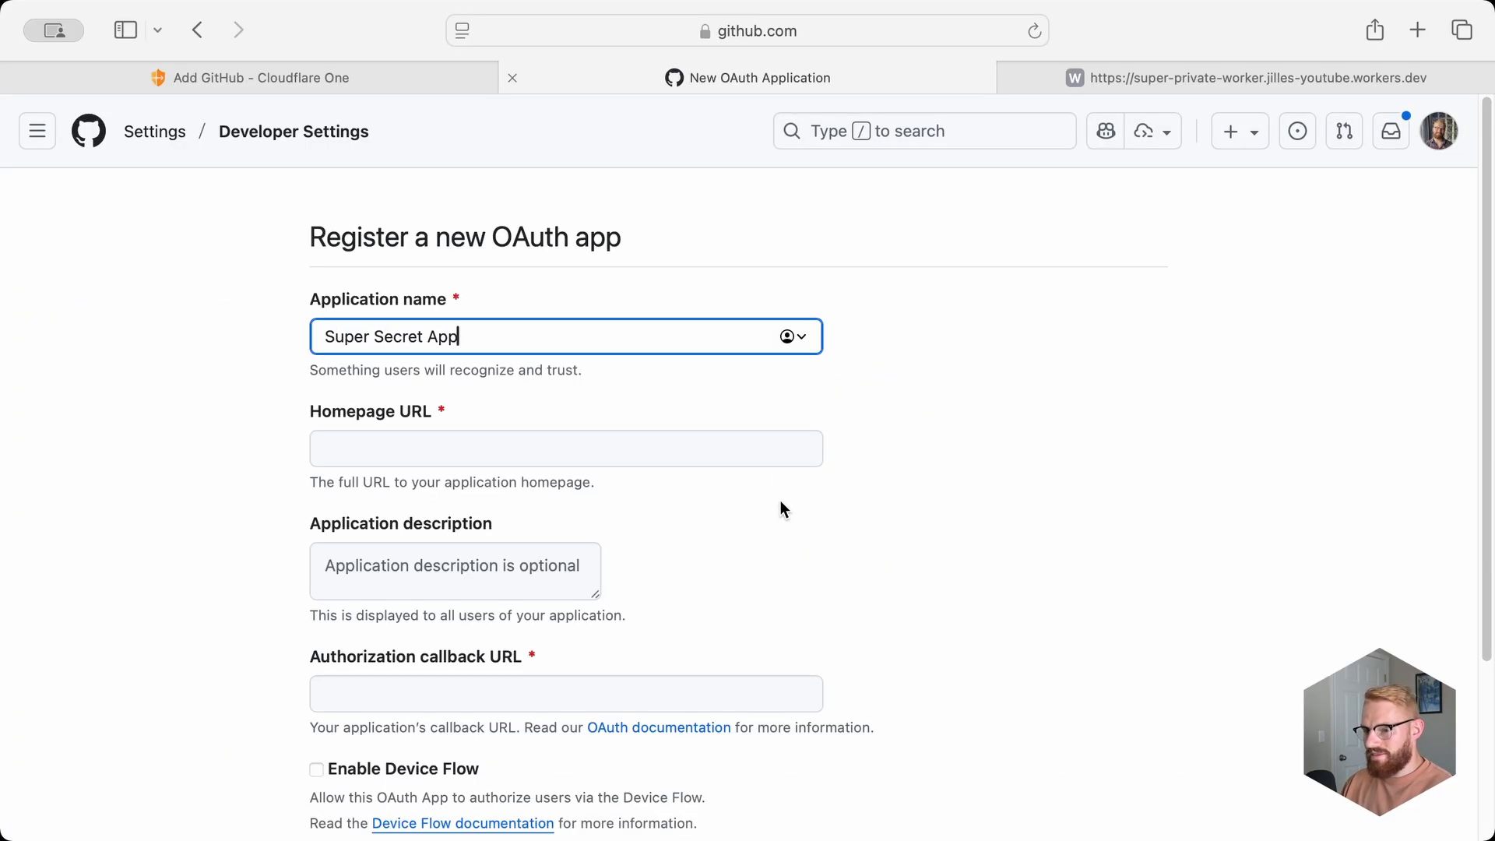
click(248, 77)
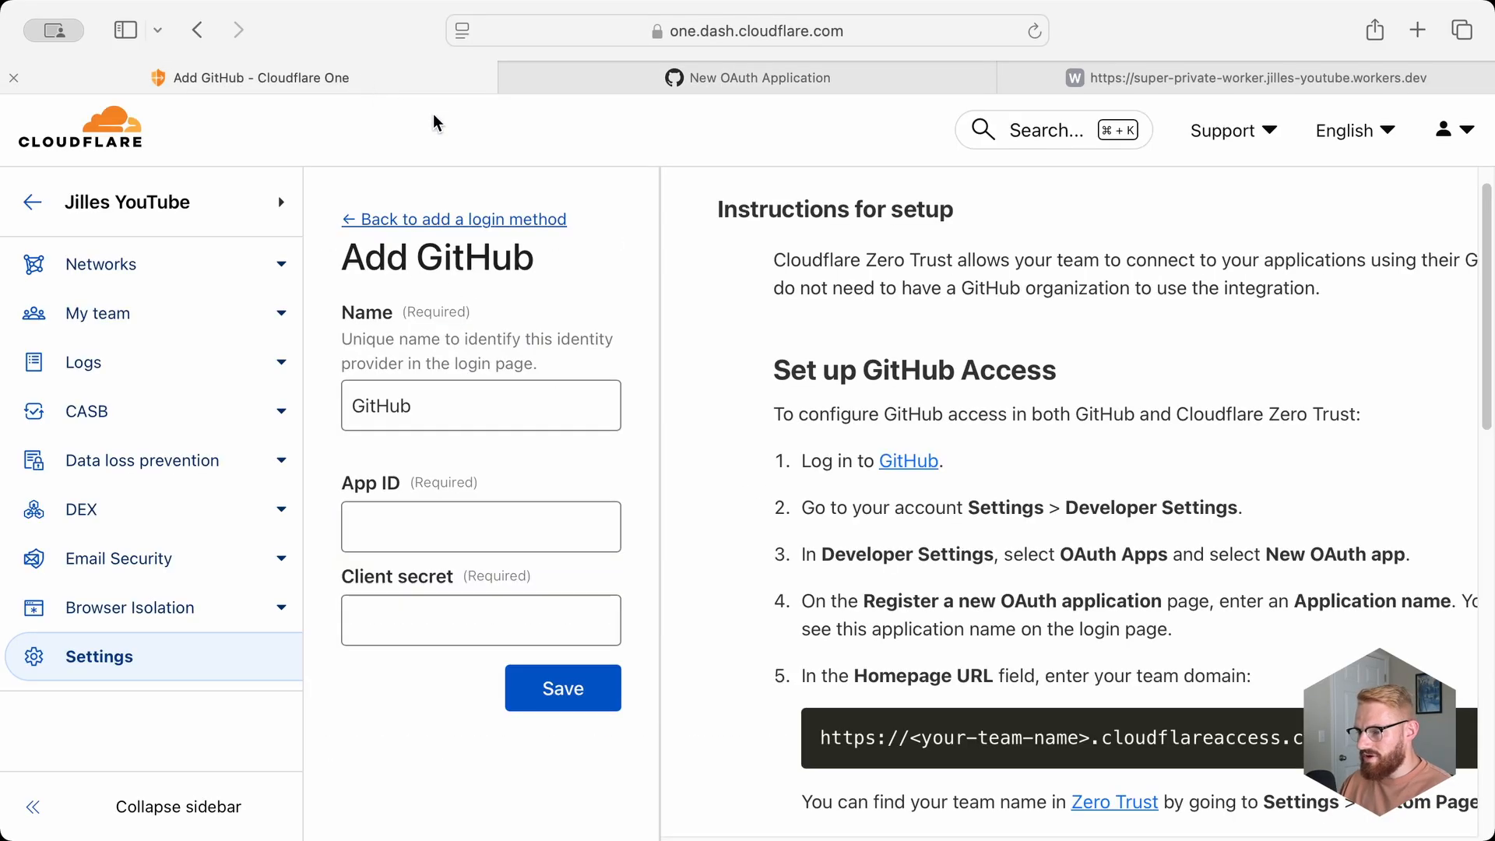
scroll(down, 3)
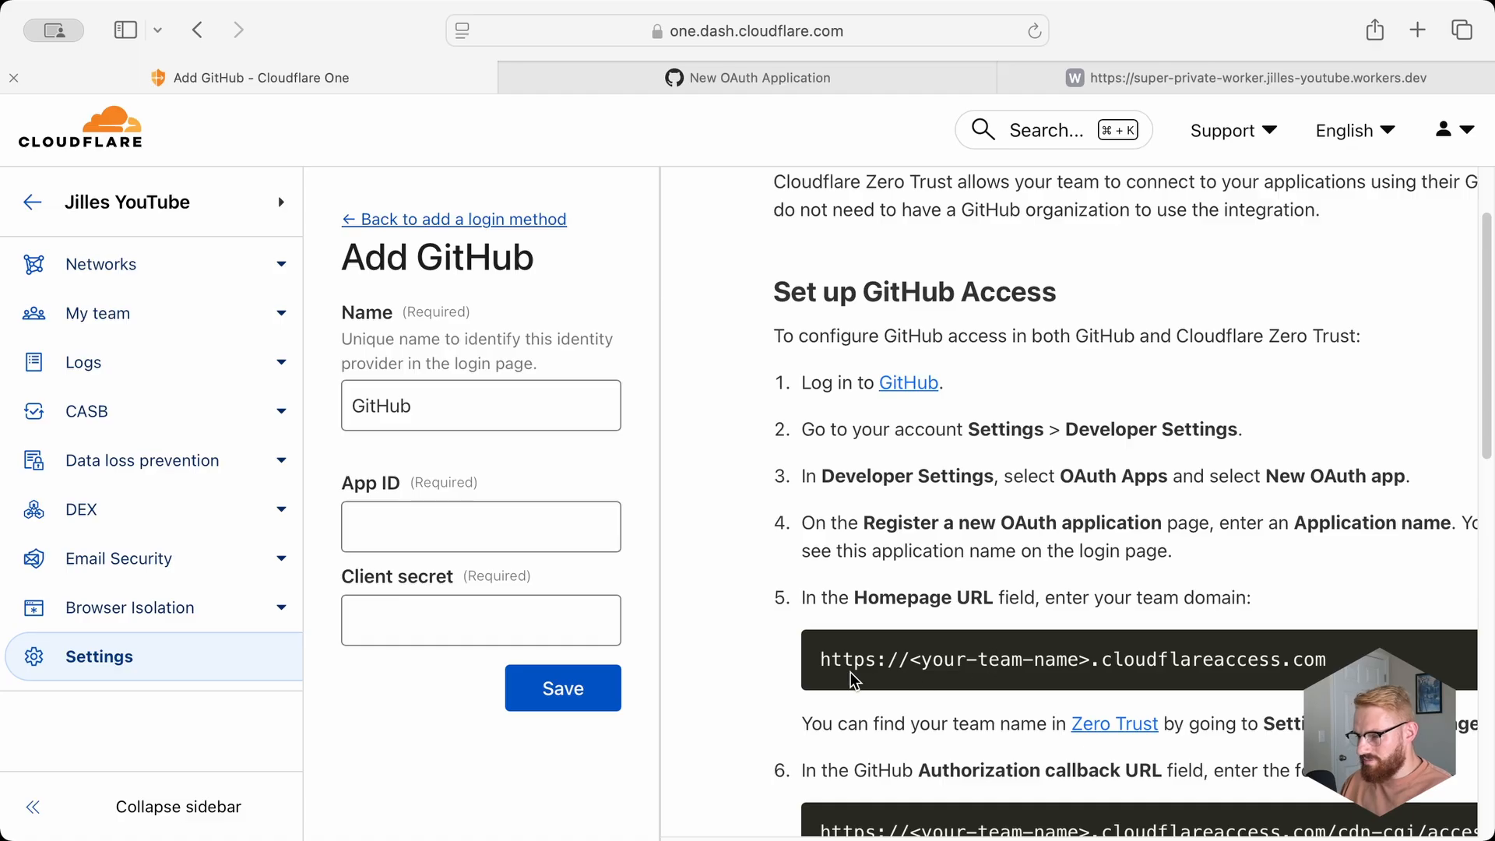
mouse_move(995, 622)
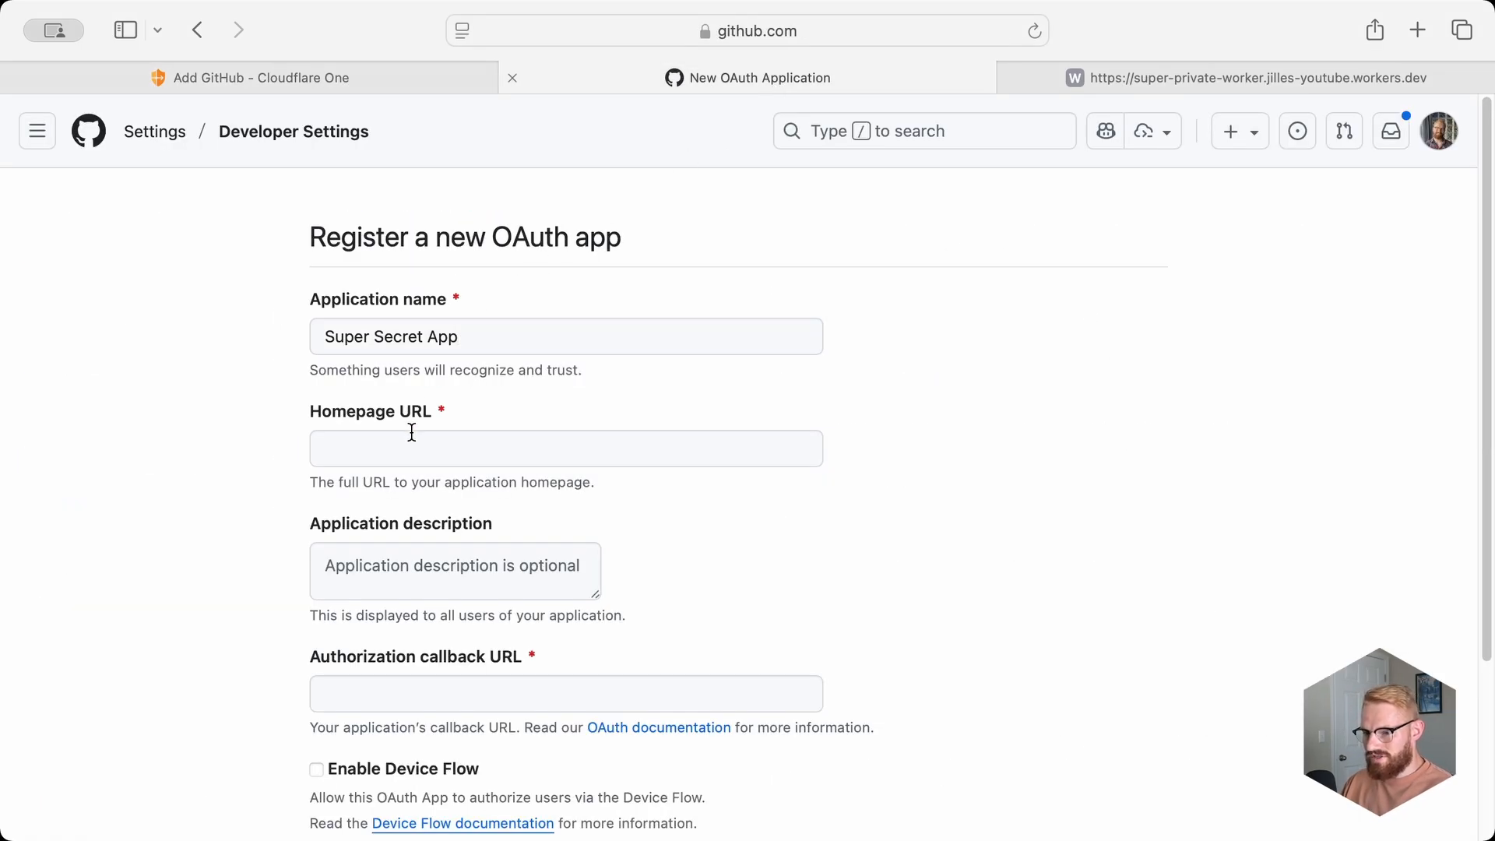
text(https://jilles-youtube.cloudflareaccess.com)
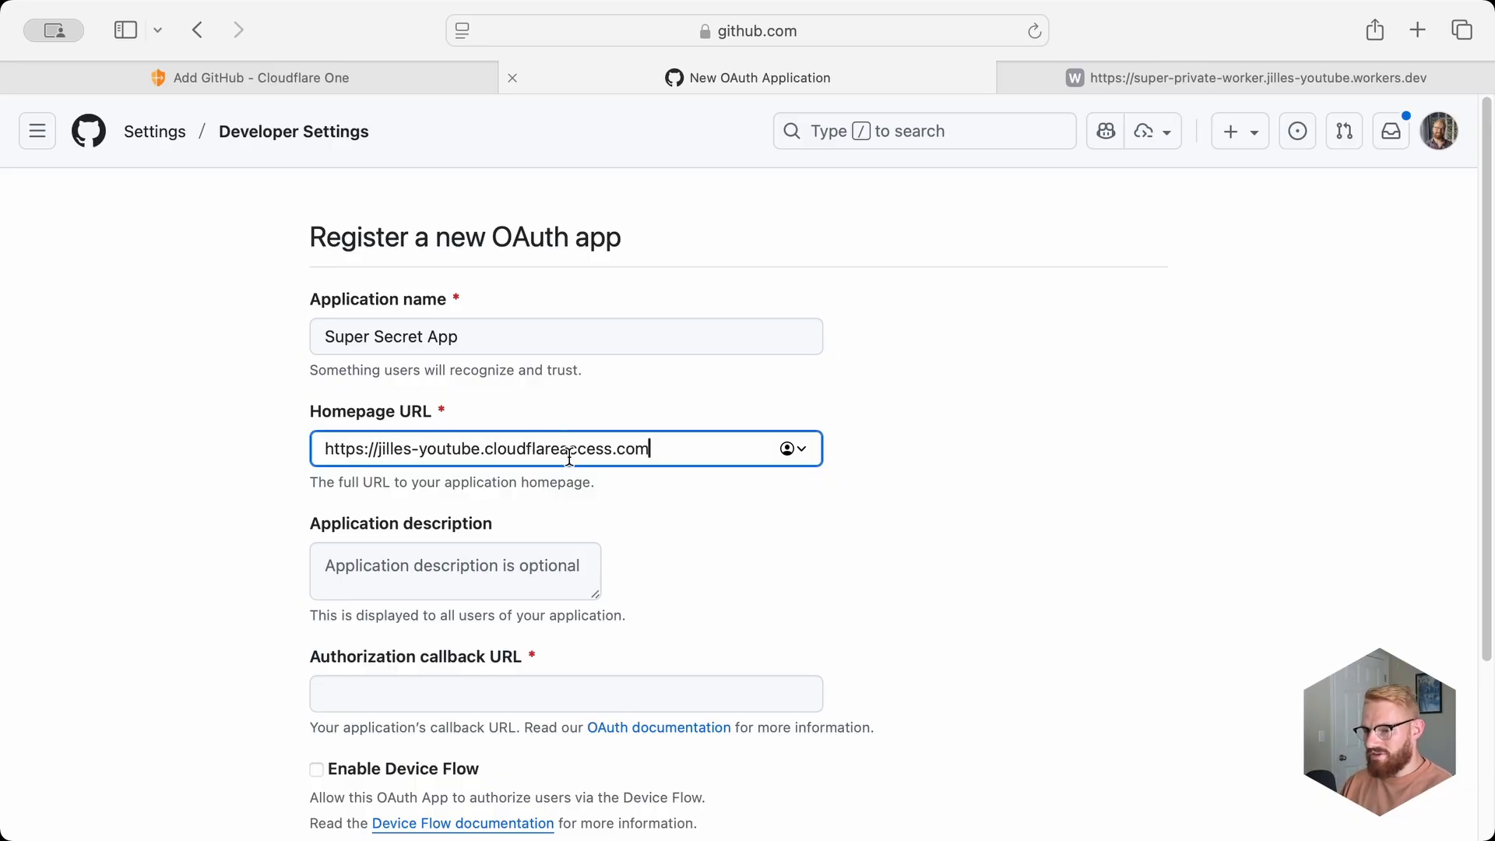
scroll(down, 3)
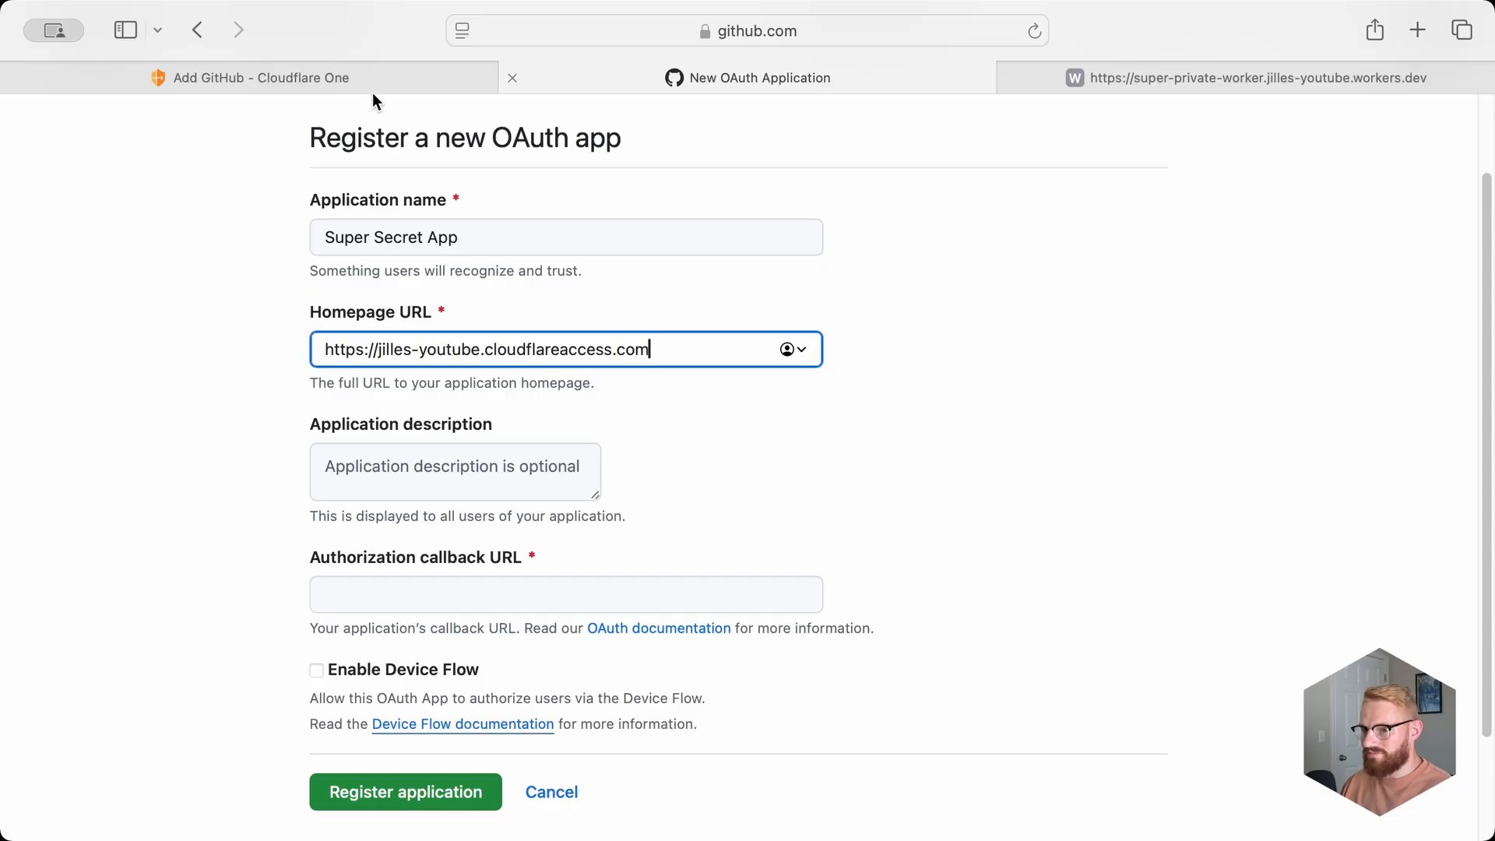
text(https://jilles-youtube.cloudflareaccess.com)
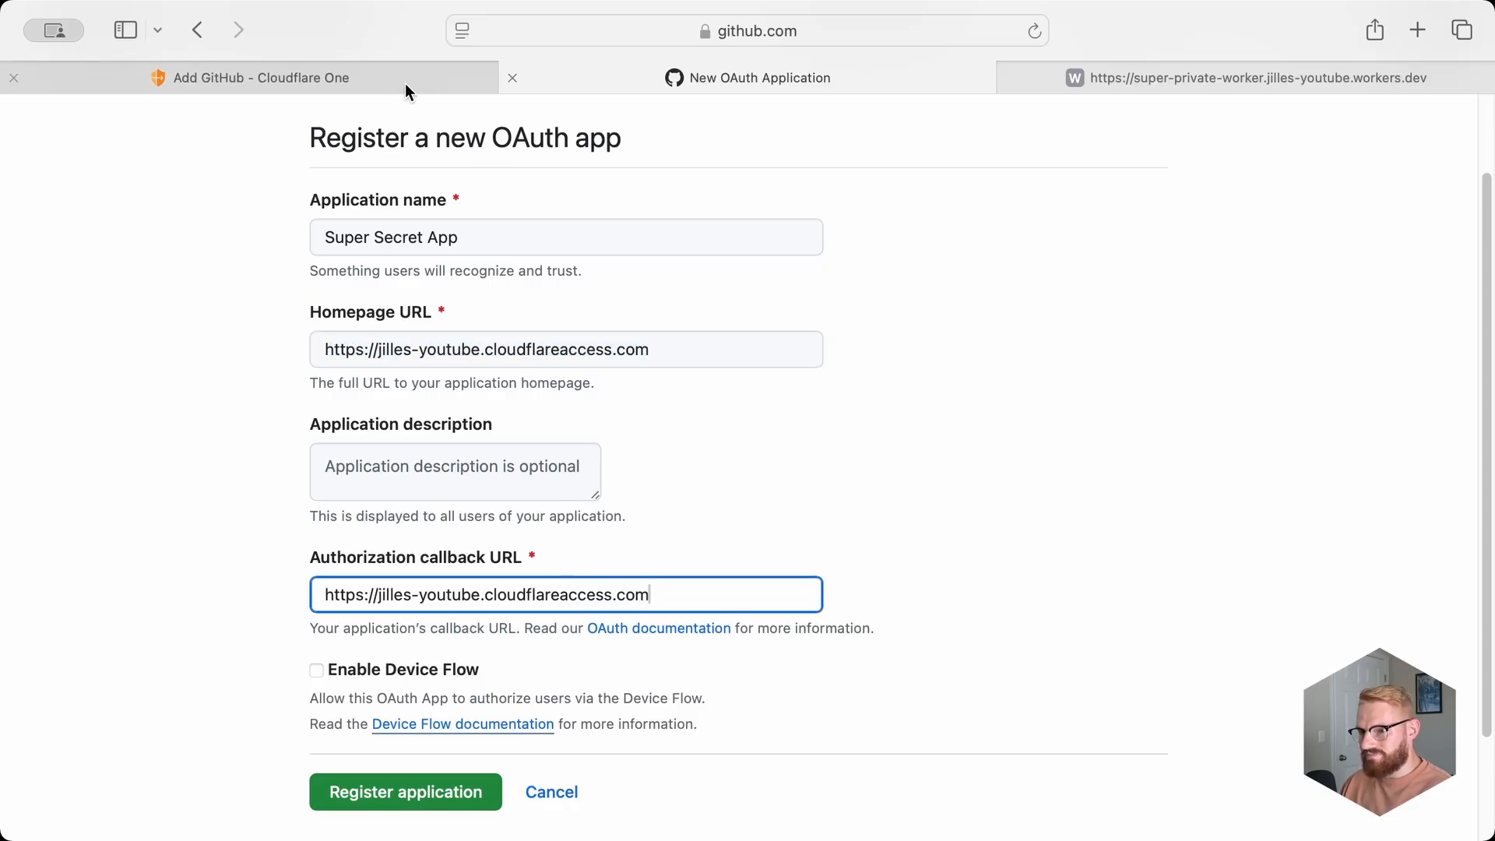
click(259, 77)
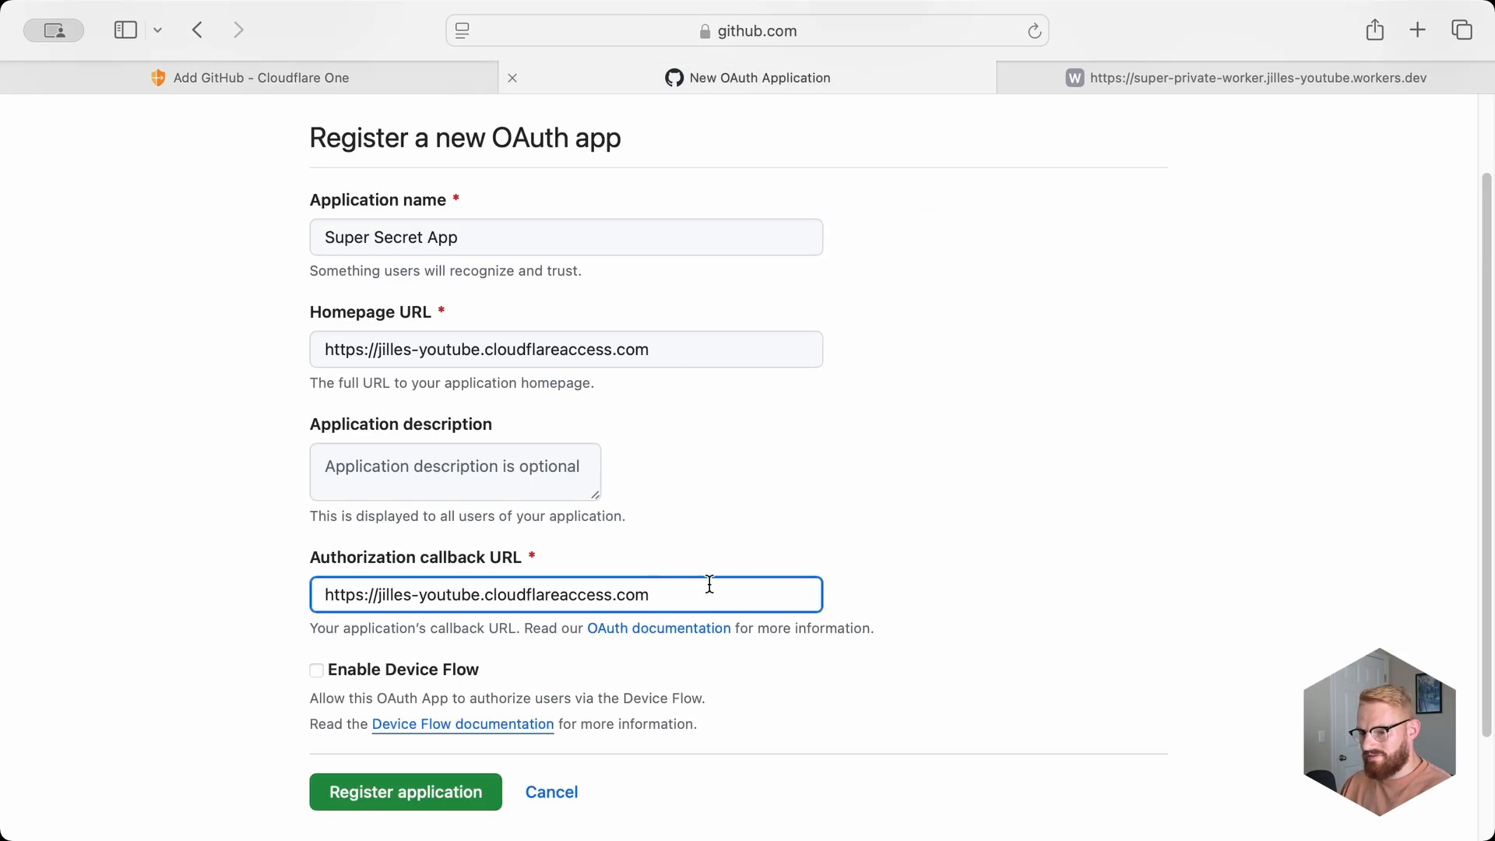
text(/cdn-cgi/access/callback)
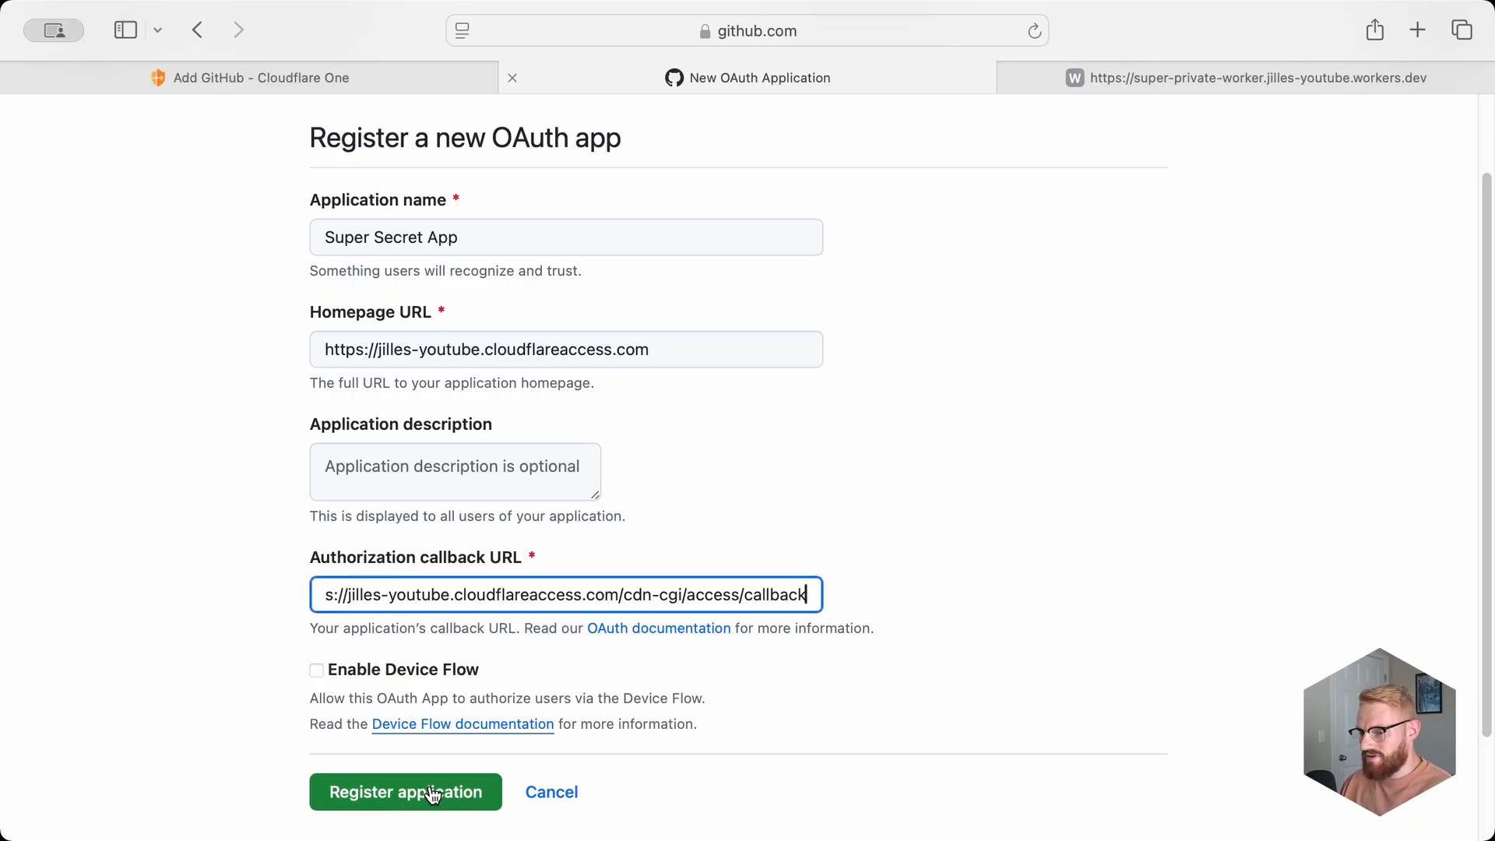
click(404, 791)
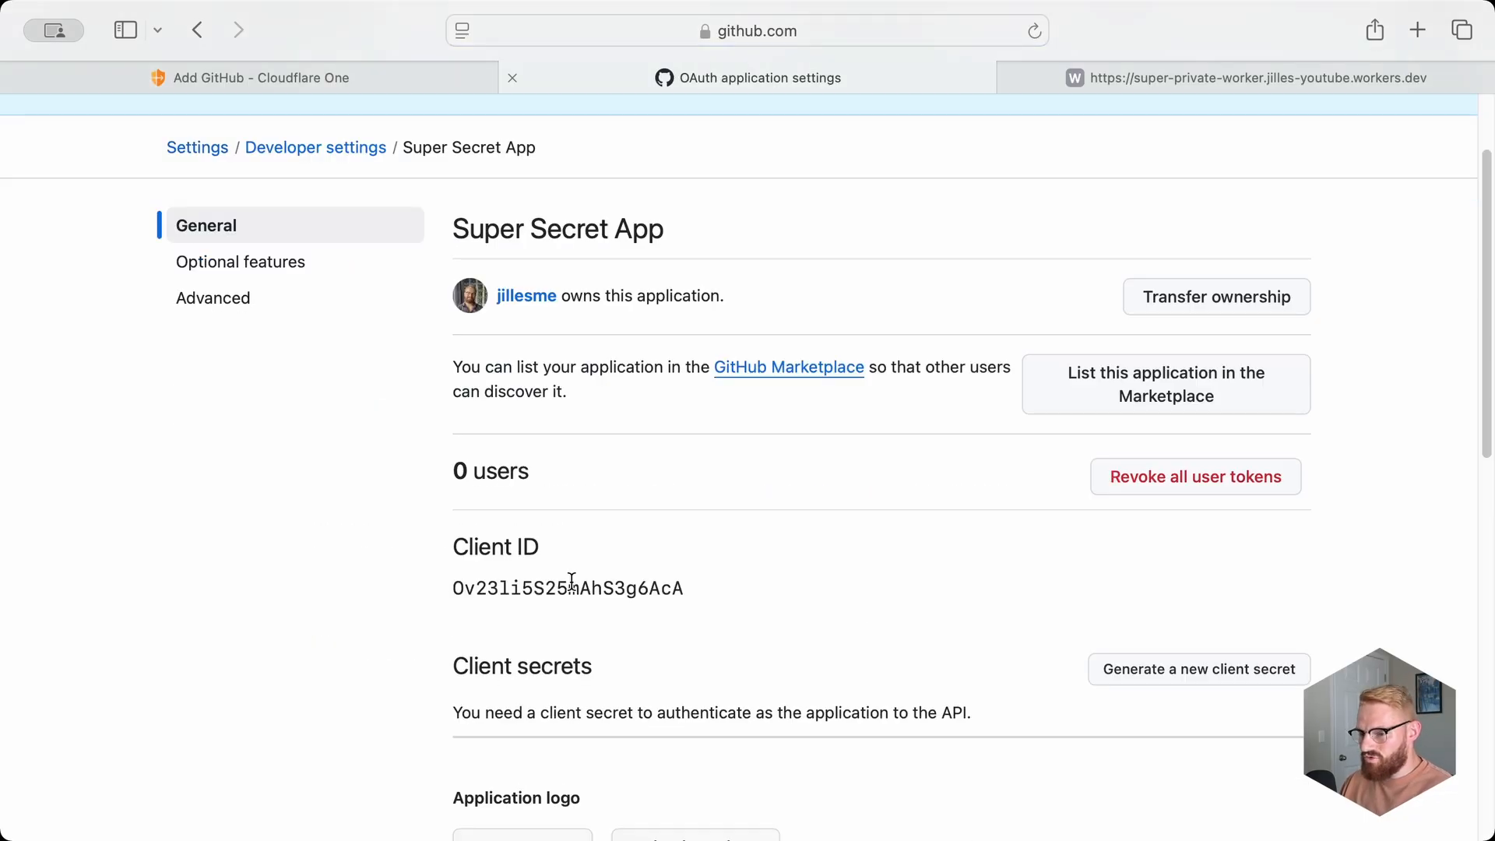
Enter the Client ID Ov23li5S25mAhS3g6AcA as the App ID in the Add GitHub form.
click(250, 77)
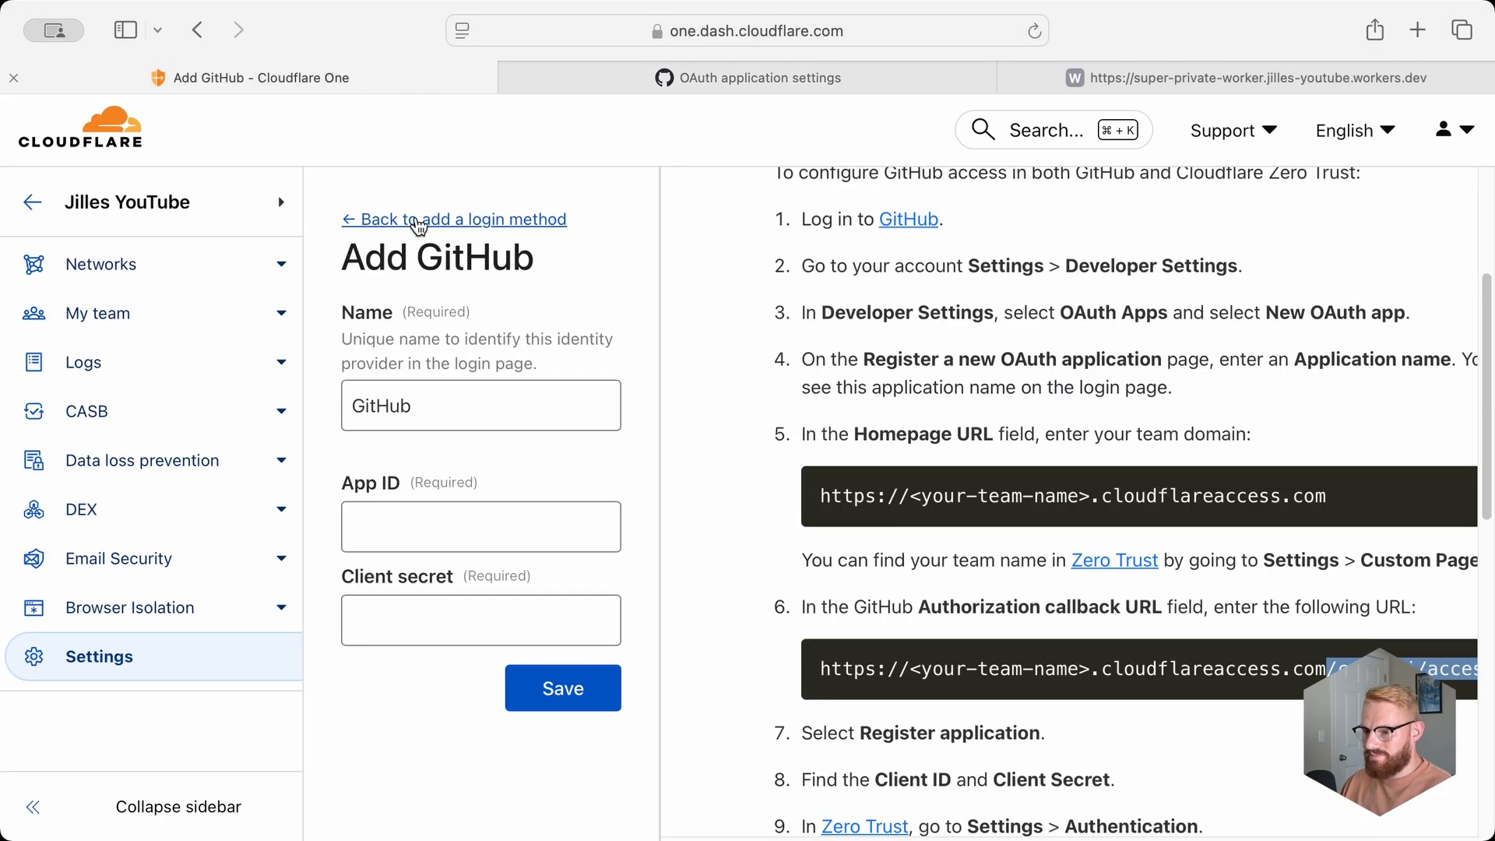
text(Ov23li5S25mAhS3g6AcA)
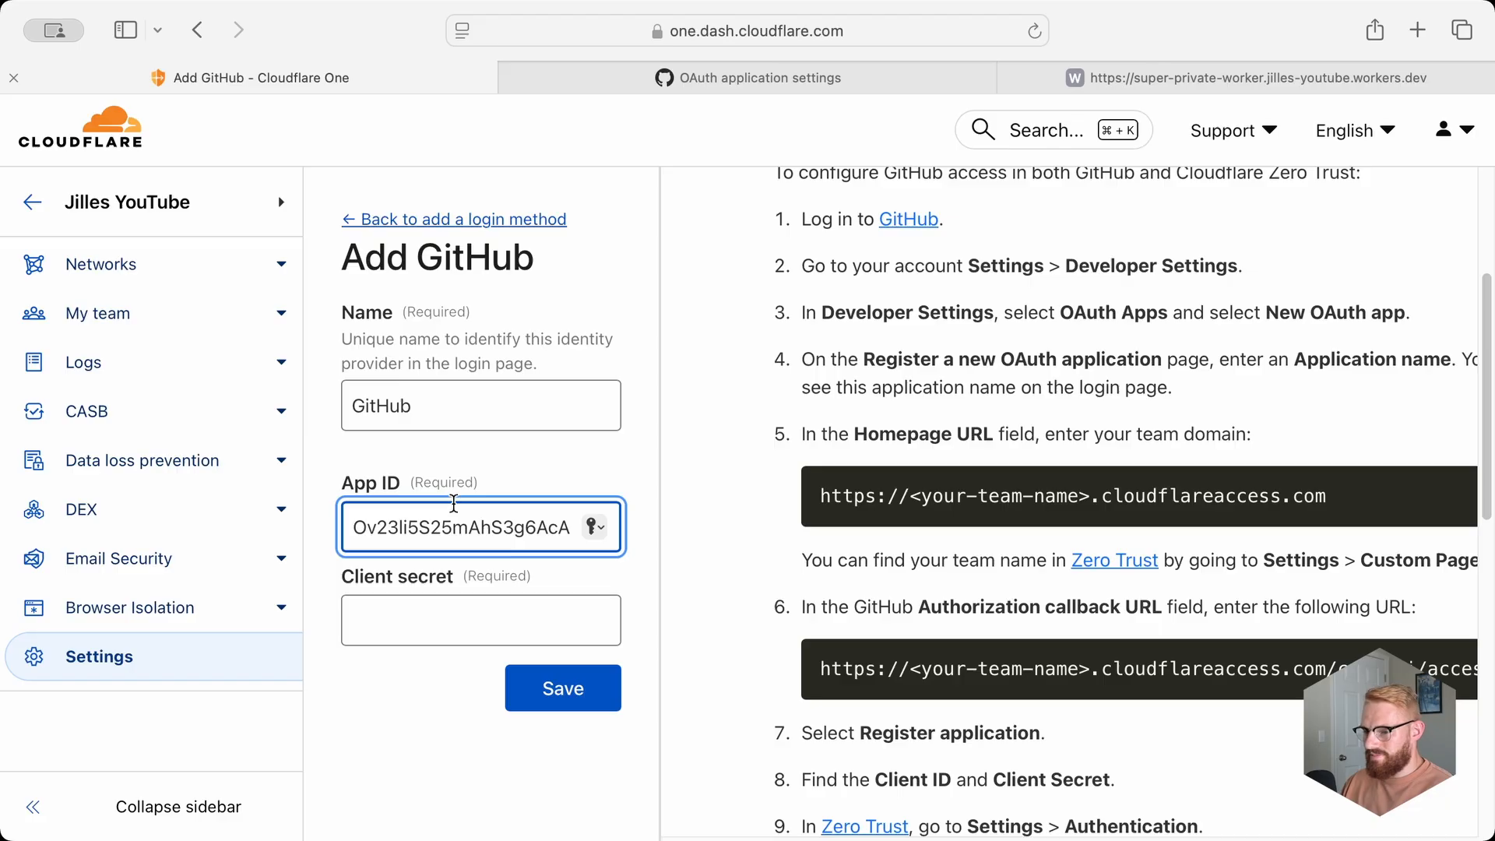
click(480, 620)
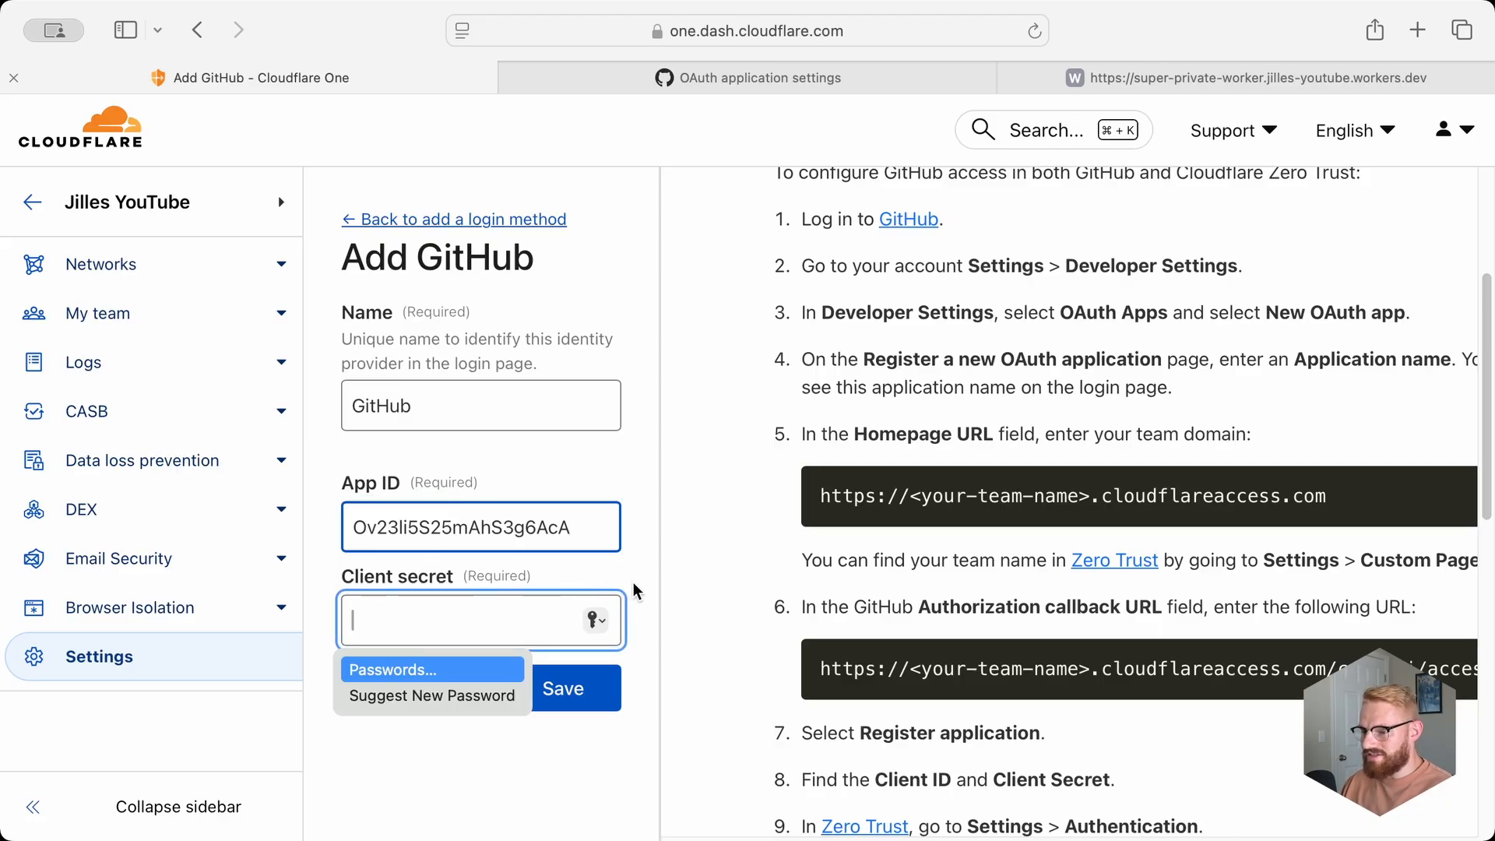
Generate a new client secret in GitHub and bring it back to the Add GitHub form.
click(748, 77)
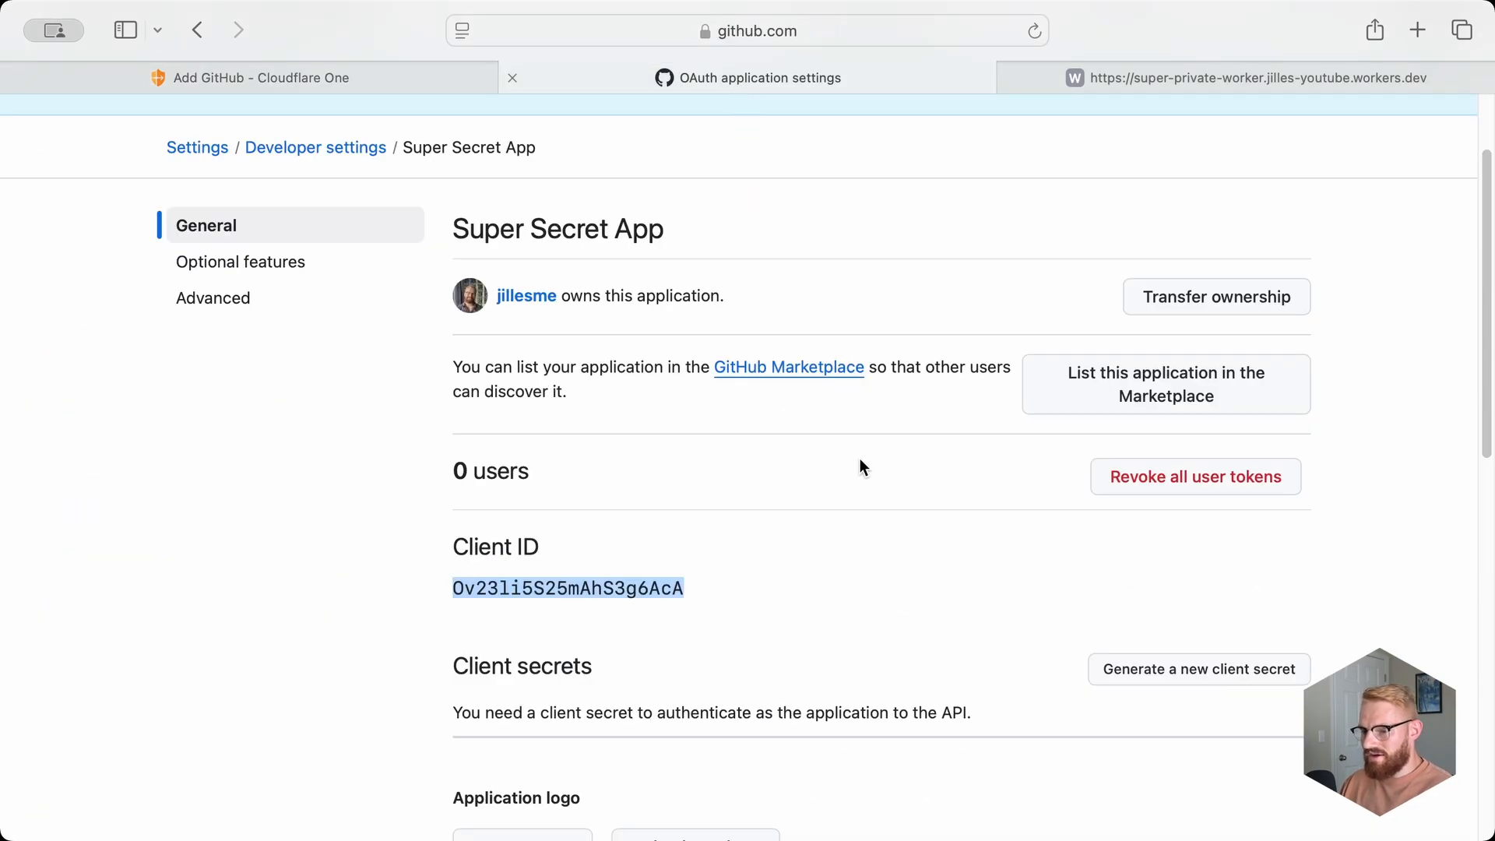
click(1198, 668)
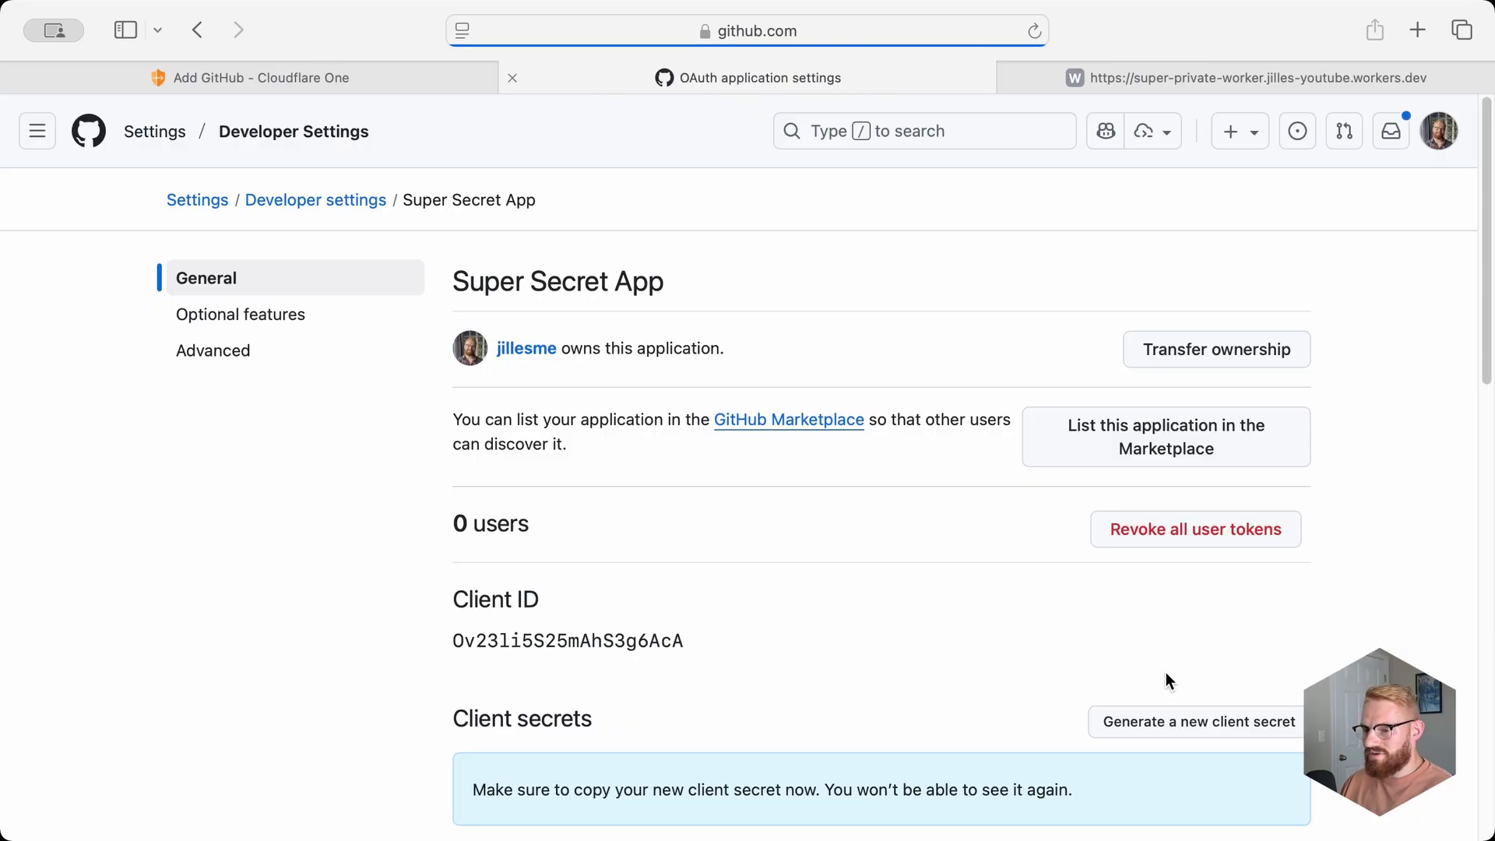
scroll(down, 3)
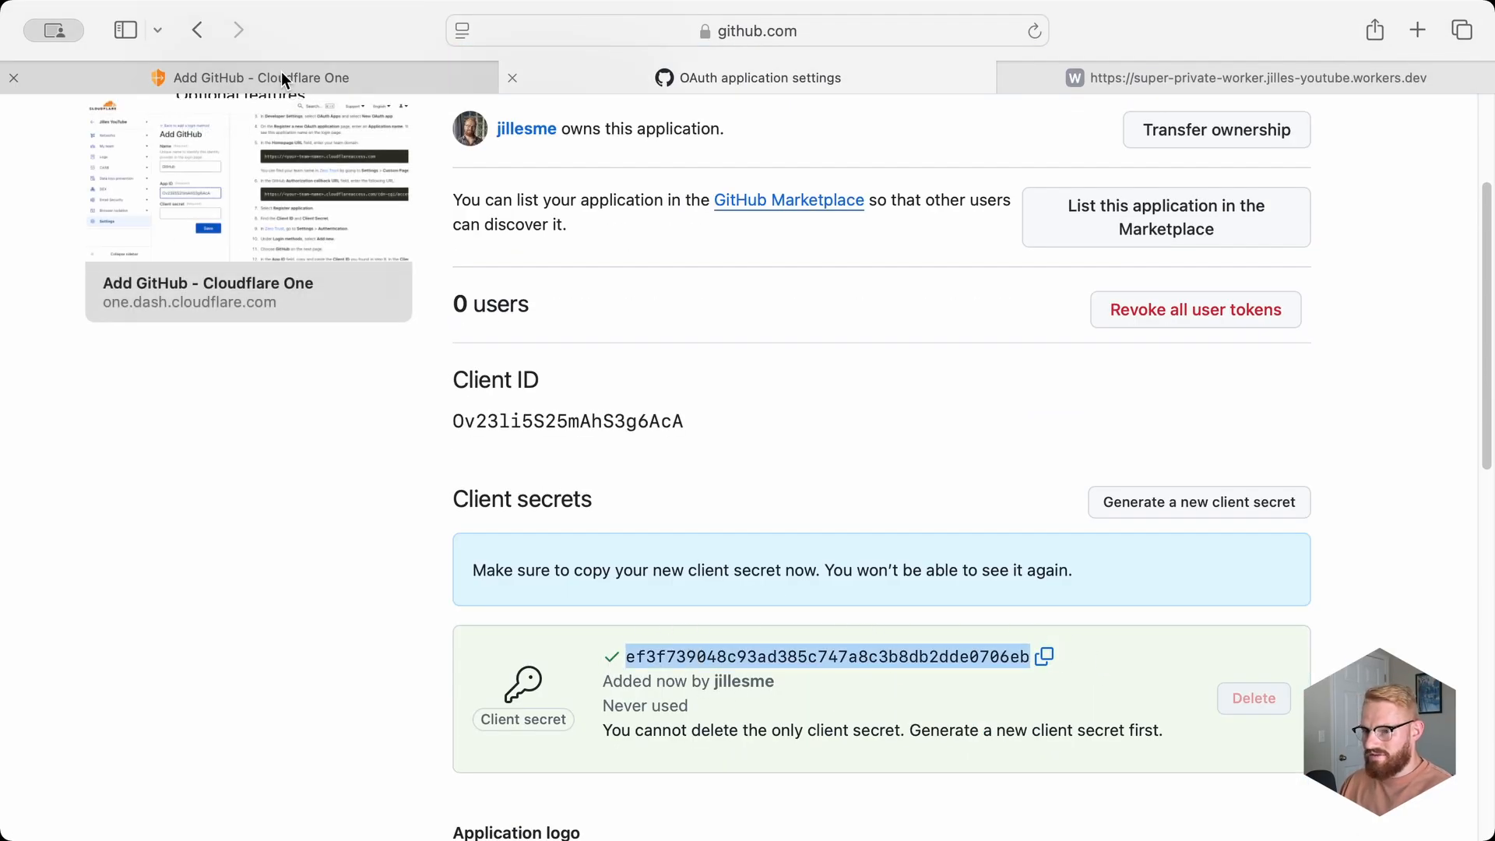
click(259, 77)
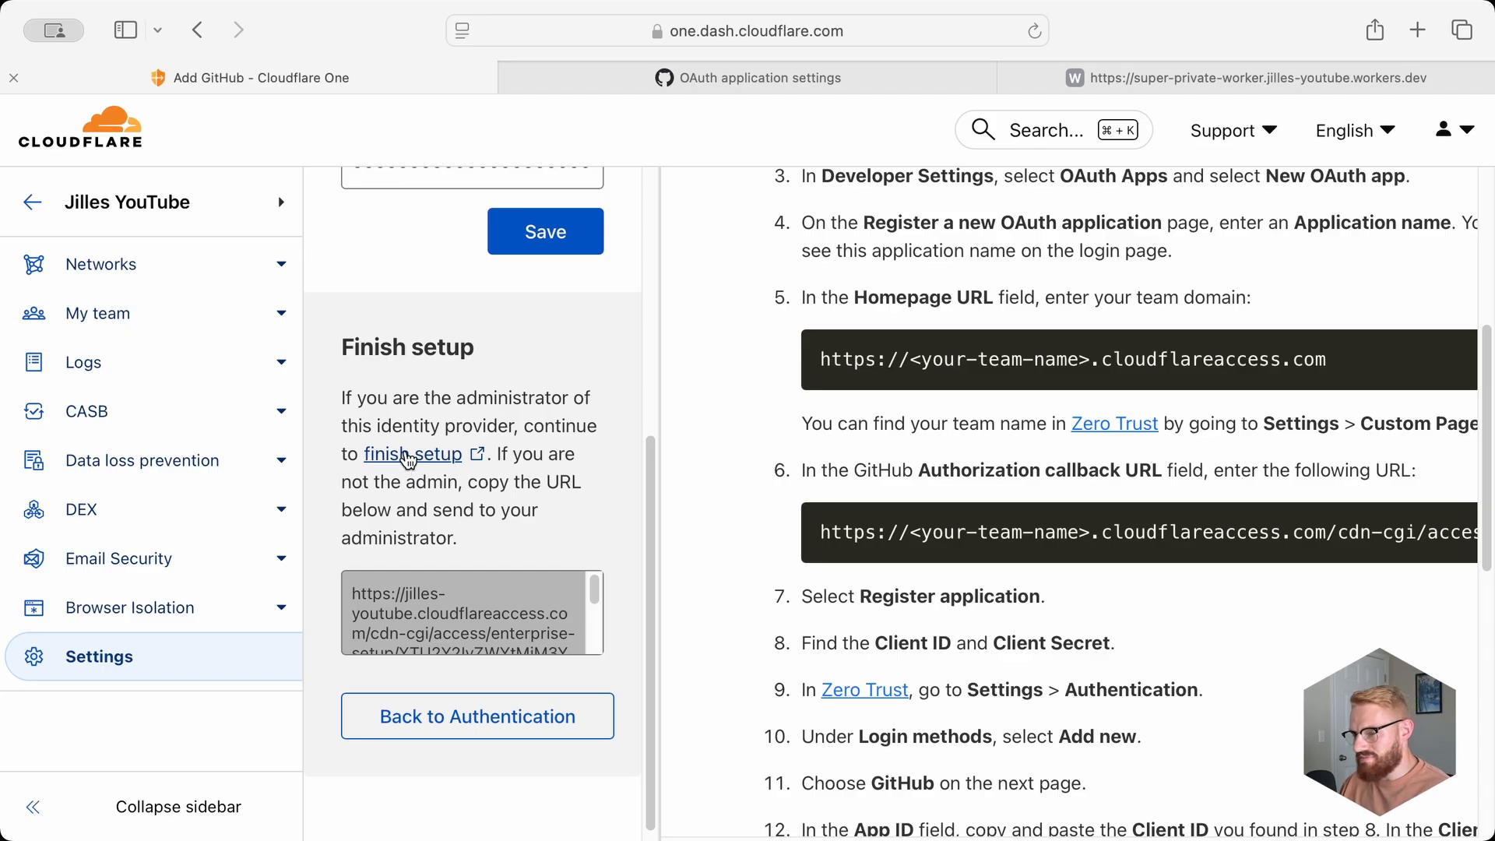
Grant Super Secret App access to the jilles-youtube organization and authorize it.
click(411, 453)
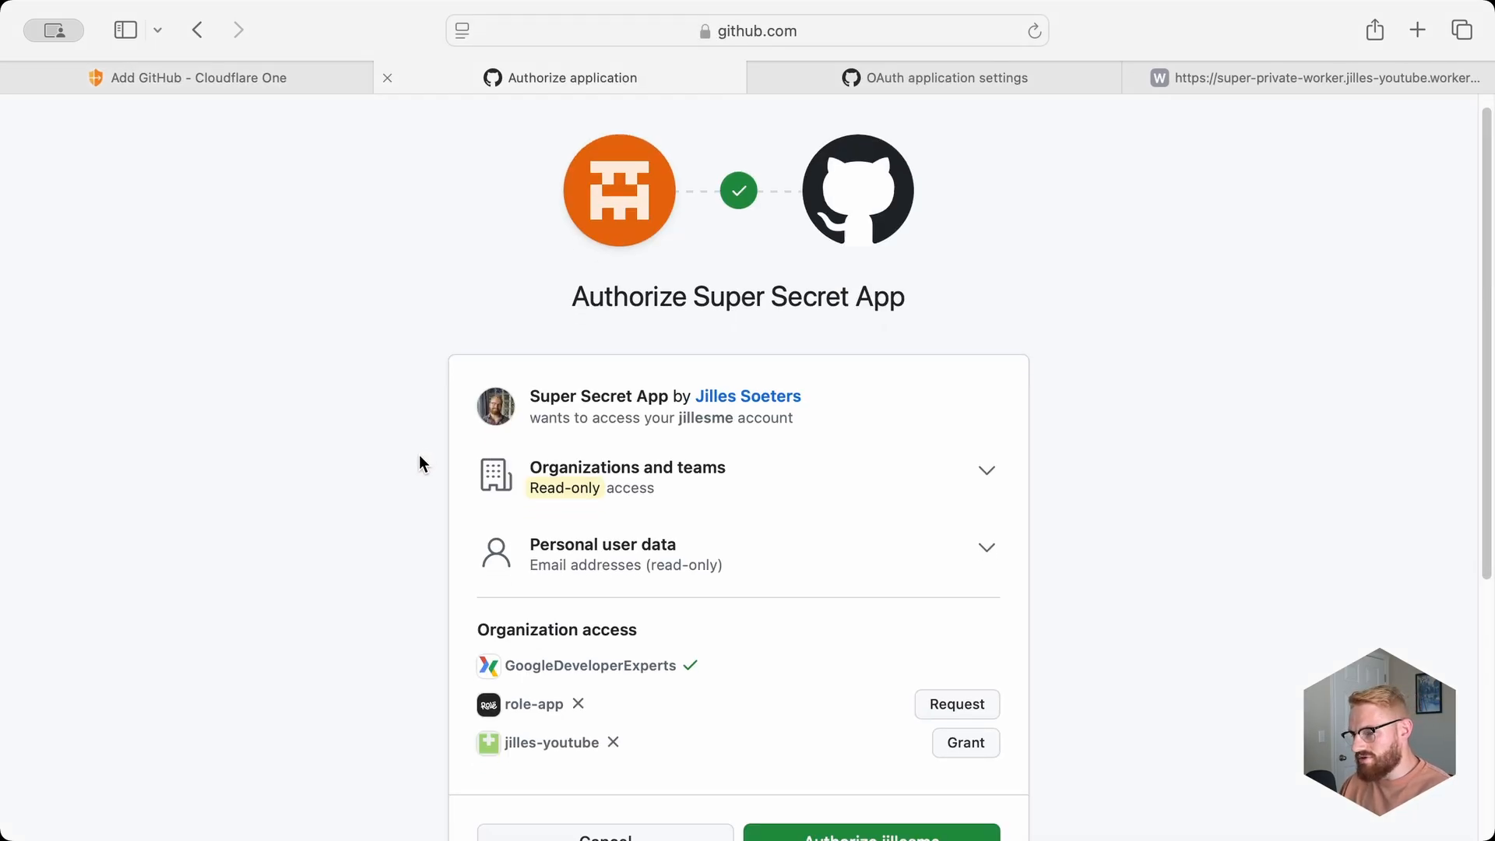
scroll(down, 3)
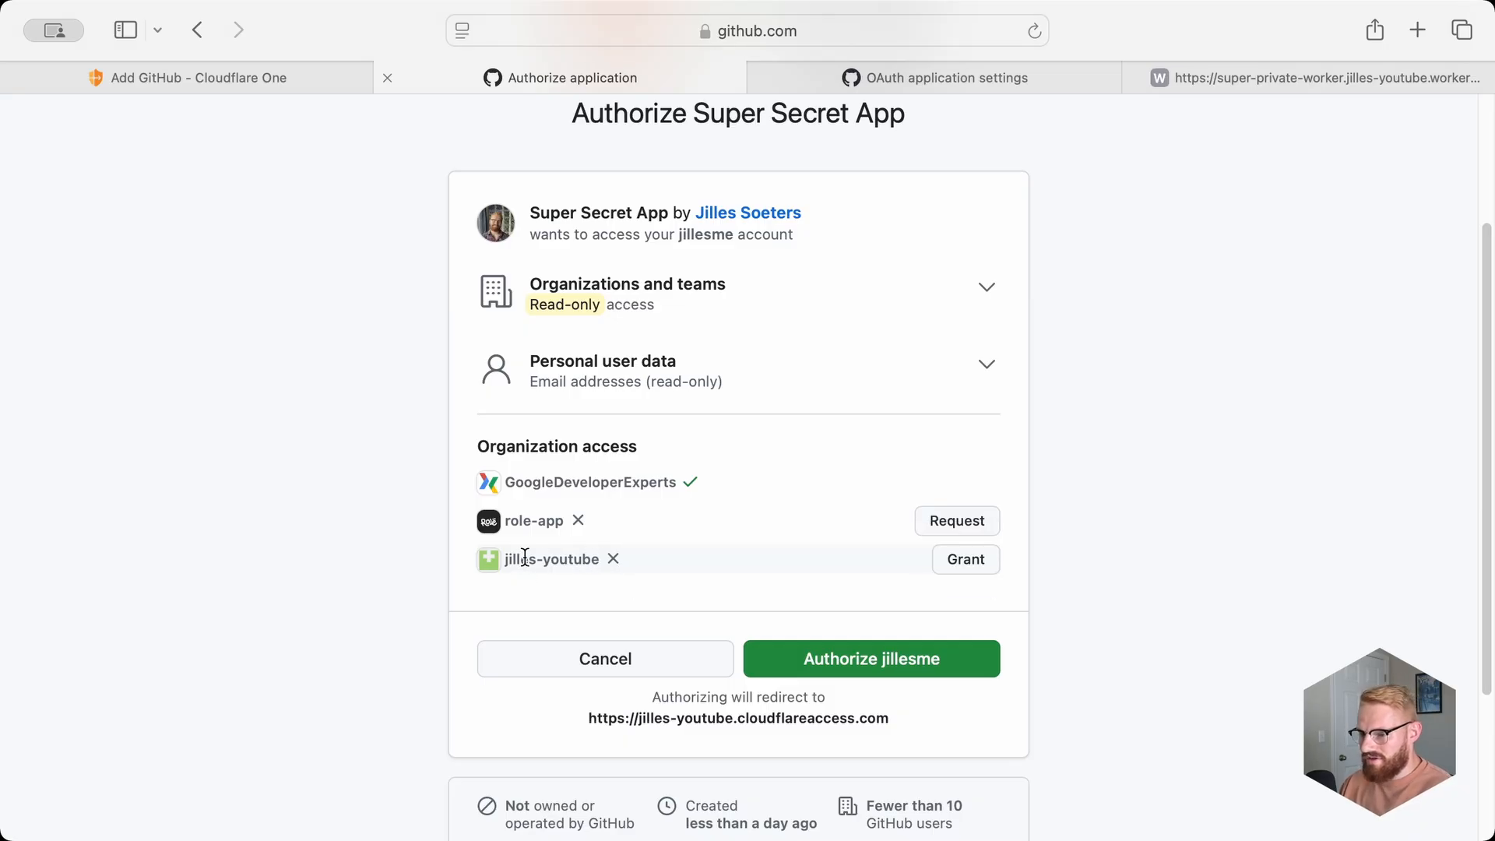
click(964, 559)
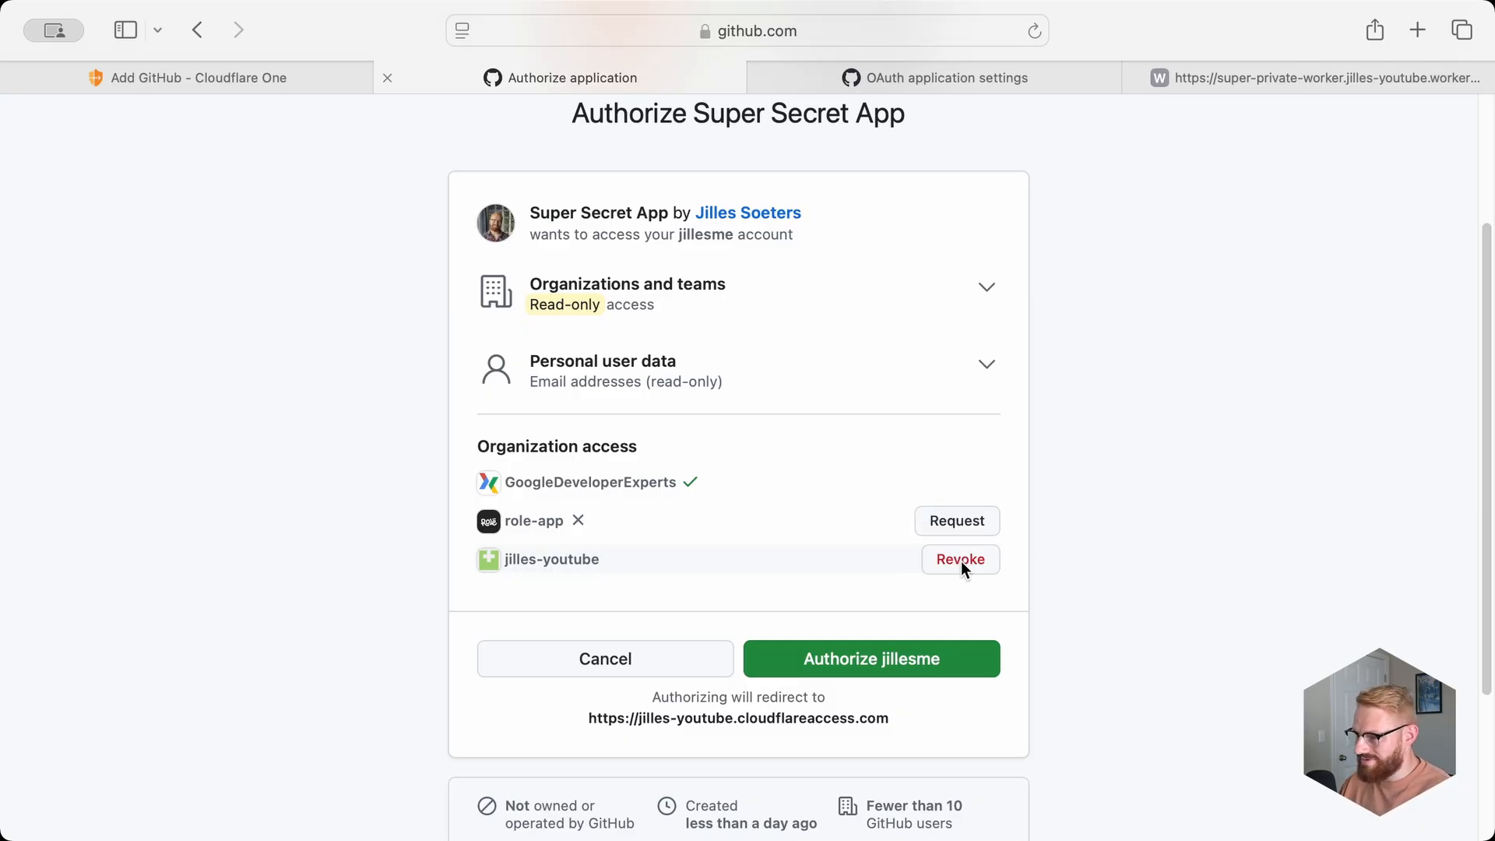
click(870, 658)
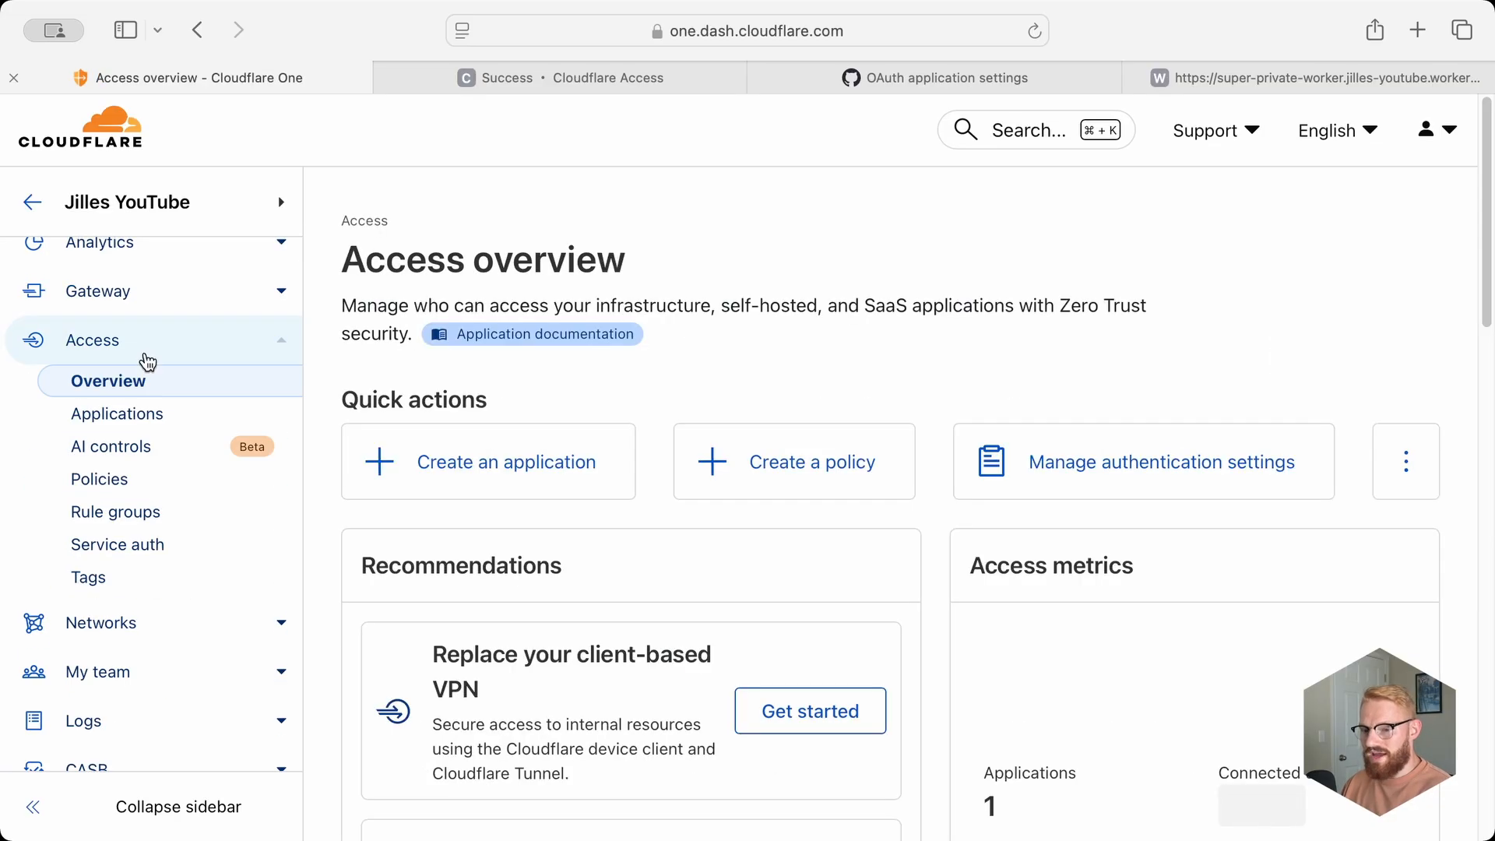
Start a new reusable Access policy named GitHub Organization.
click(102, 478)
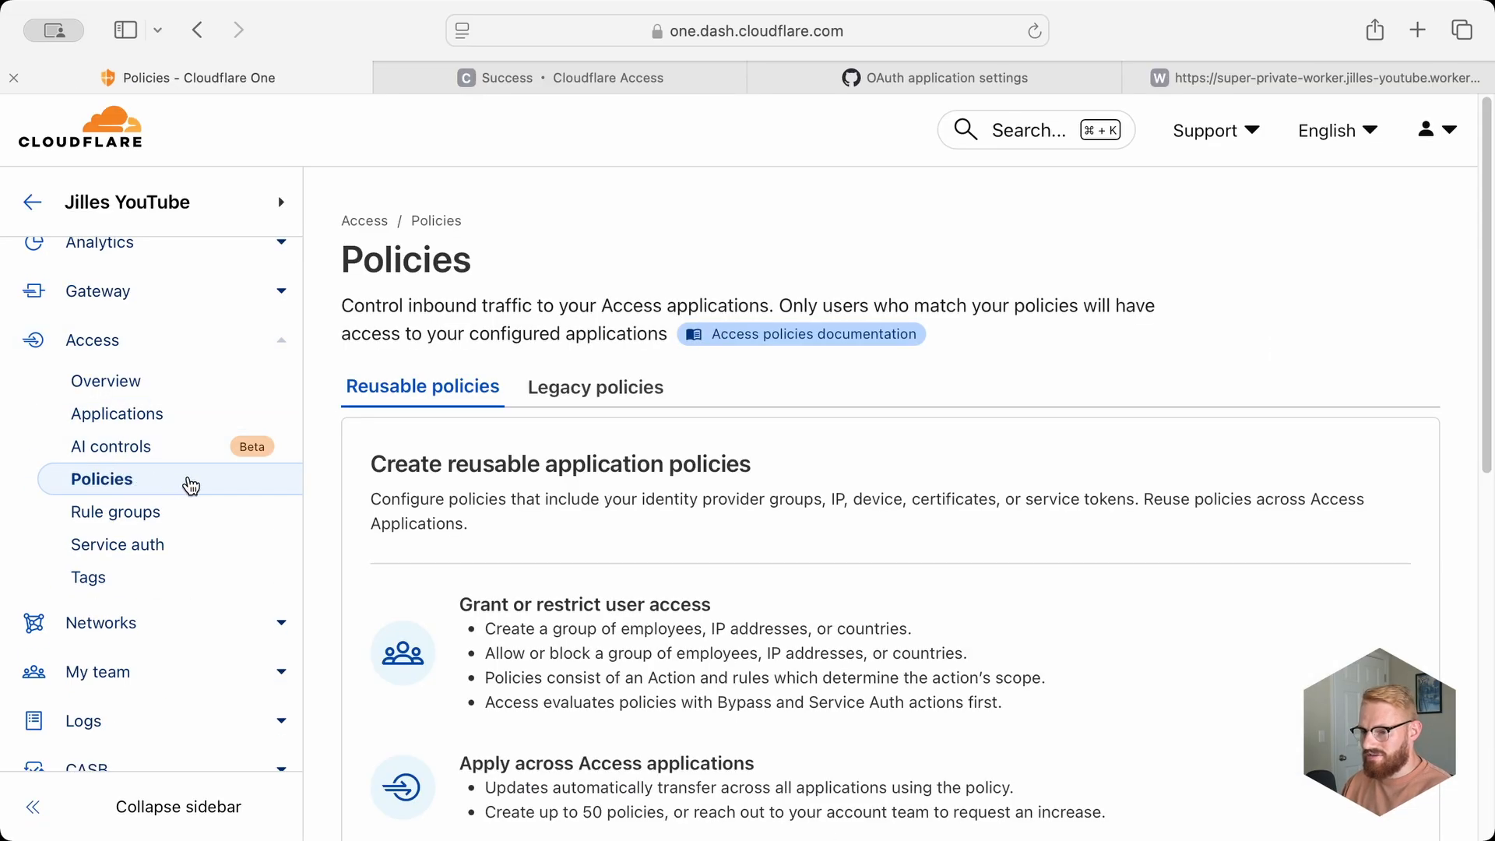
scroll(down, 3)
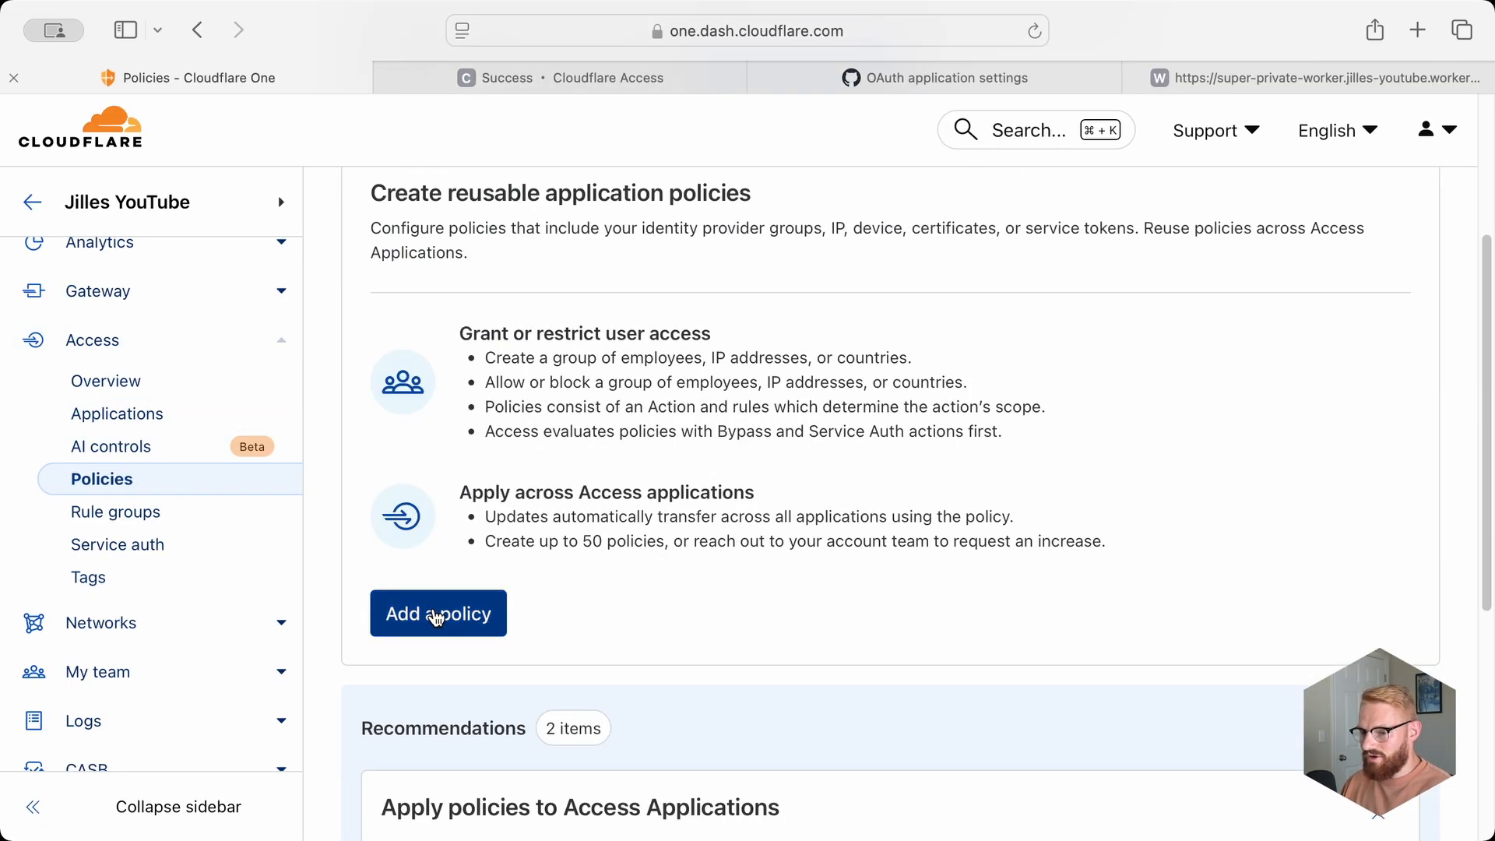
click(437, 613)
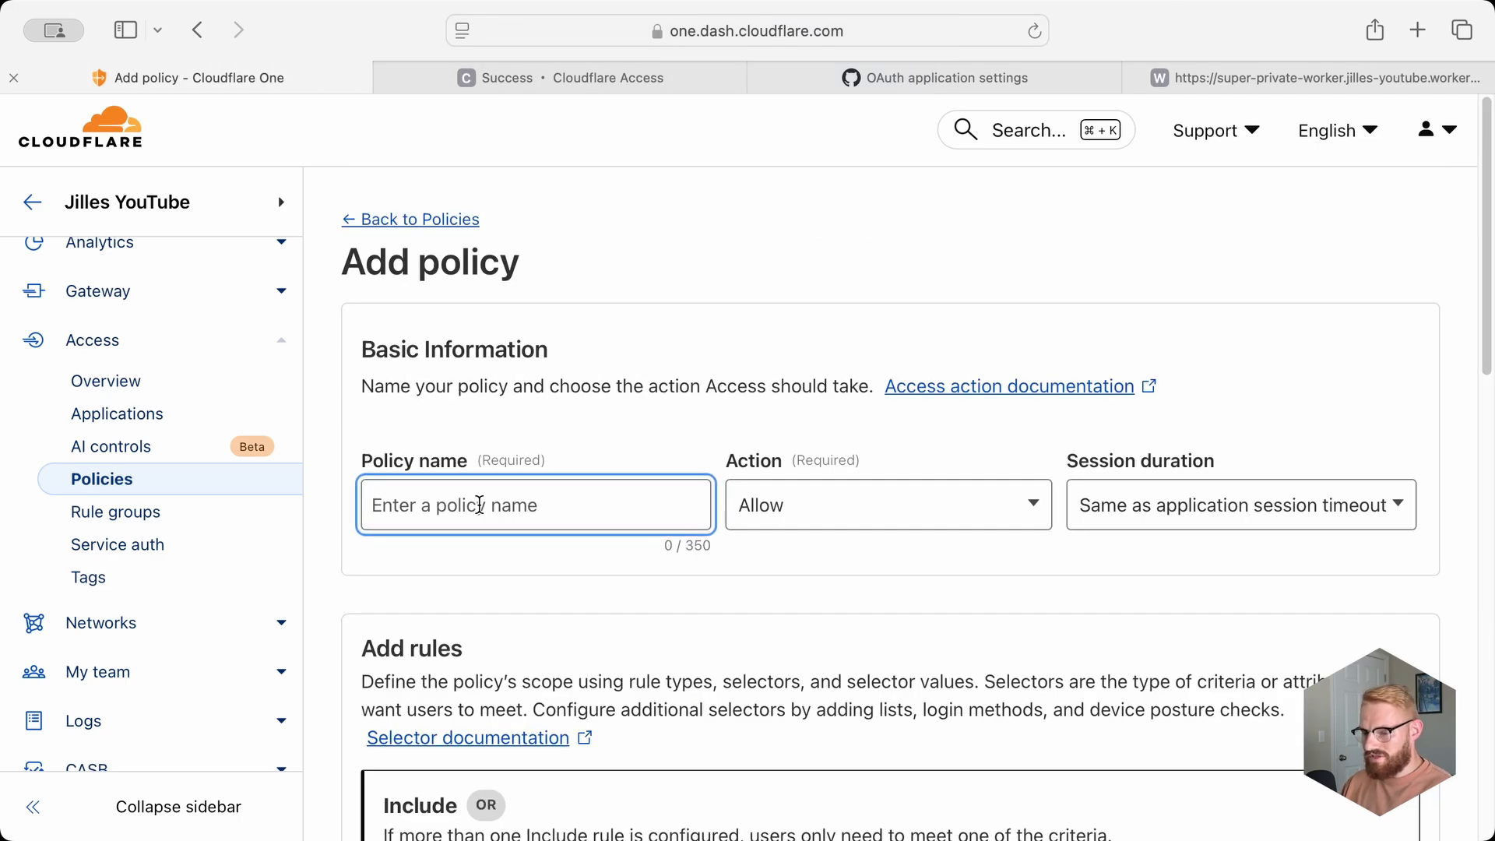
text(GitHub Organization)
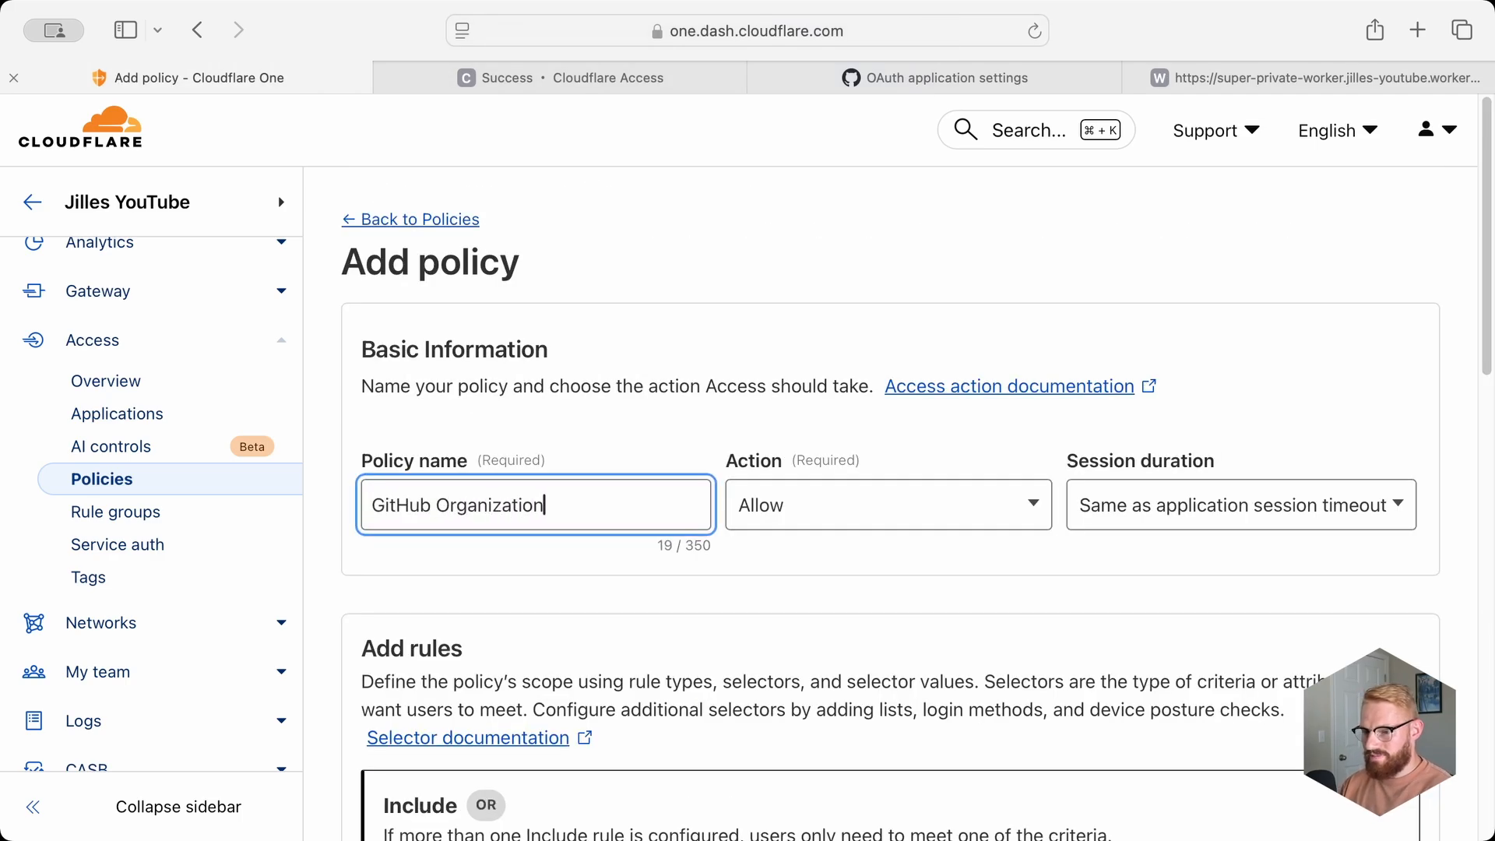
Add a GitHub Organization rule for the jilles-youtube organization to the policy.
scroll(down, 3)
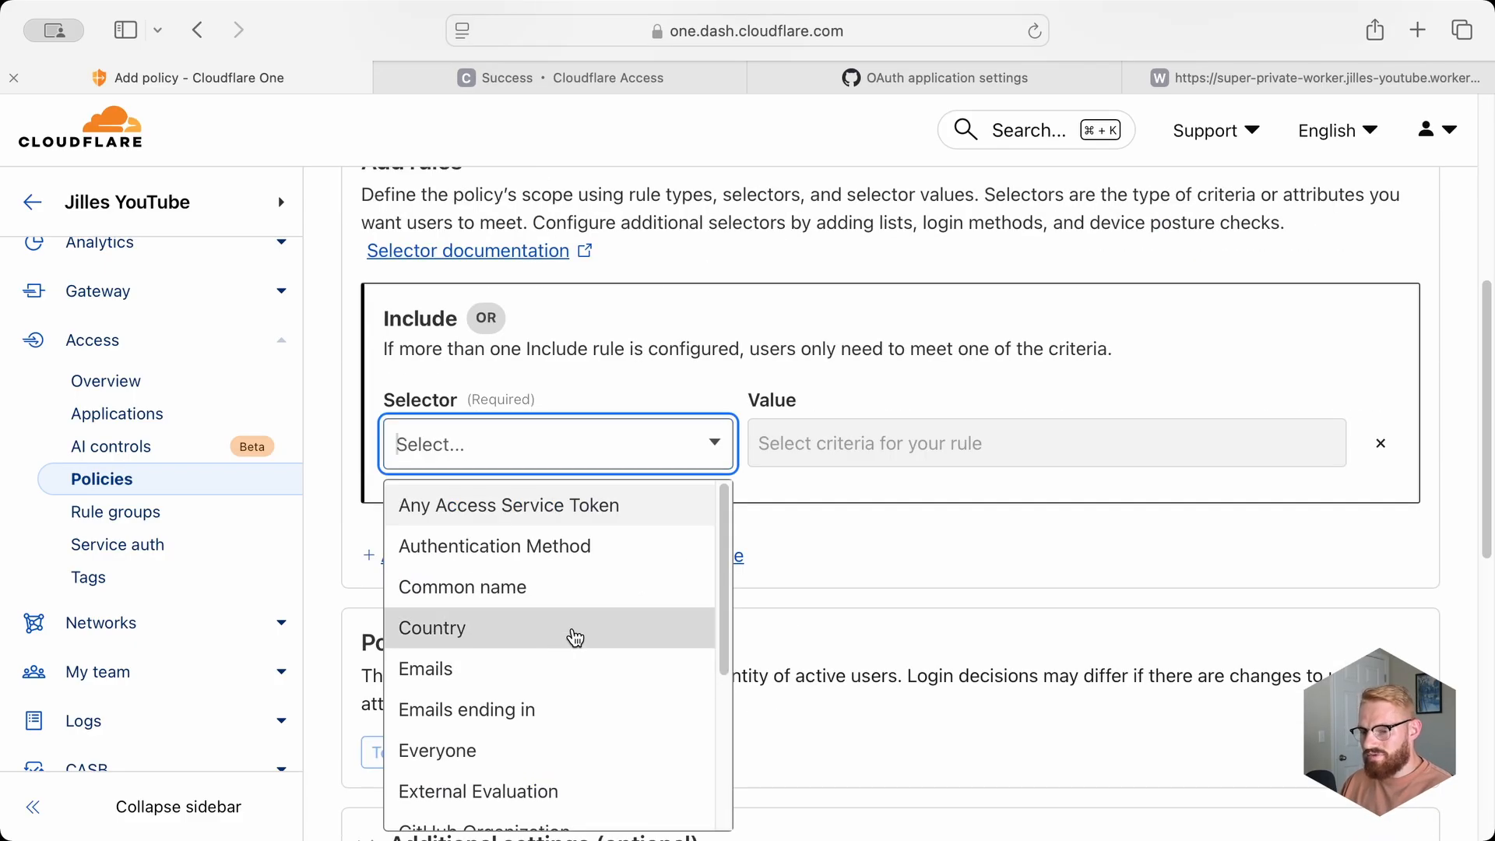
scroll(down, 3)
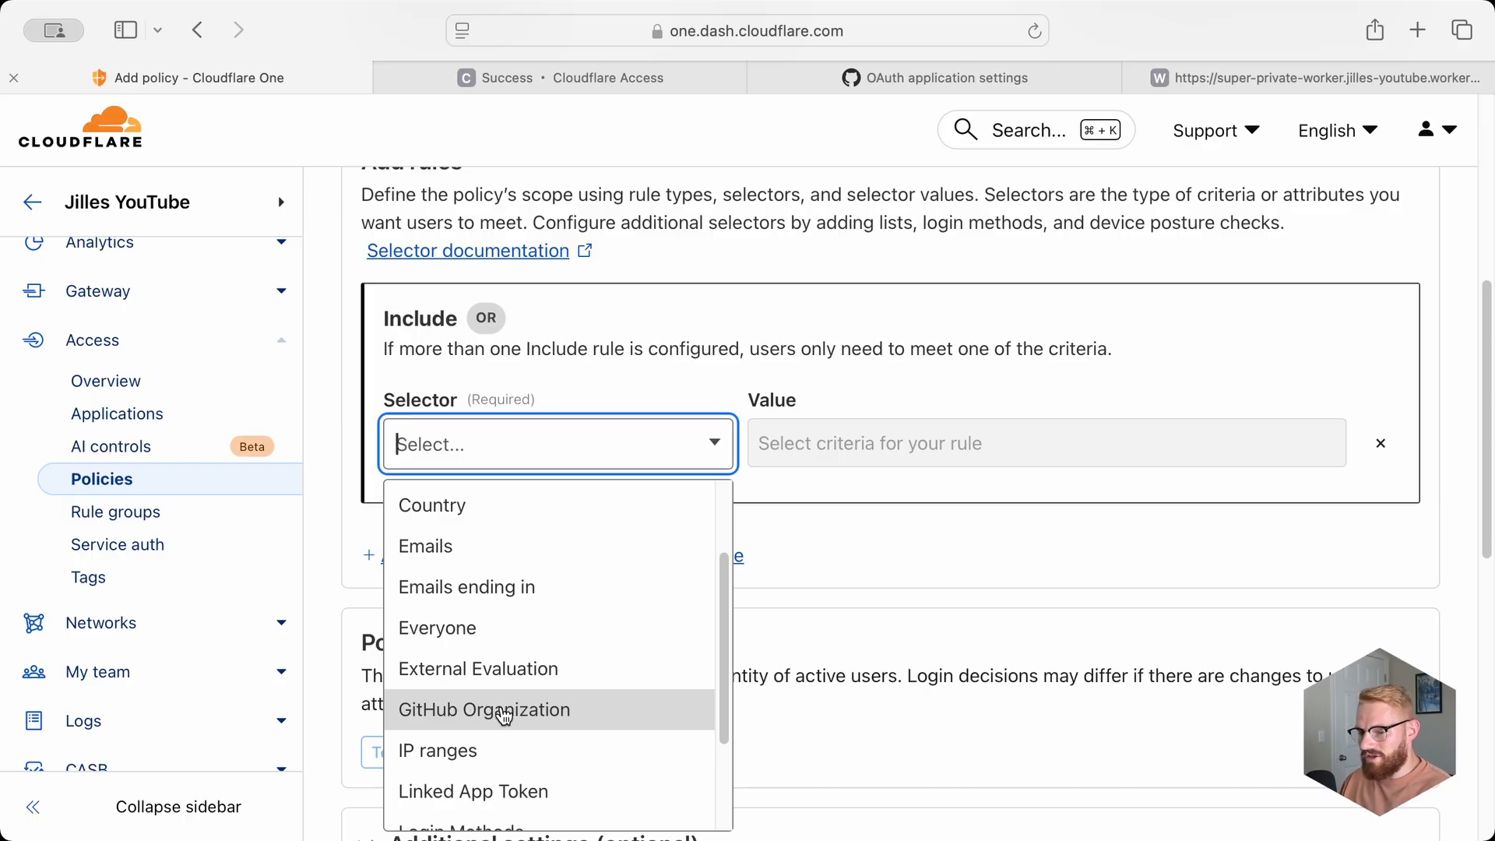
click(484, 709)
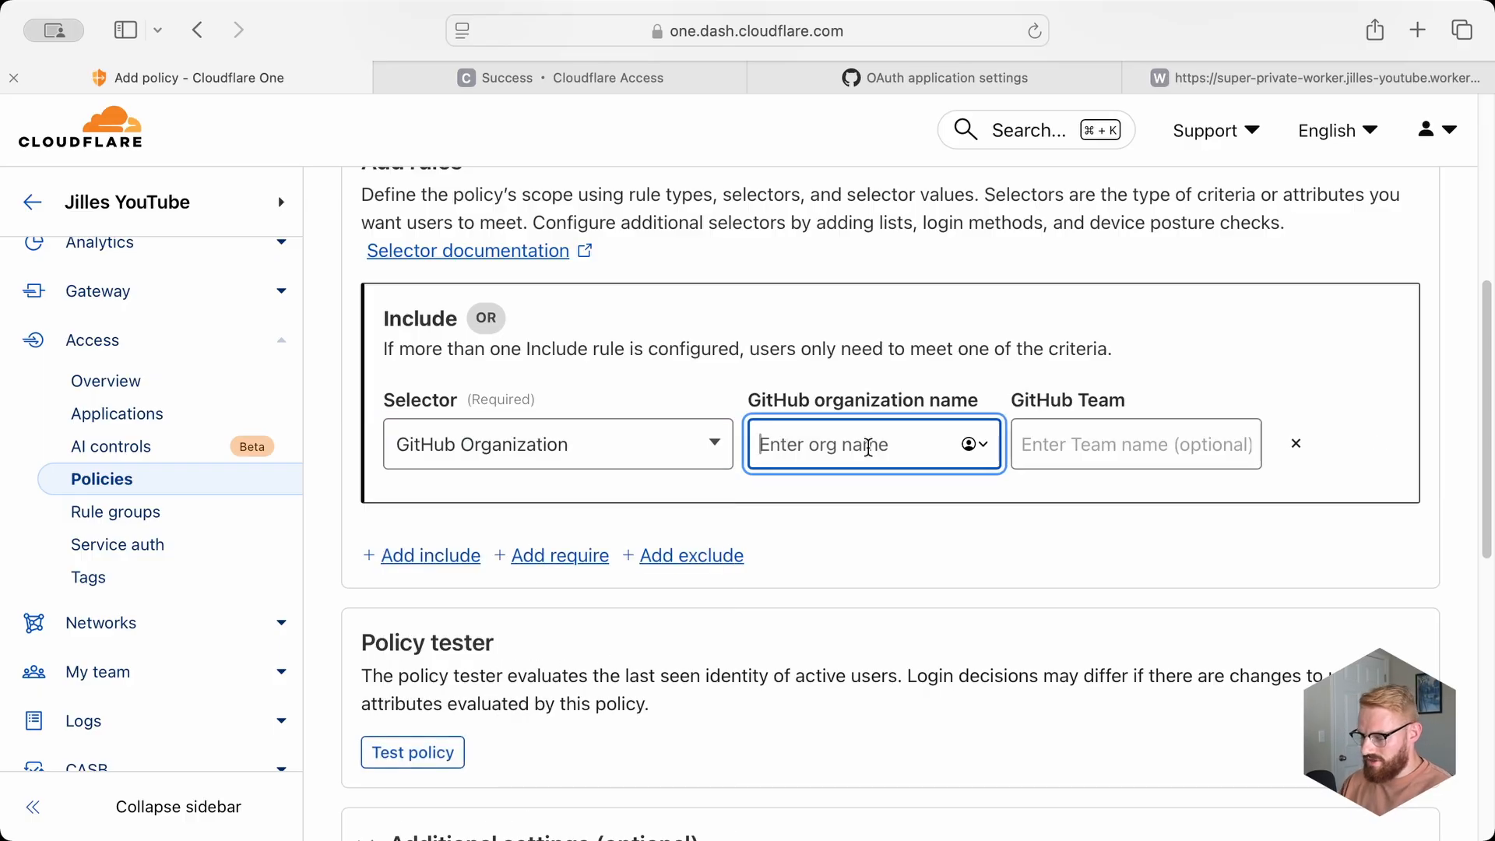
text(jilles-yo)
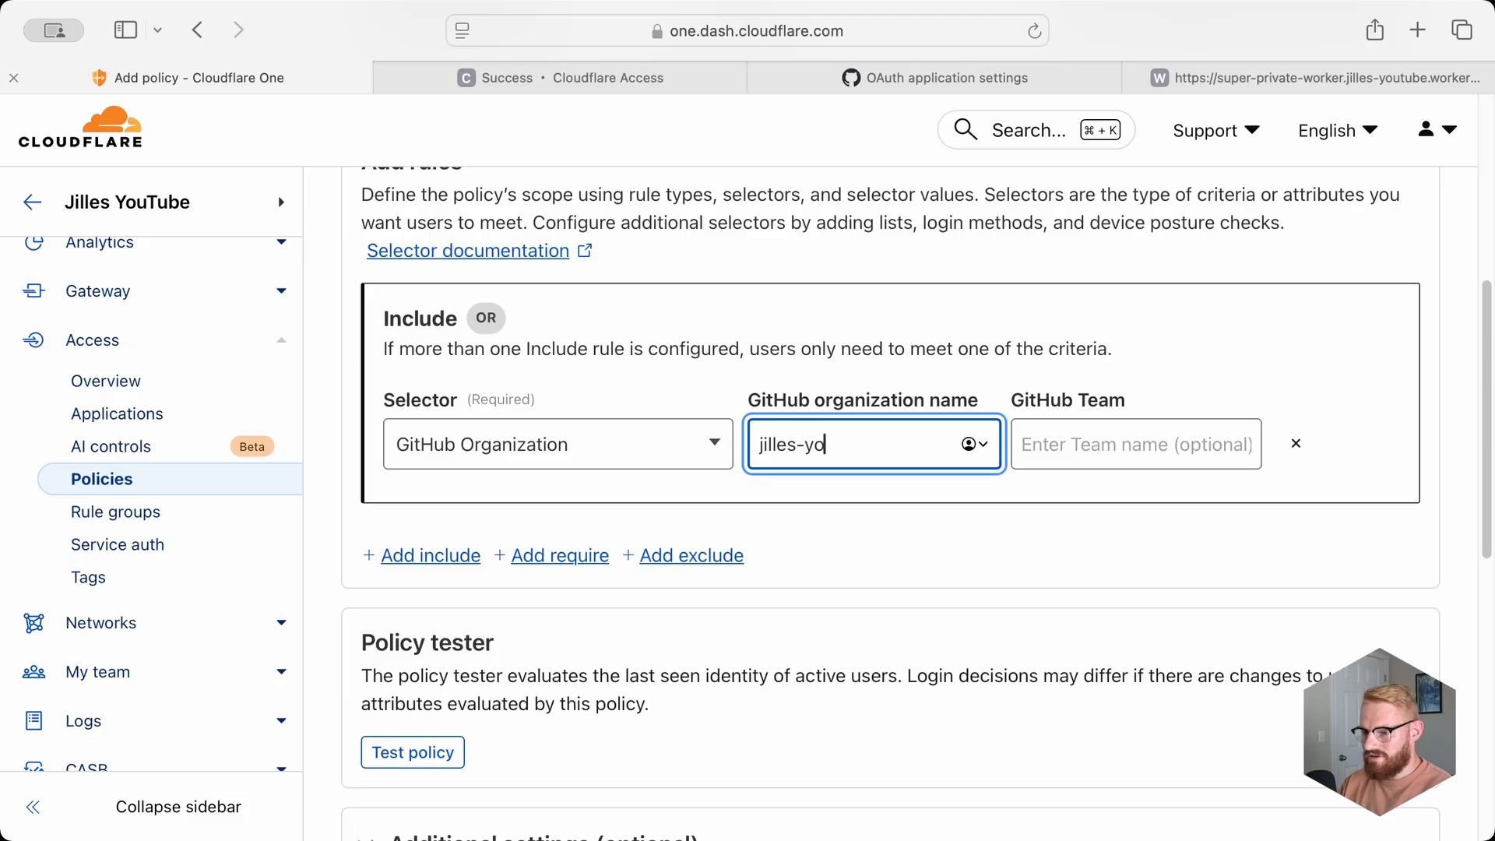
scroll(down, 3)
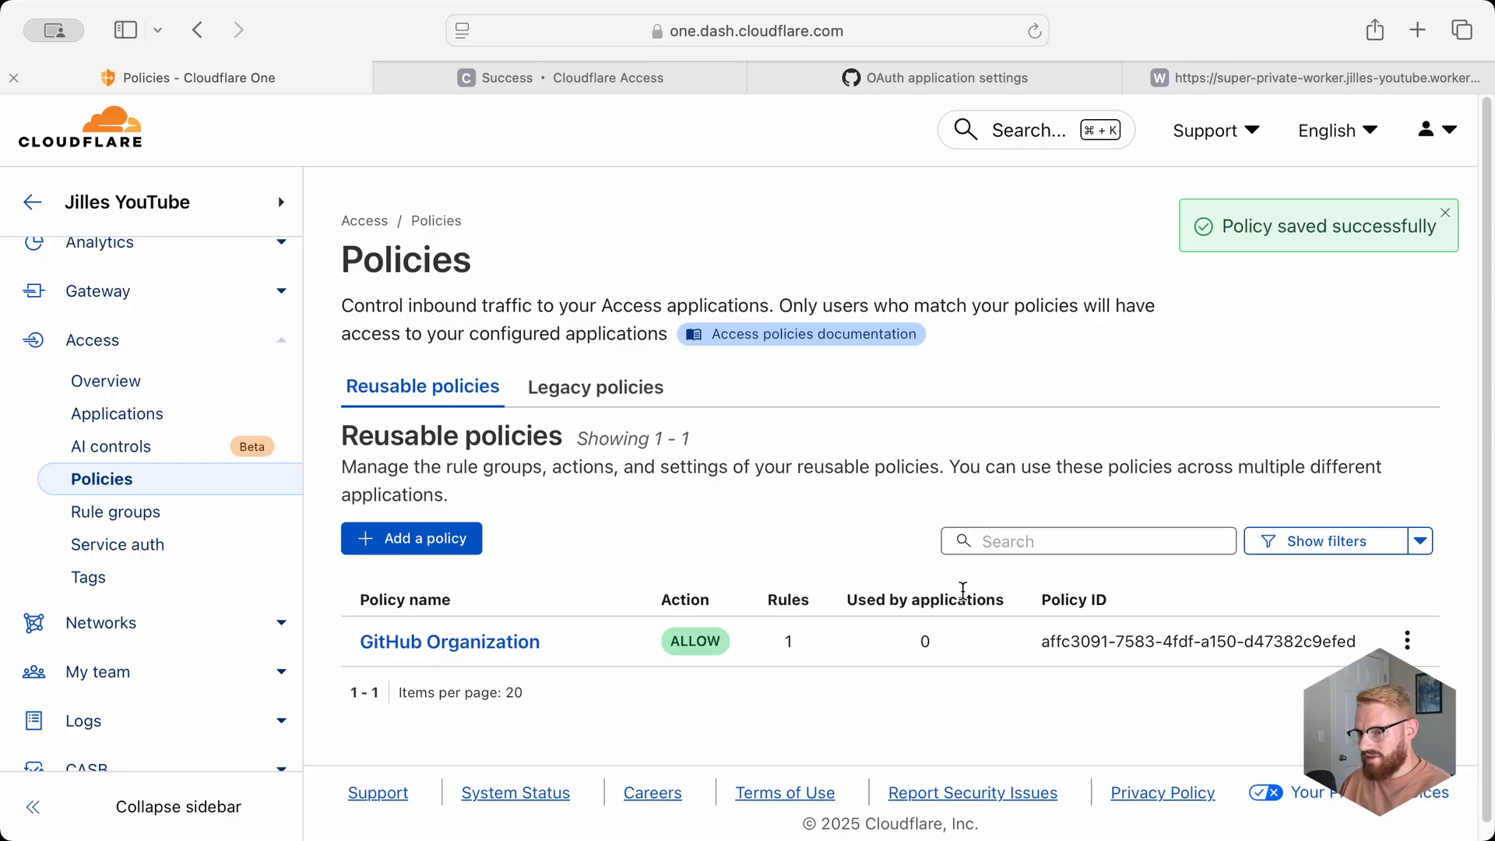
mouse_move(116, 414)
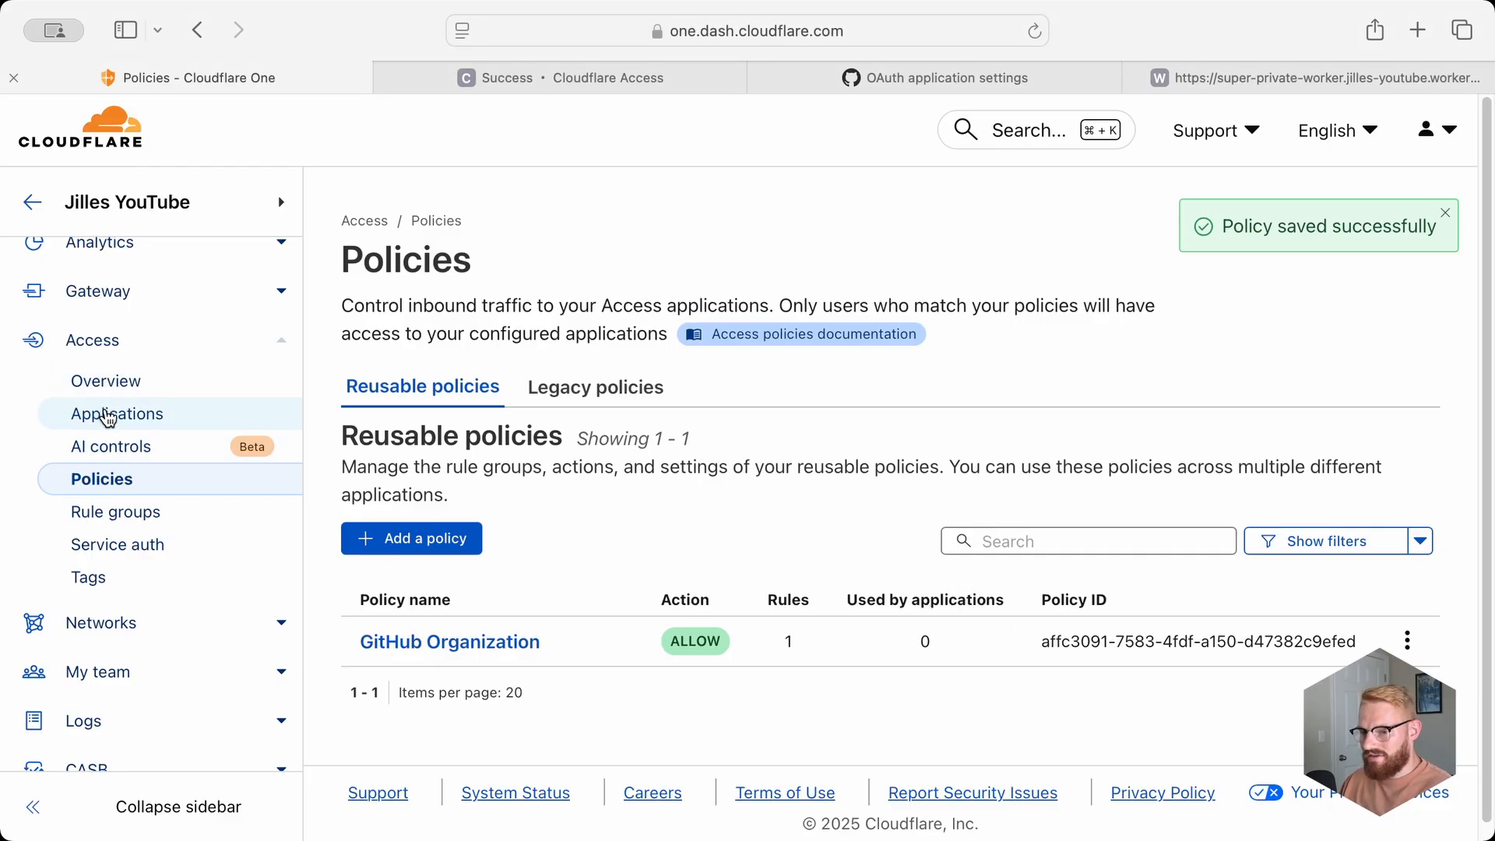
Add the existing GitHub Organization policy to super-private-worker's Policies list and confirm.
click(119, 413)
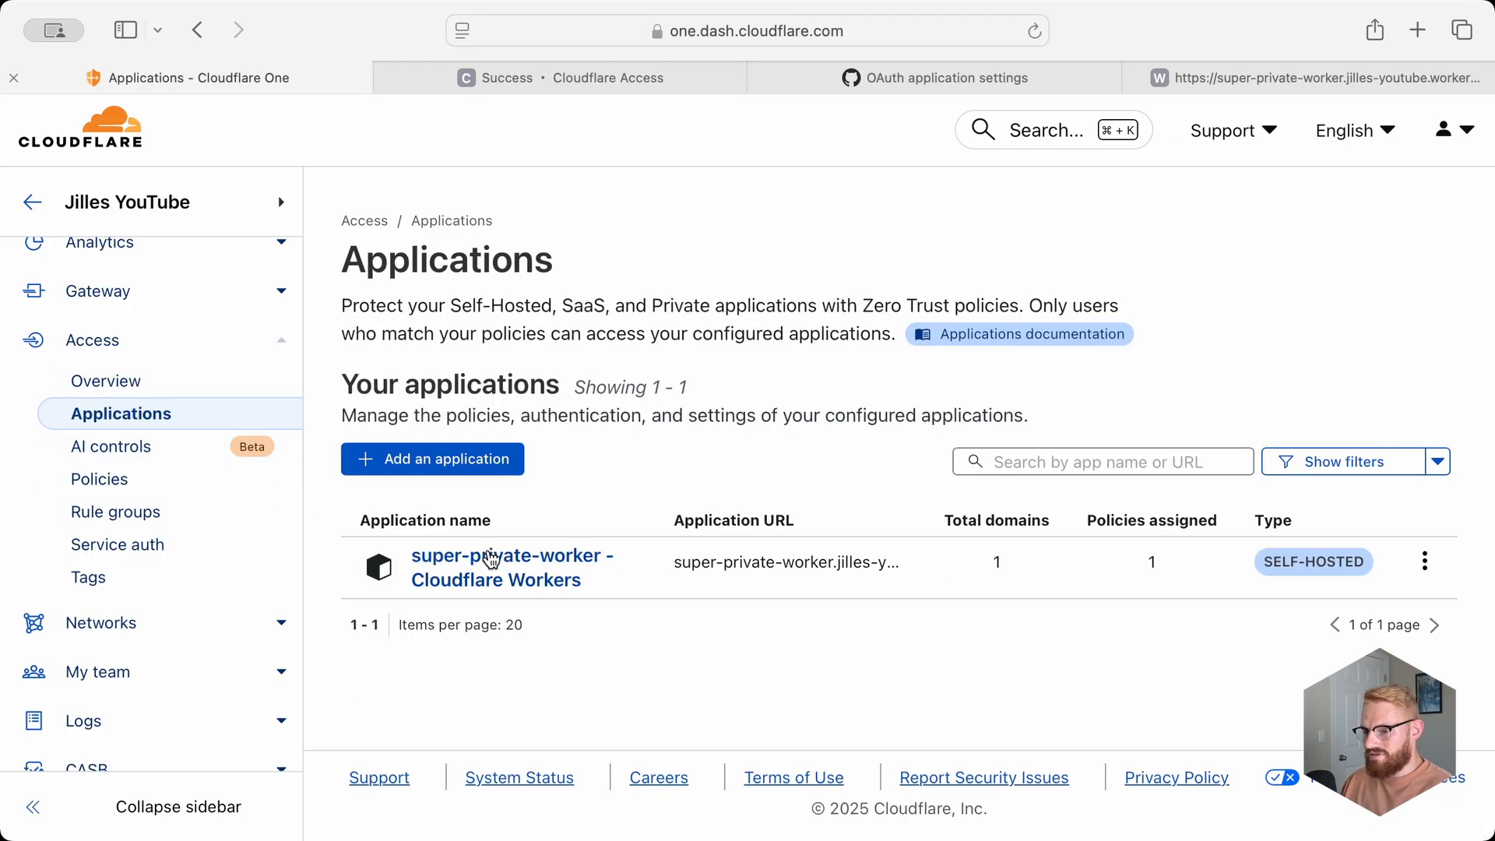
click(512, 567)
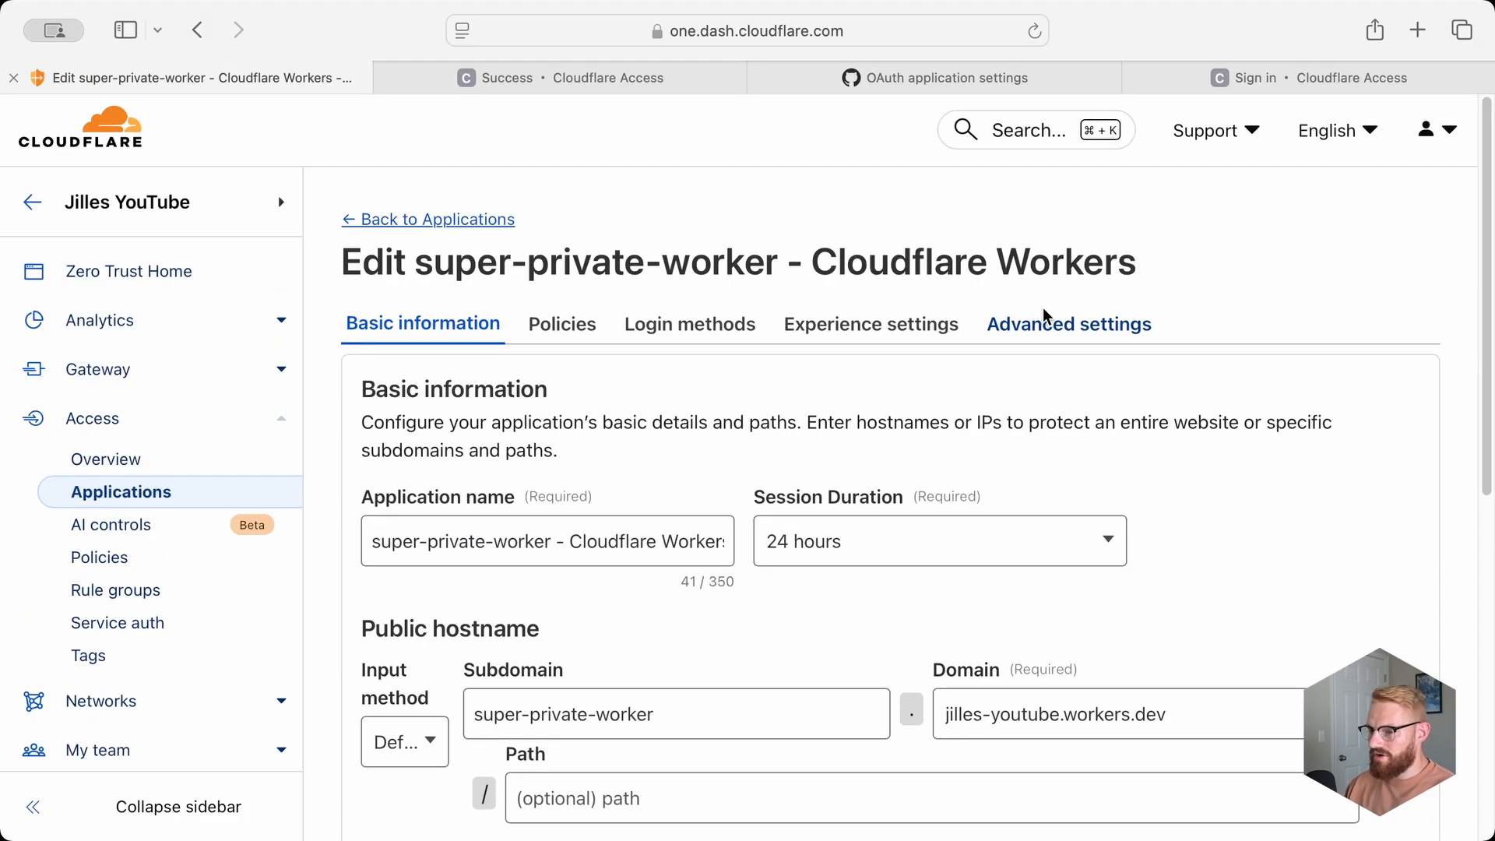
click(561, 324)
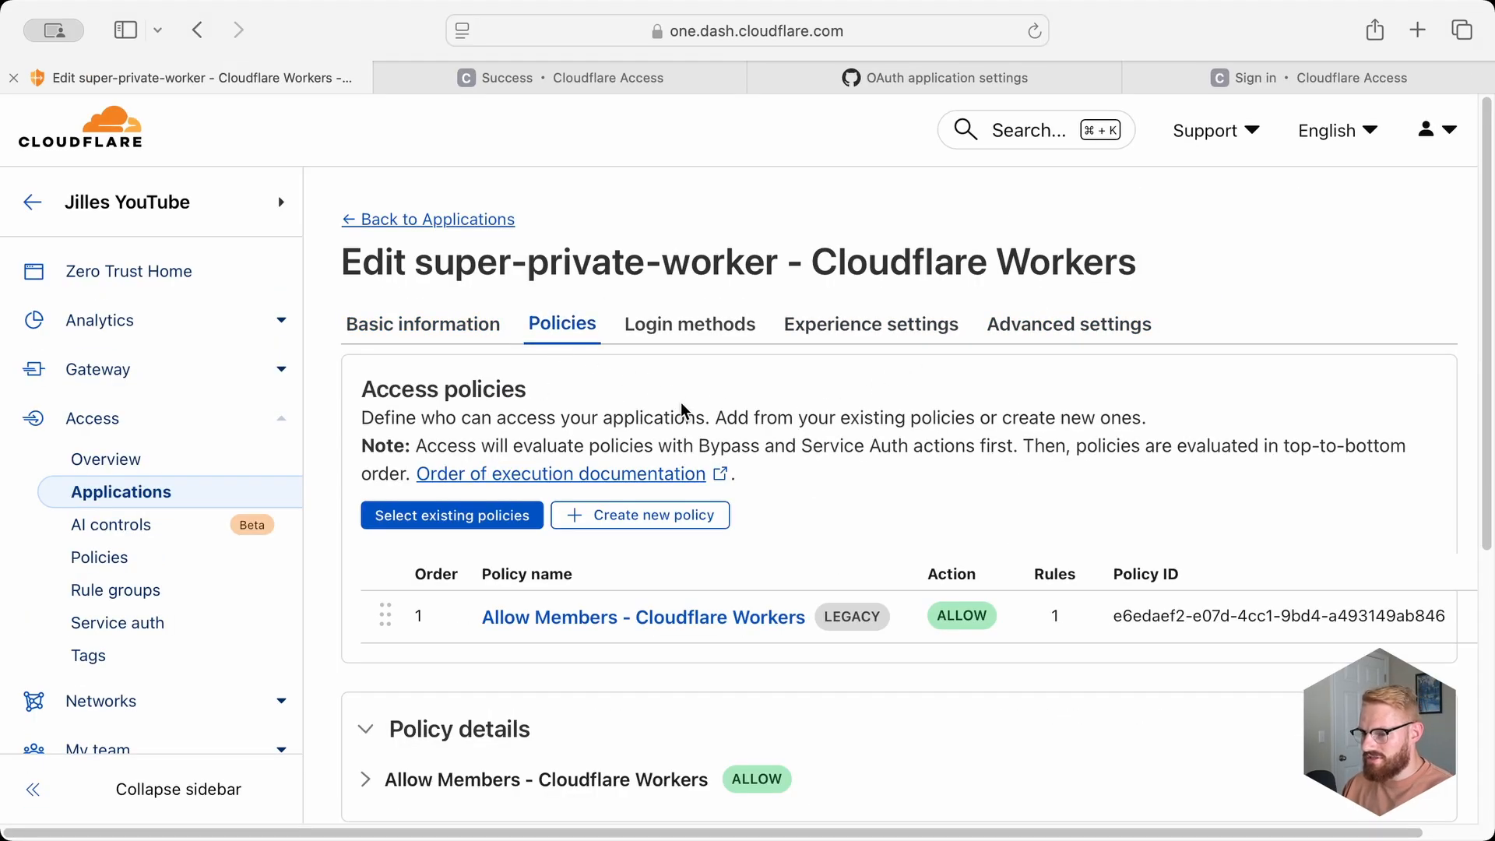
click(451, 515)
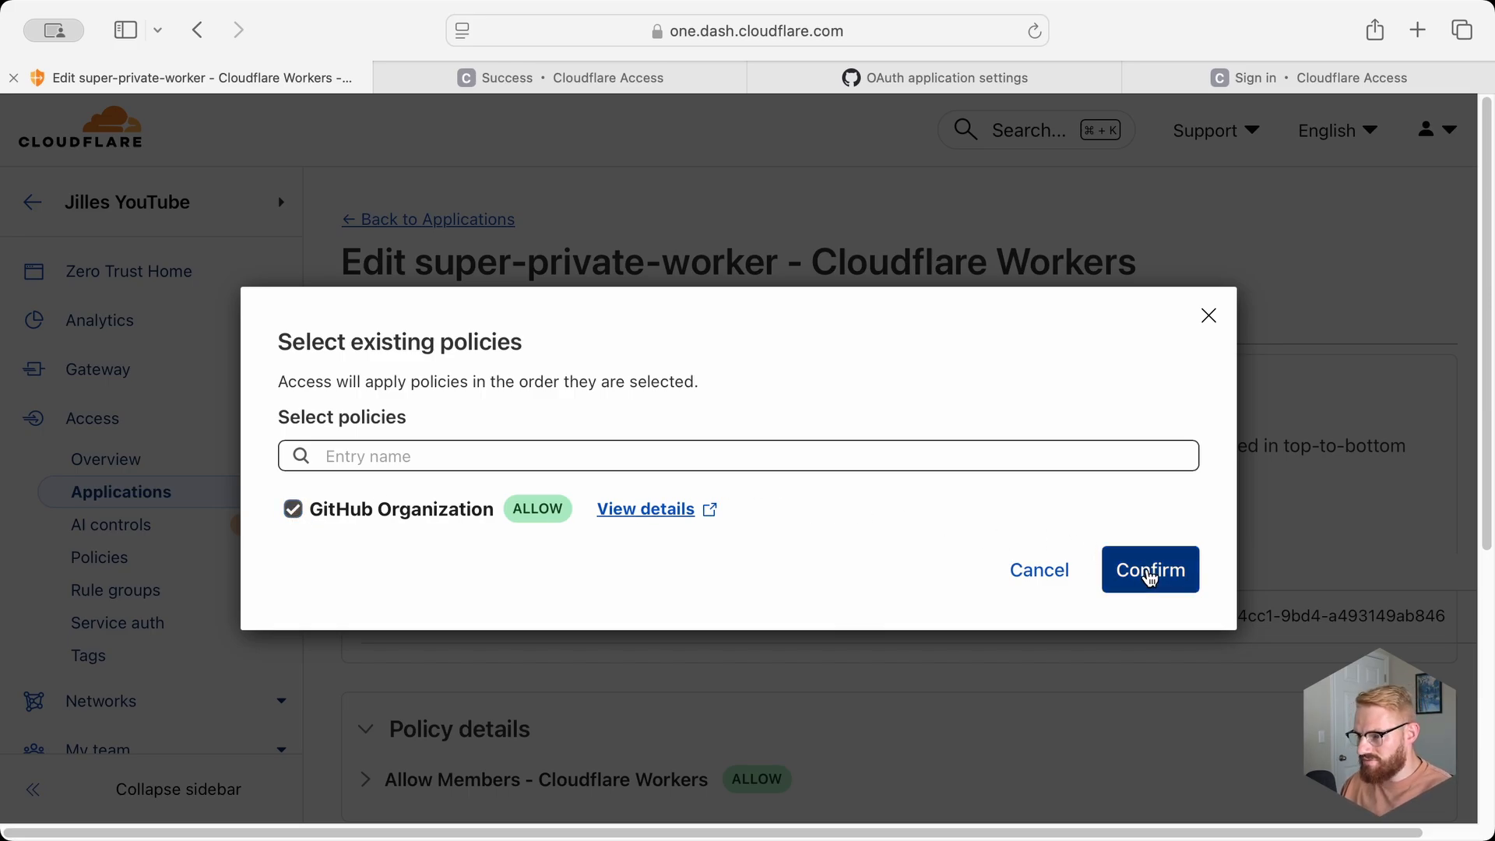
click(1149, 569)
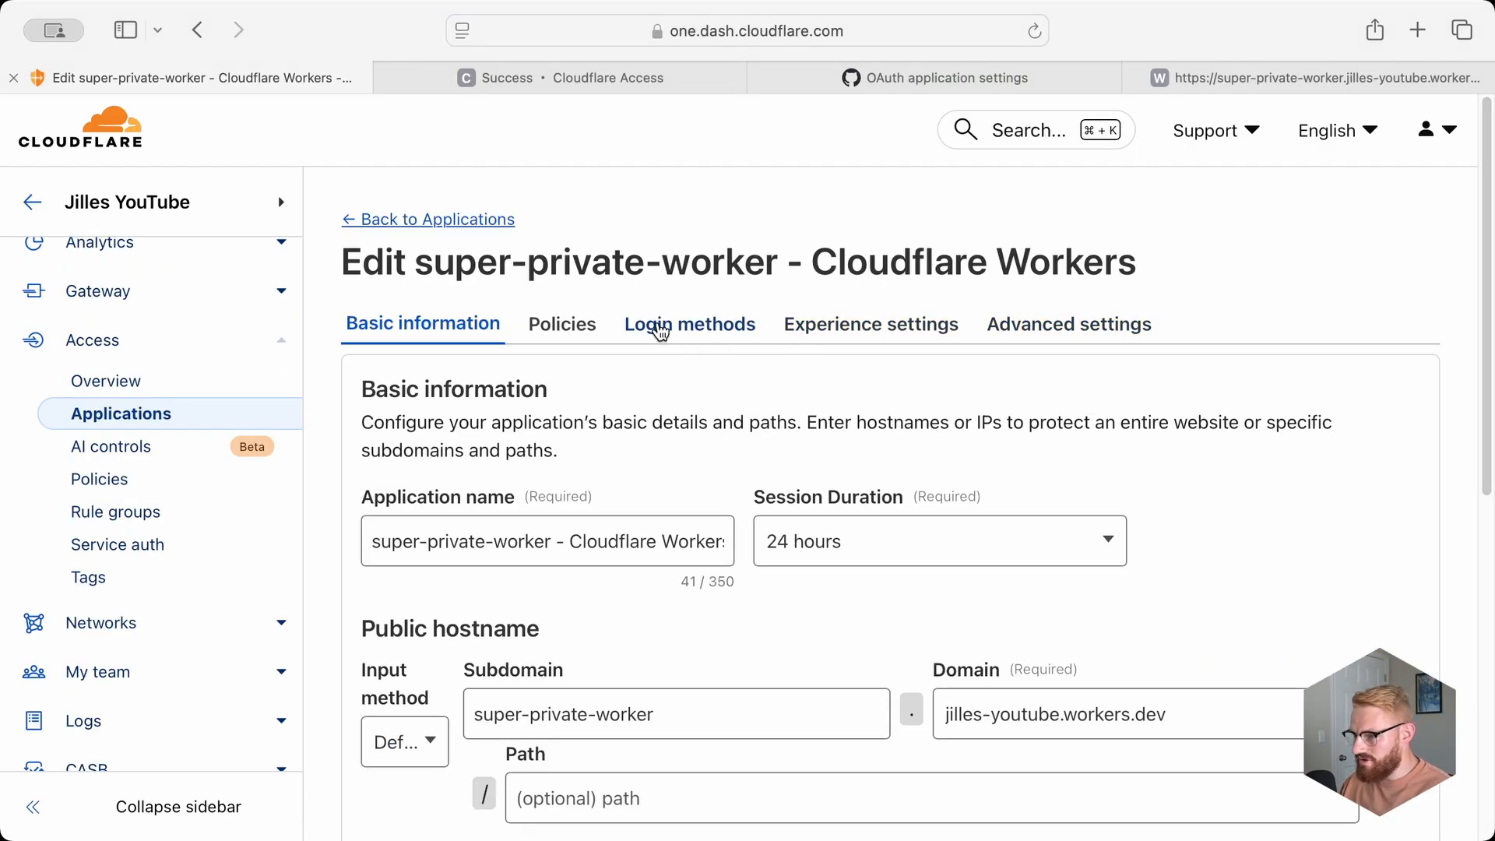
Keep GitHub ticked under Login methods with One-time PIN and save the application.
click(689, 324)
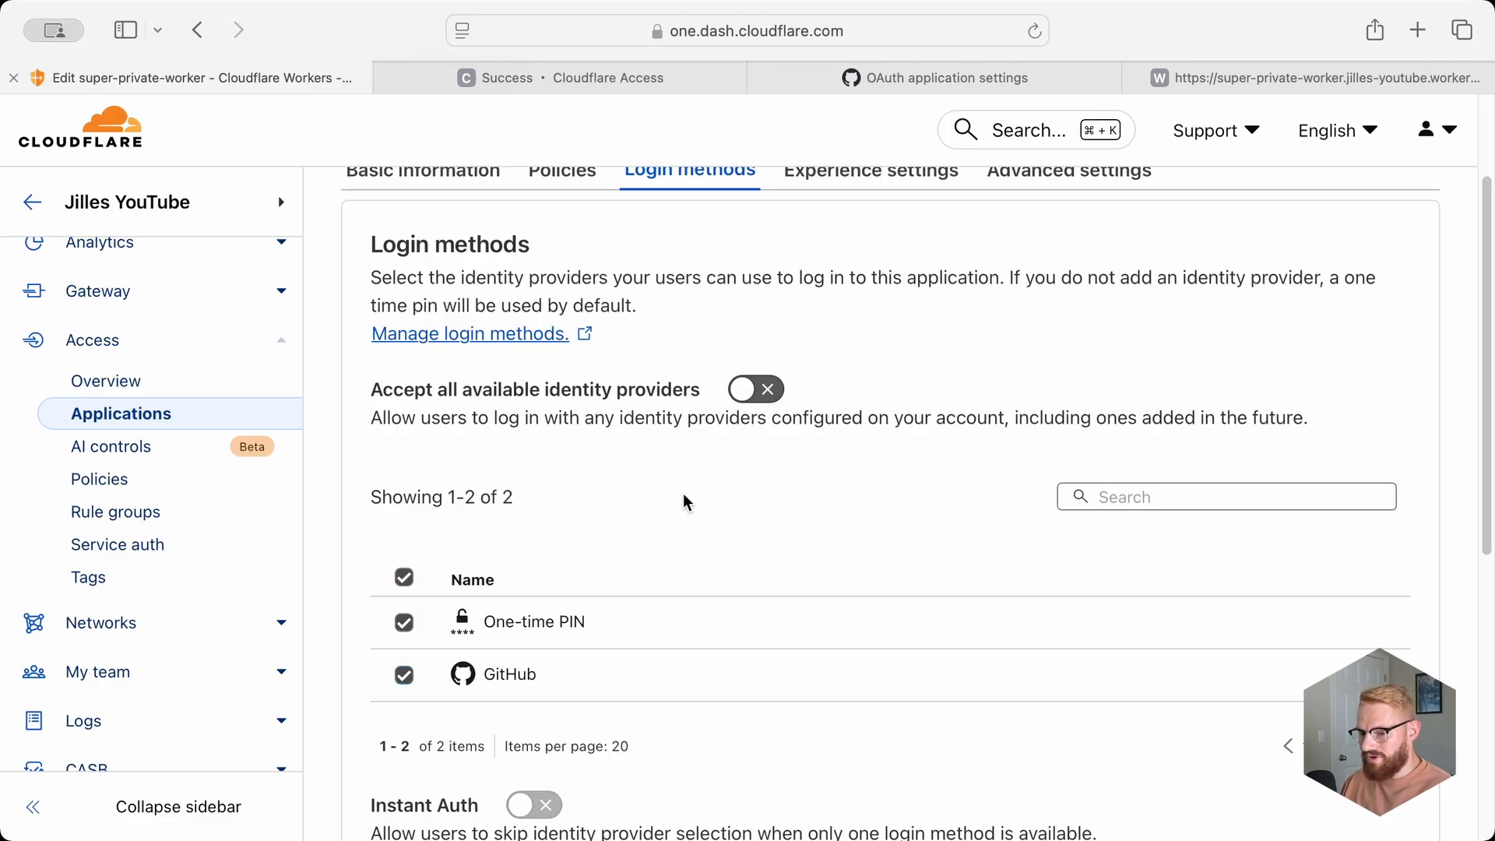
scroll(down, 3)
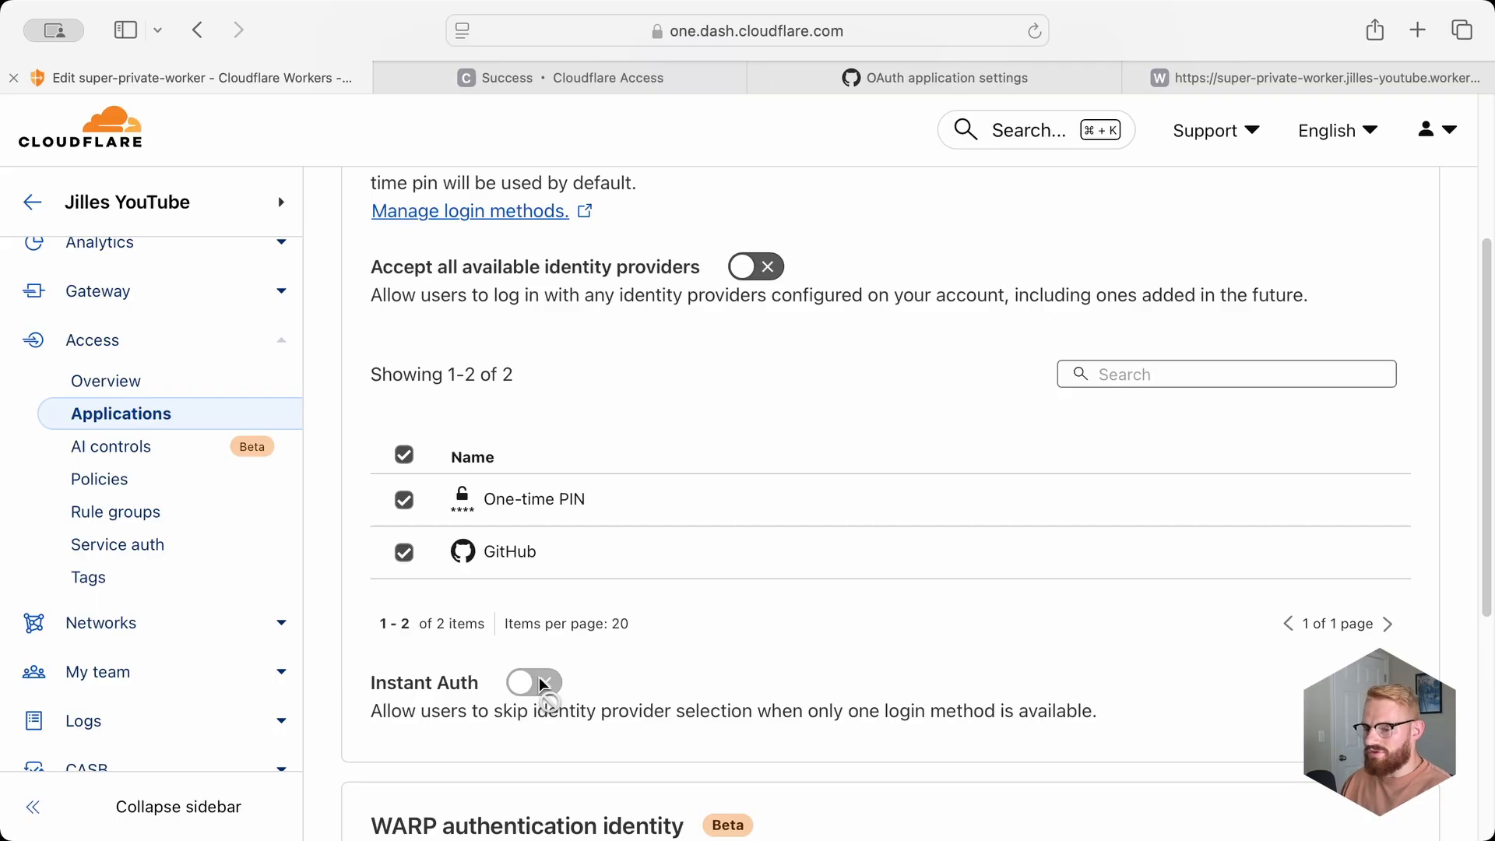
mouse_move(567, 654)
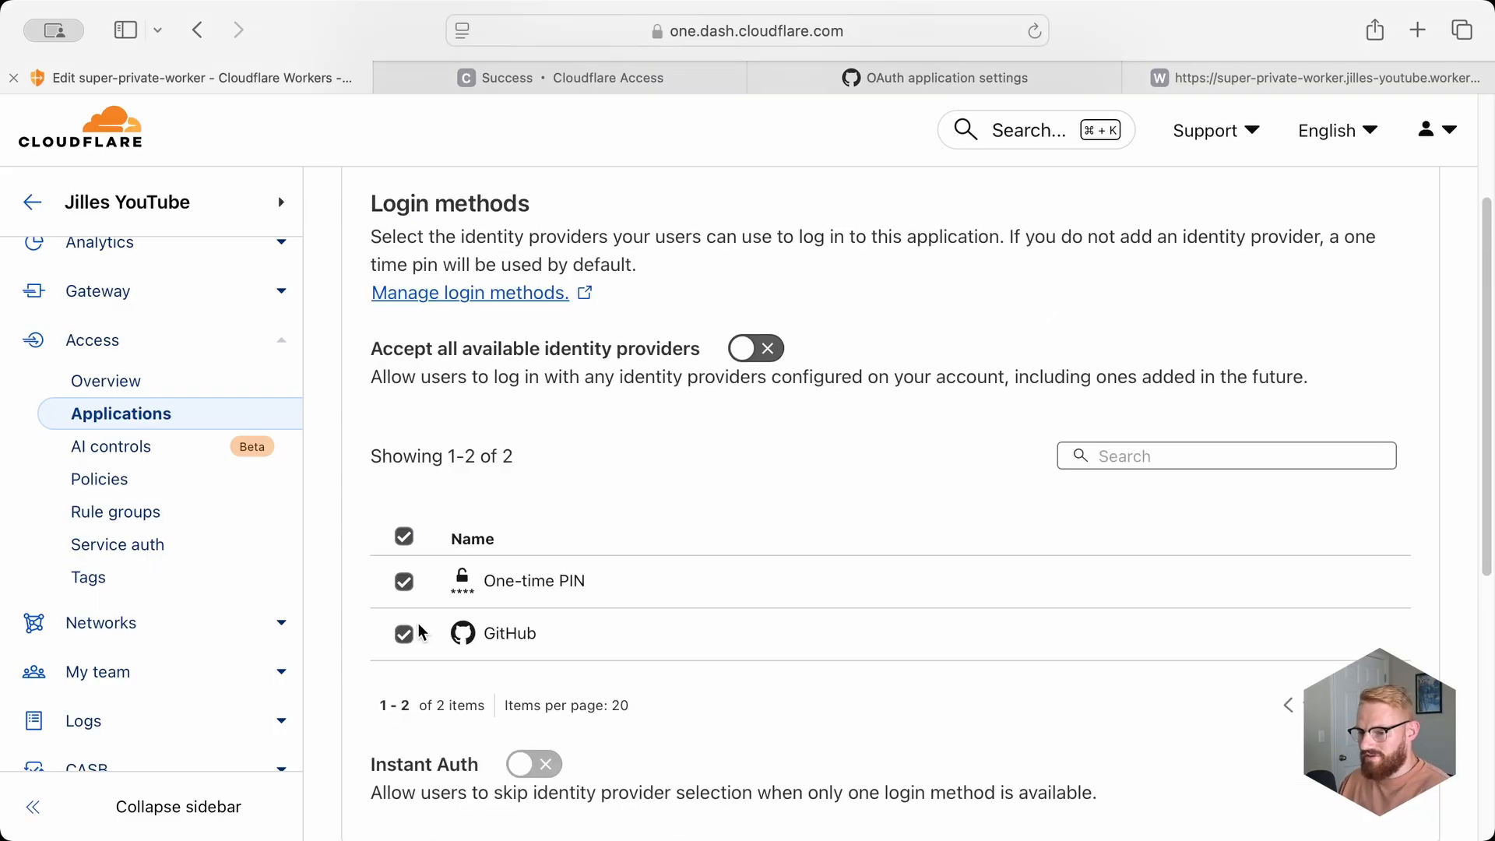
scroll(down, 3)
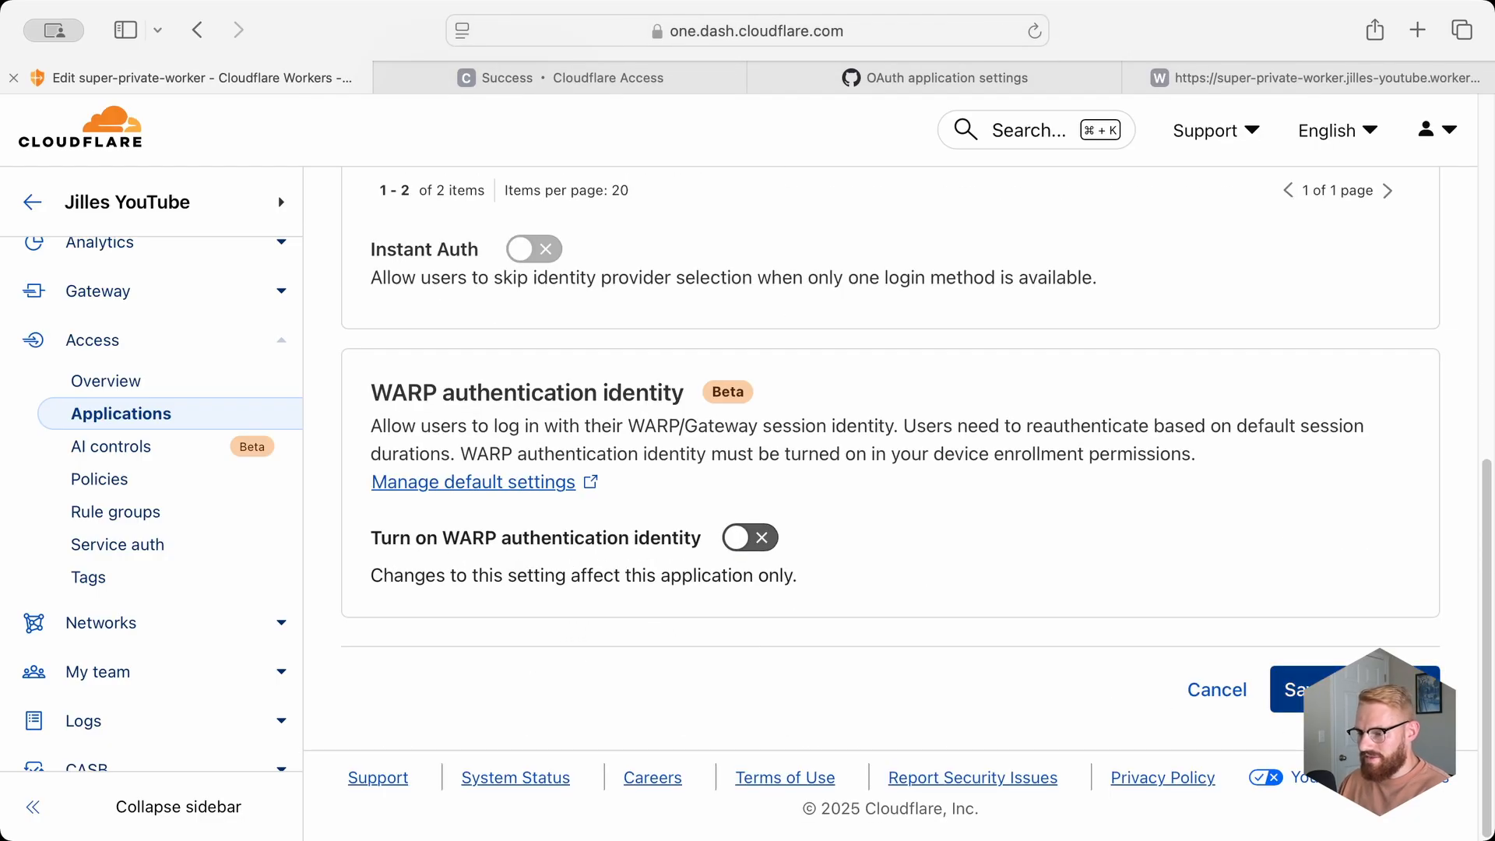
click(1301, 689)
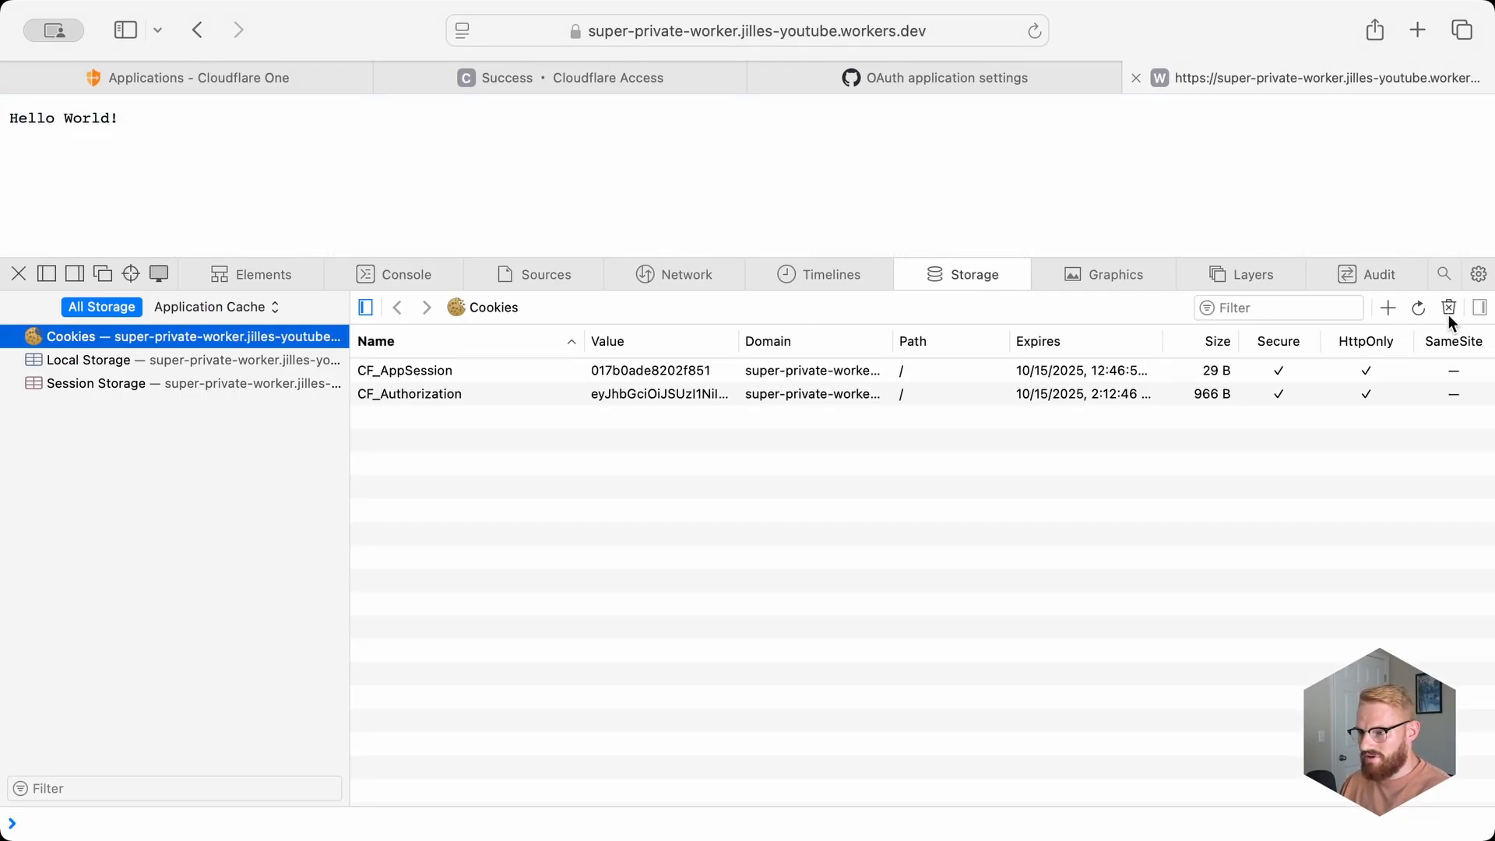
Delete the worker site's Access session cookies in Web Inspector and reload the page.
click(1449, 307)
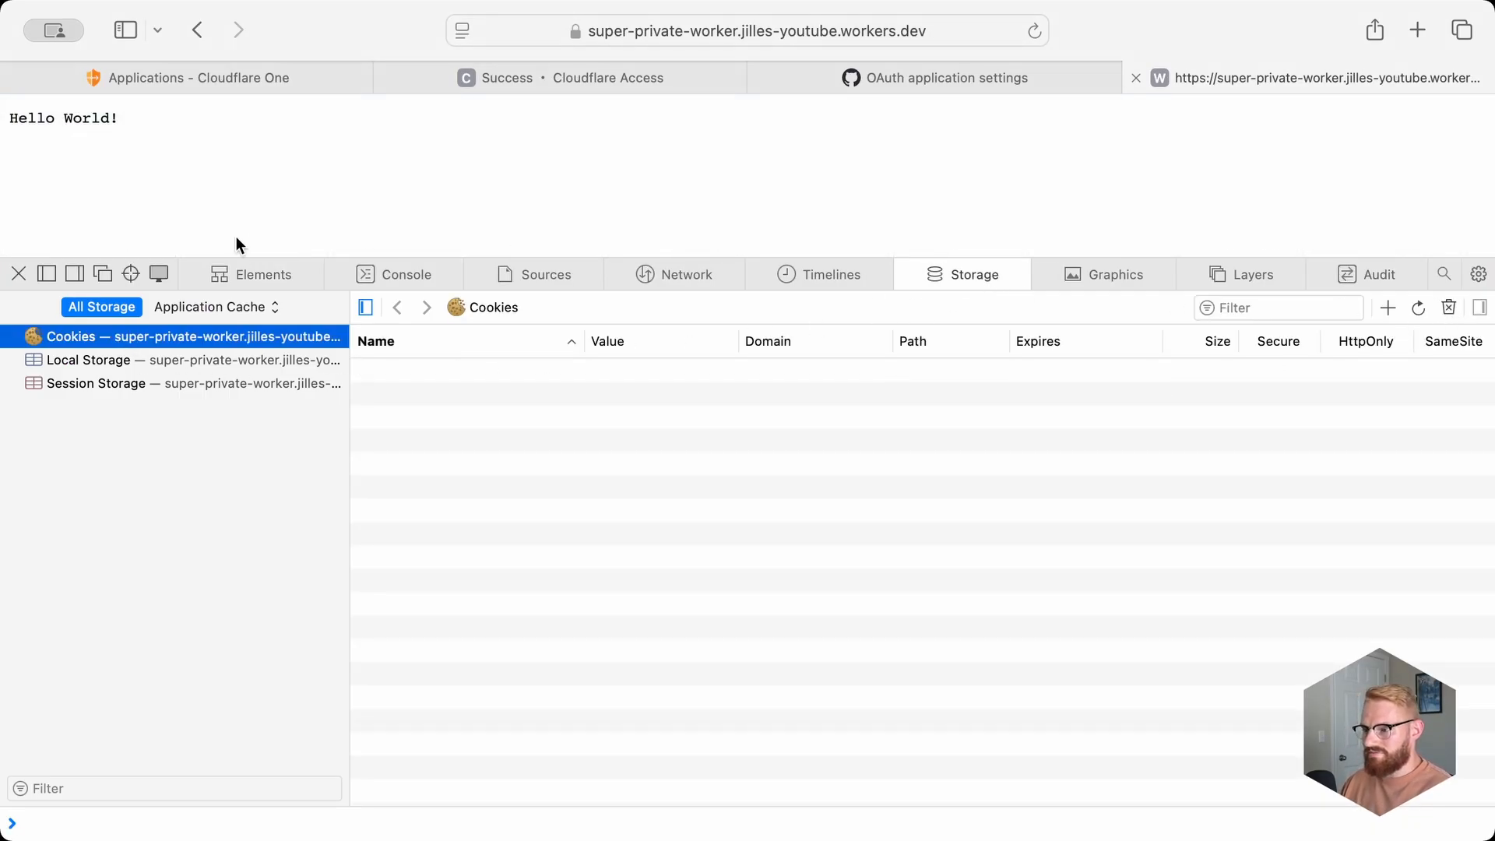
click(17, 274)
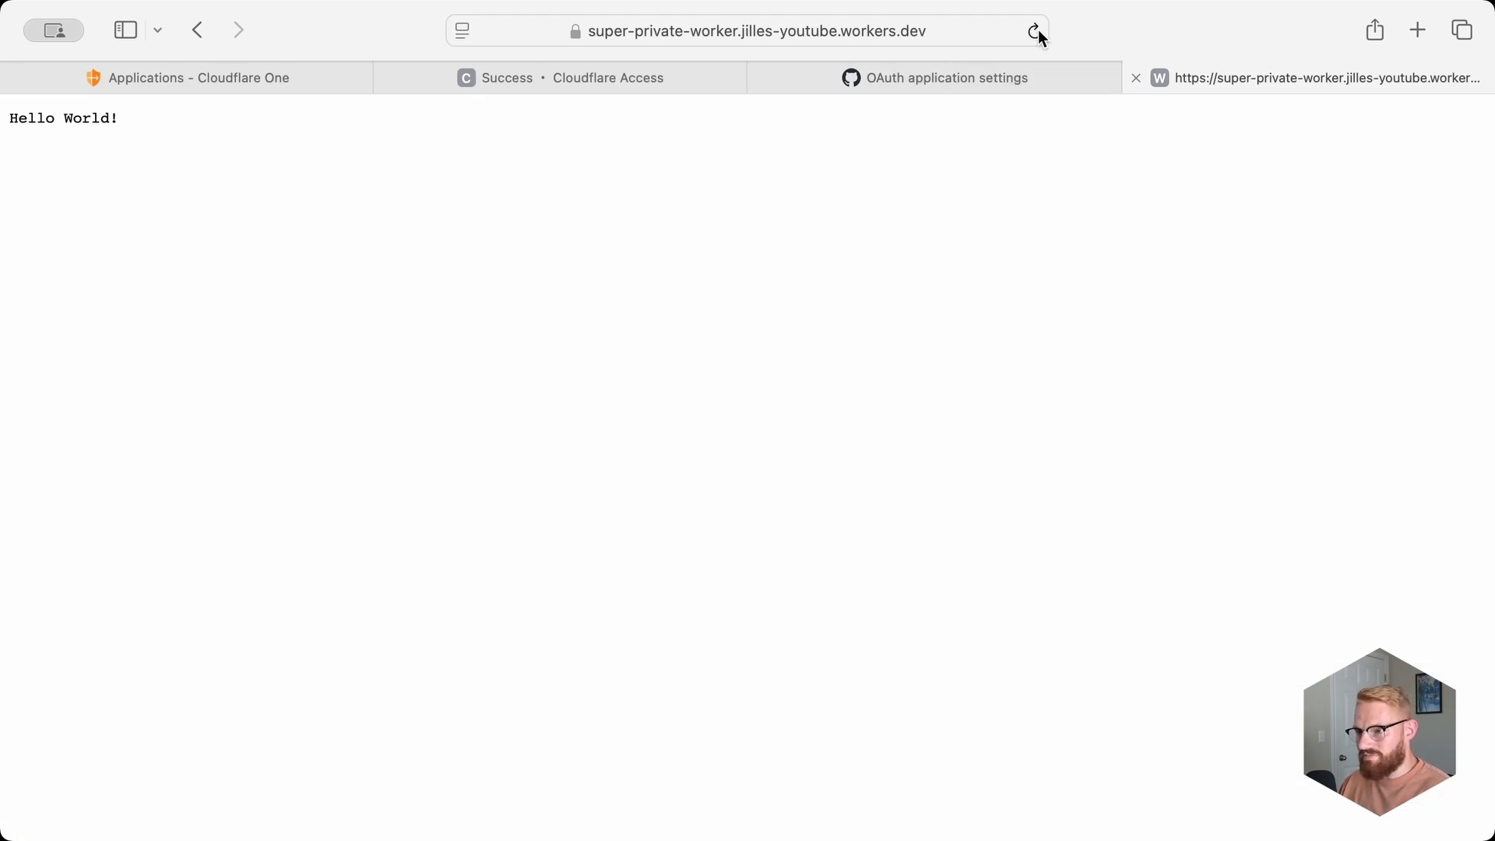